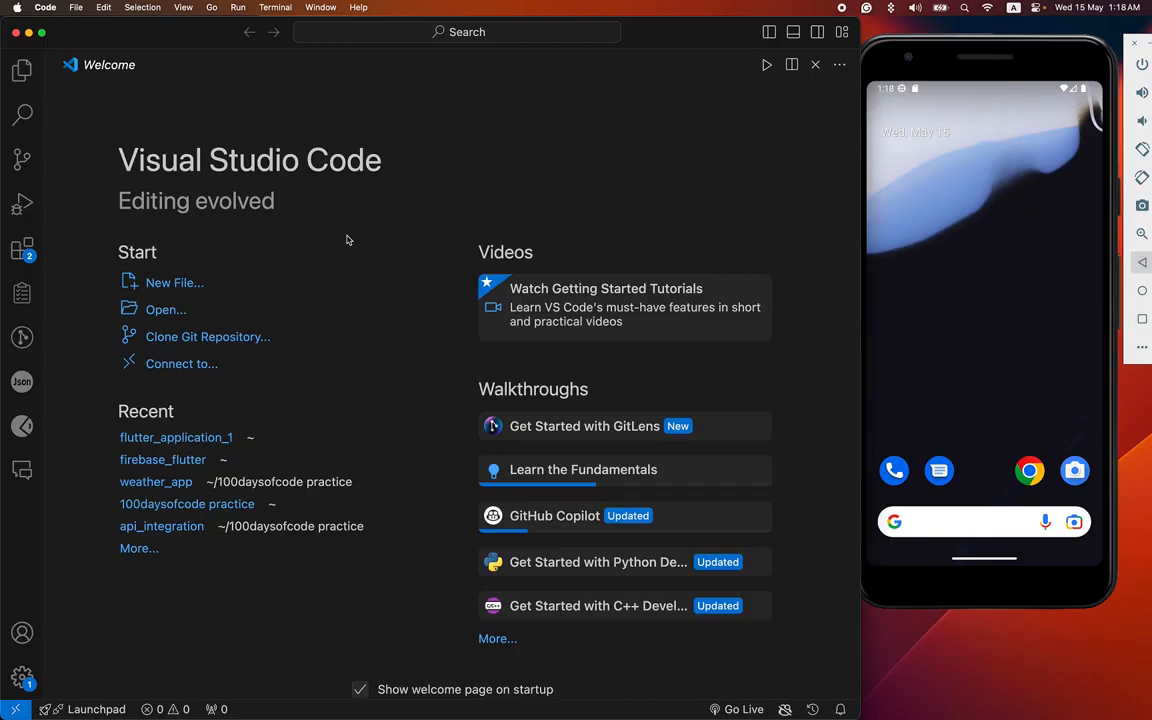
mouse_move(845, 165)
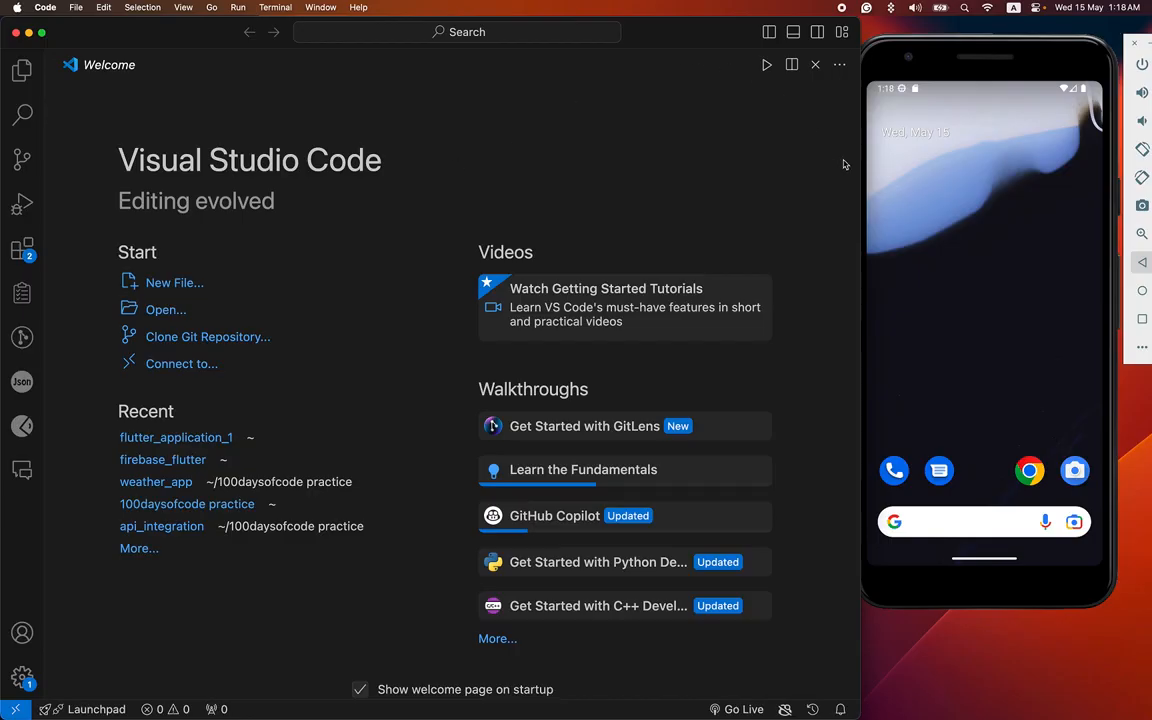
mouse_move(946, 200)
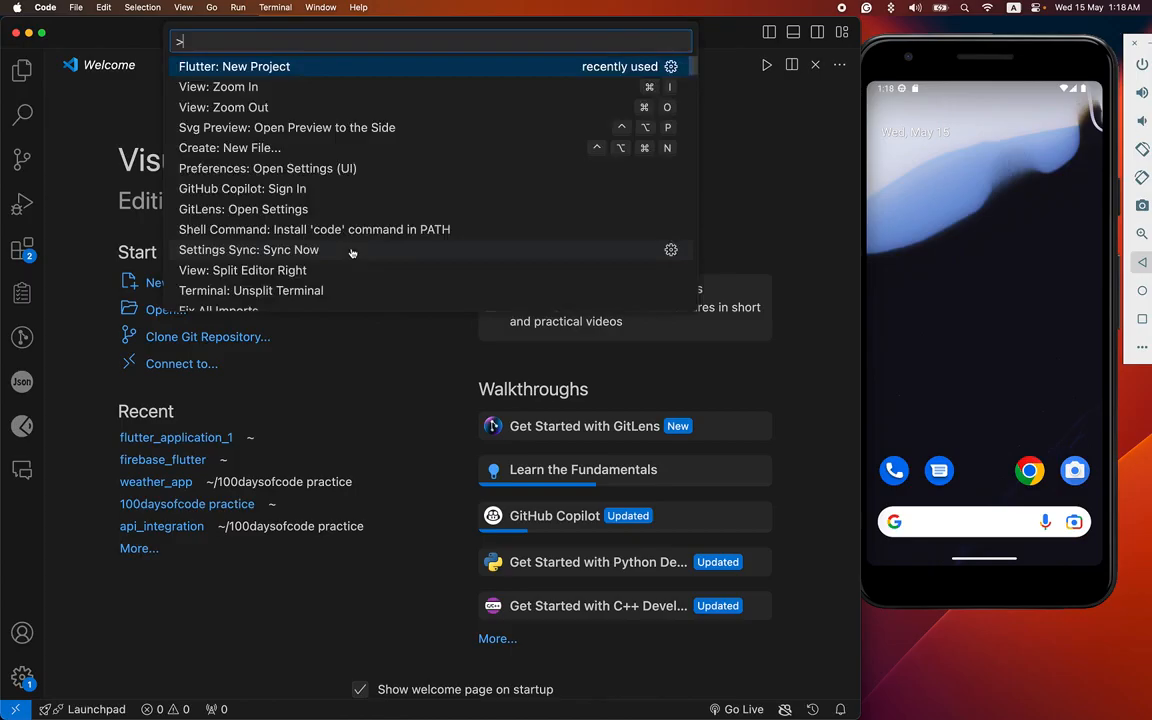
- Create the Flutter project flutter_firebse_project under the adventure folder
left_click(234, 66)
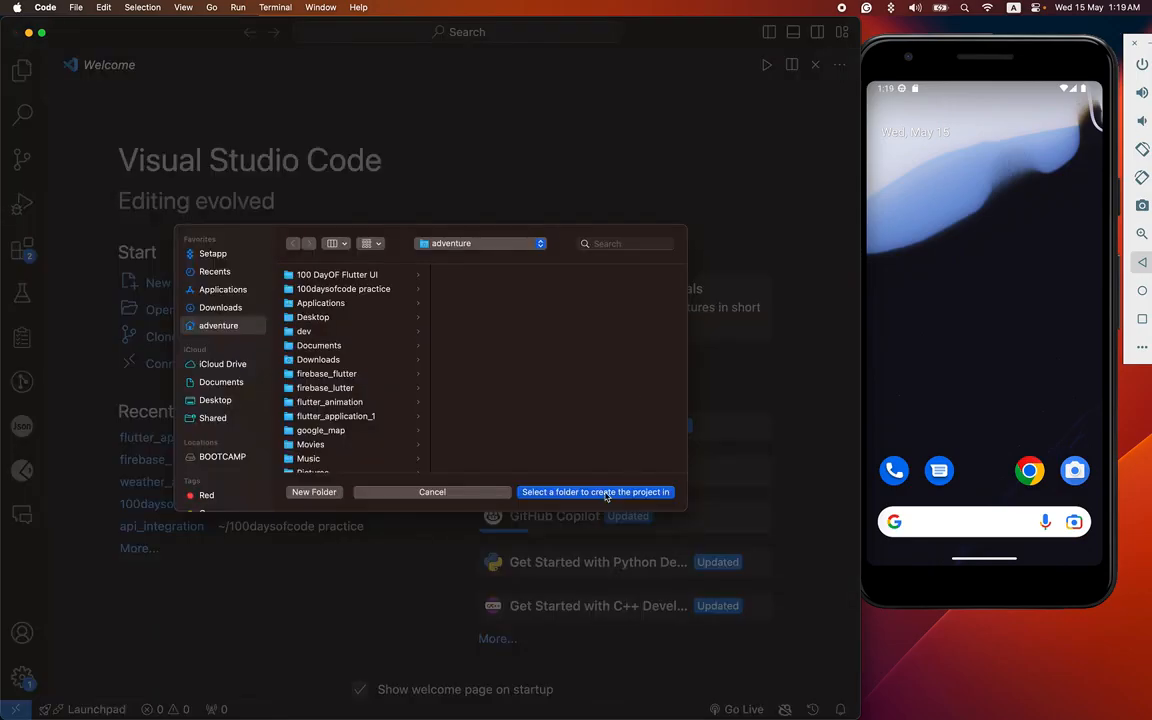
left_click(595, 491)
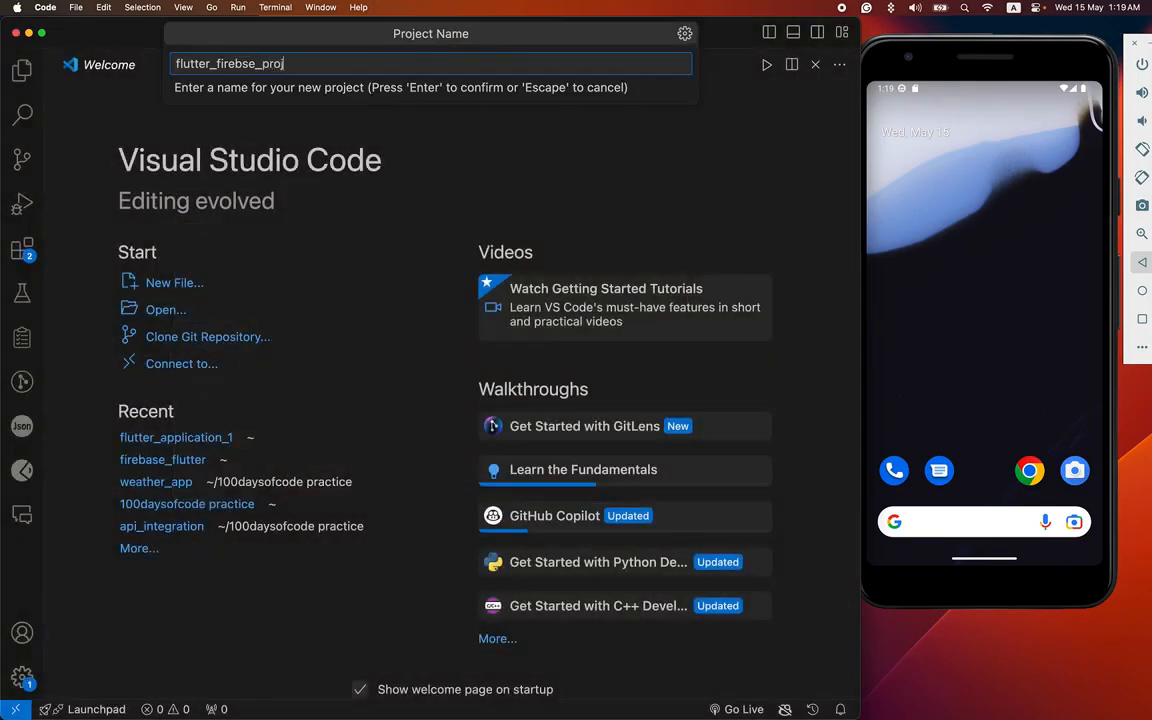
key("Return")
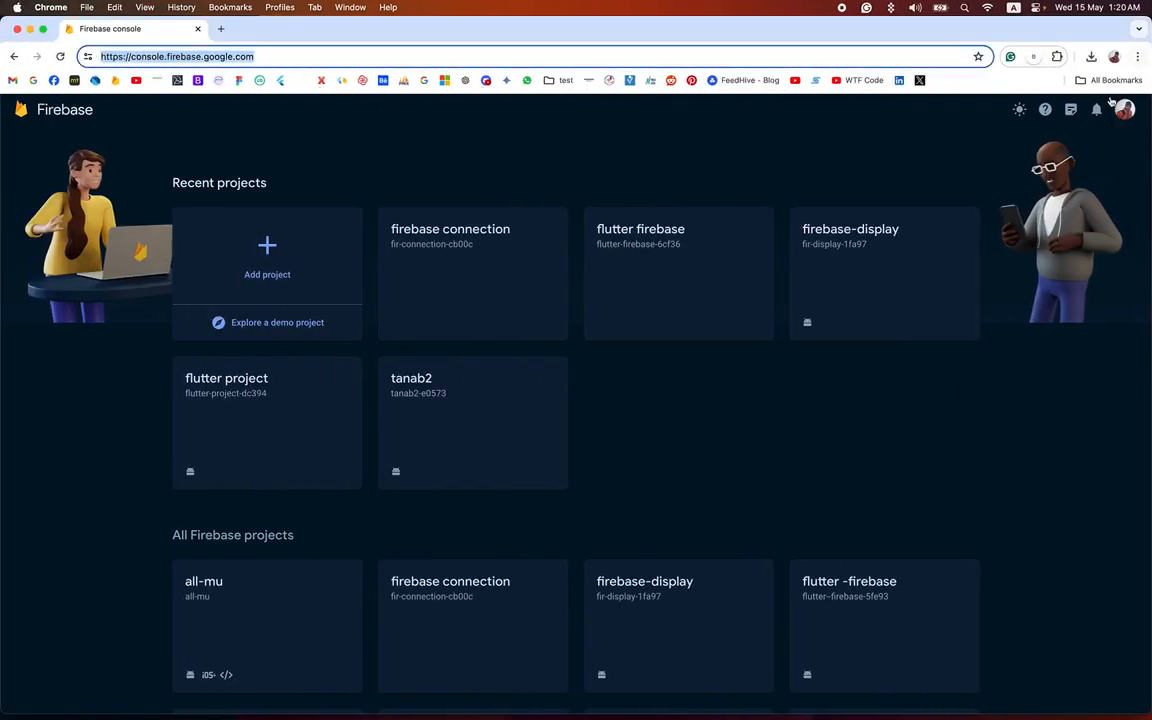
mouse_move(296, 258)
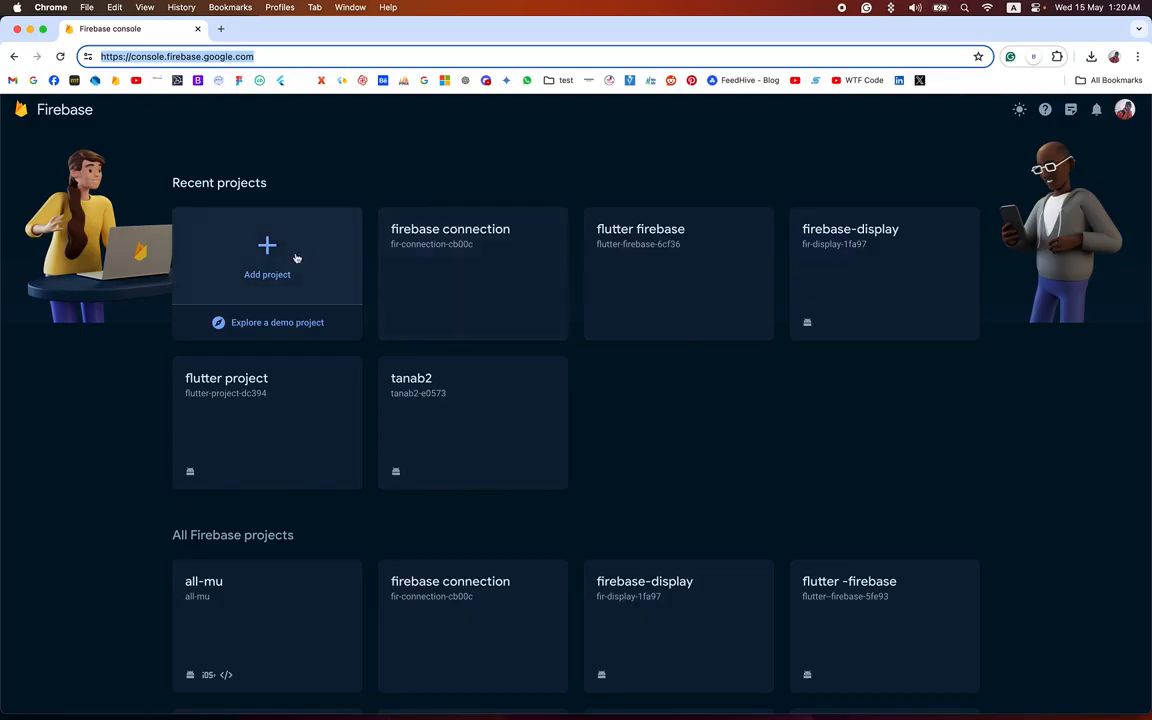
- Create Firebase project 'flutter project' with Google Analytics off, then begin adding an Android app
left_click(267, 255)
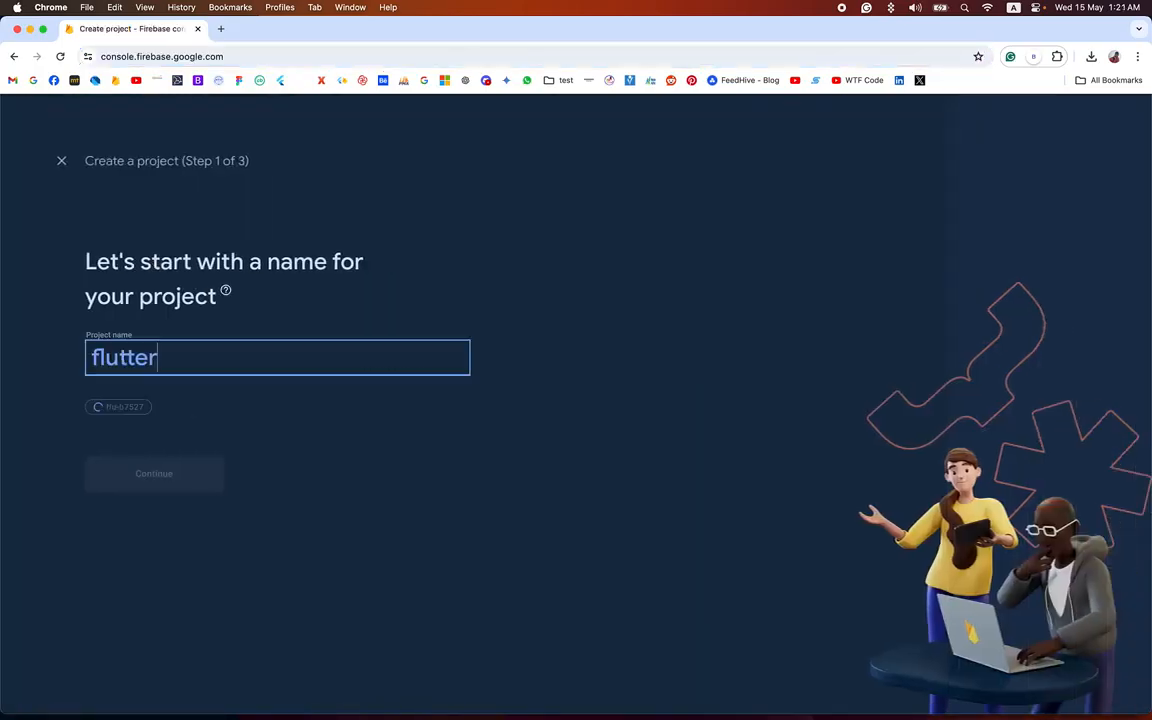
type("project")
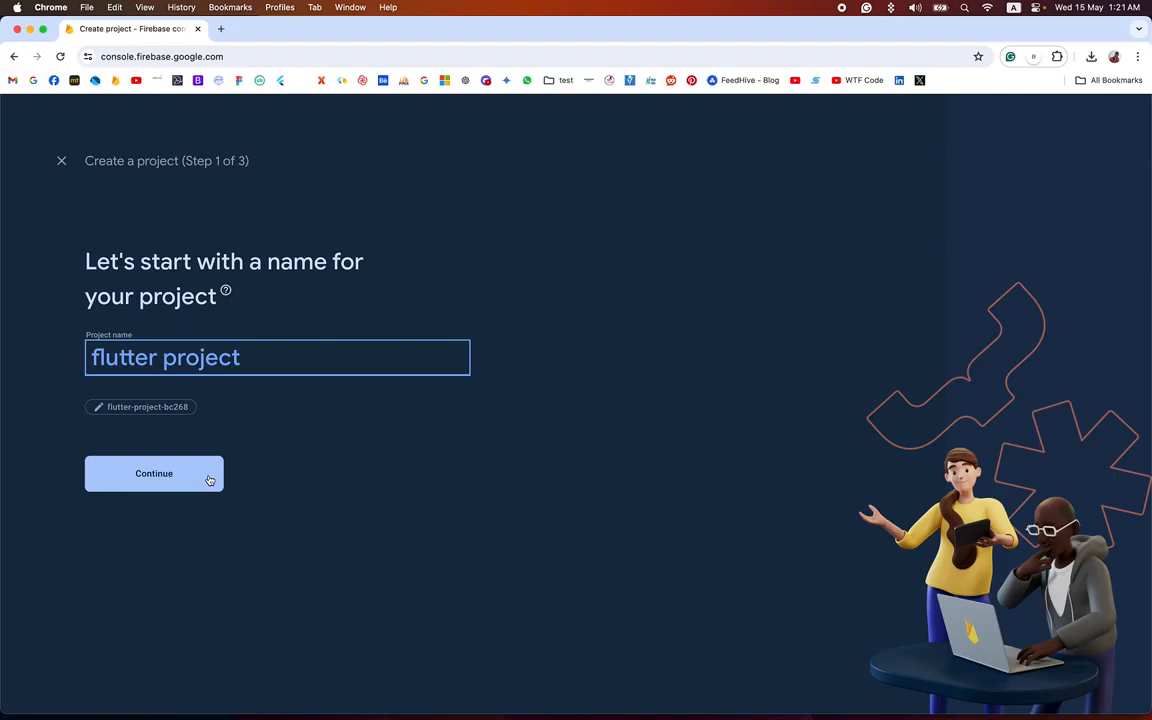
left_click(154, 473)
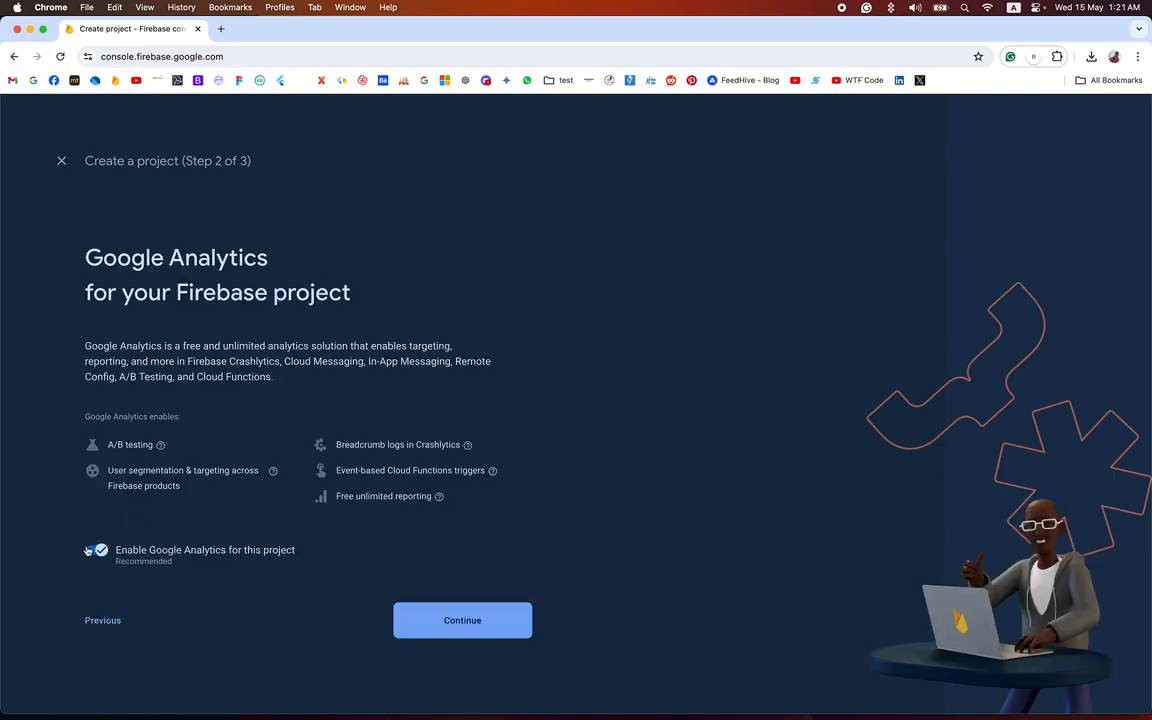
left_click(96, 550)
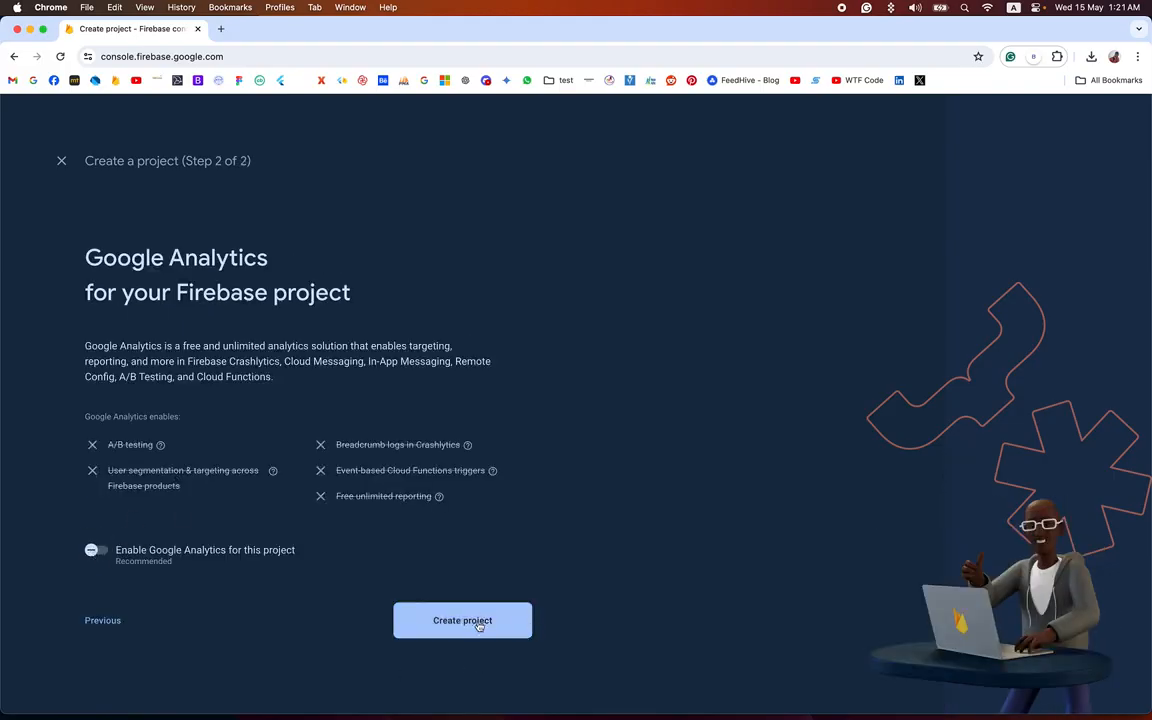
left_click(462, 620)
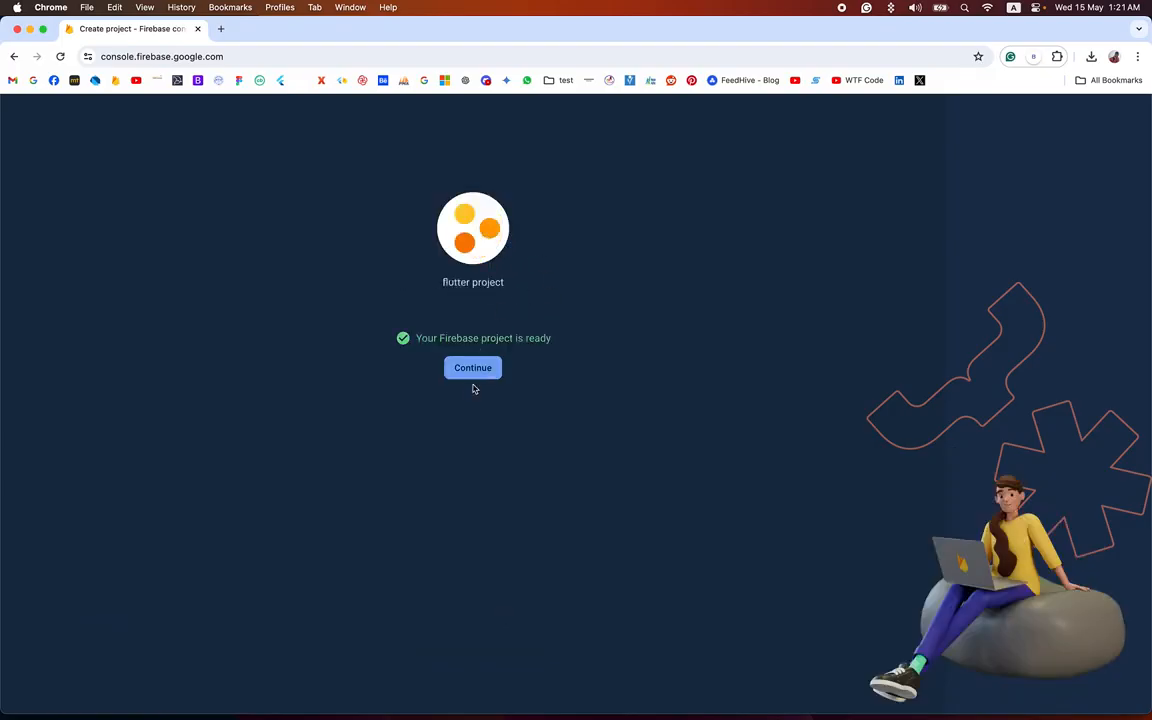
left_click(472, 367)
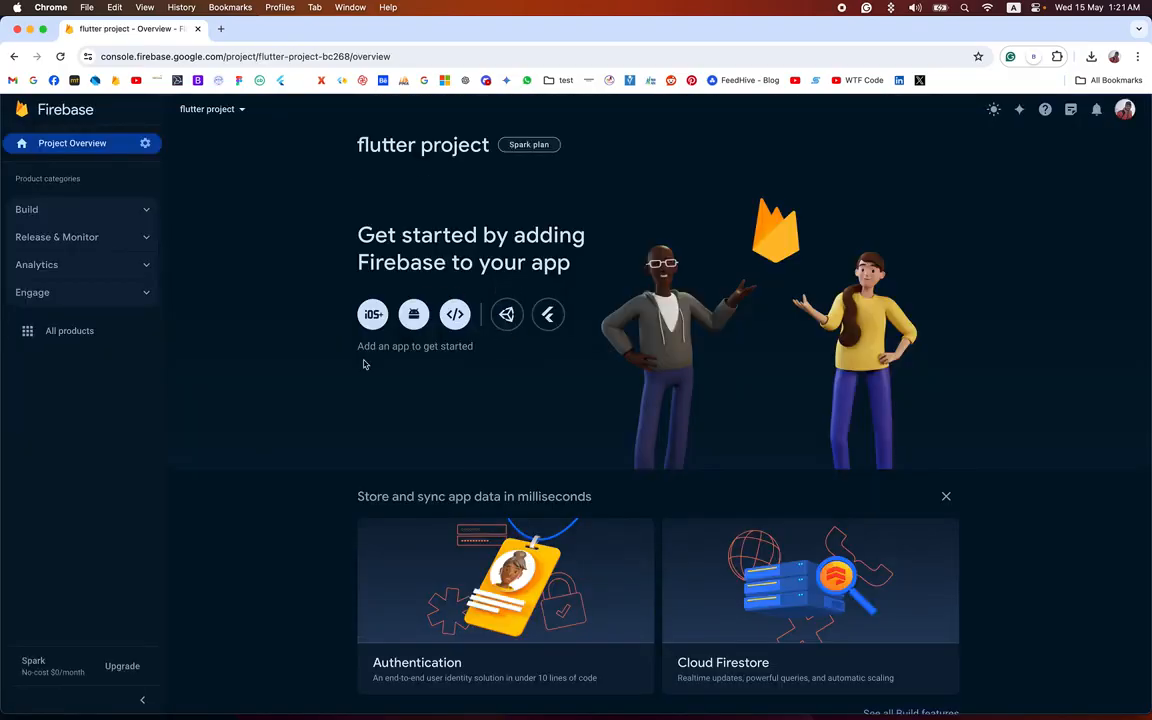
mouse_move(418, 289)
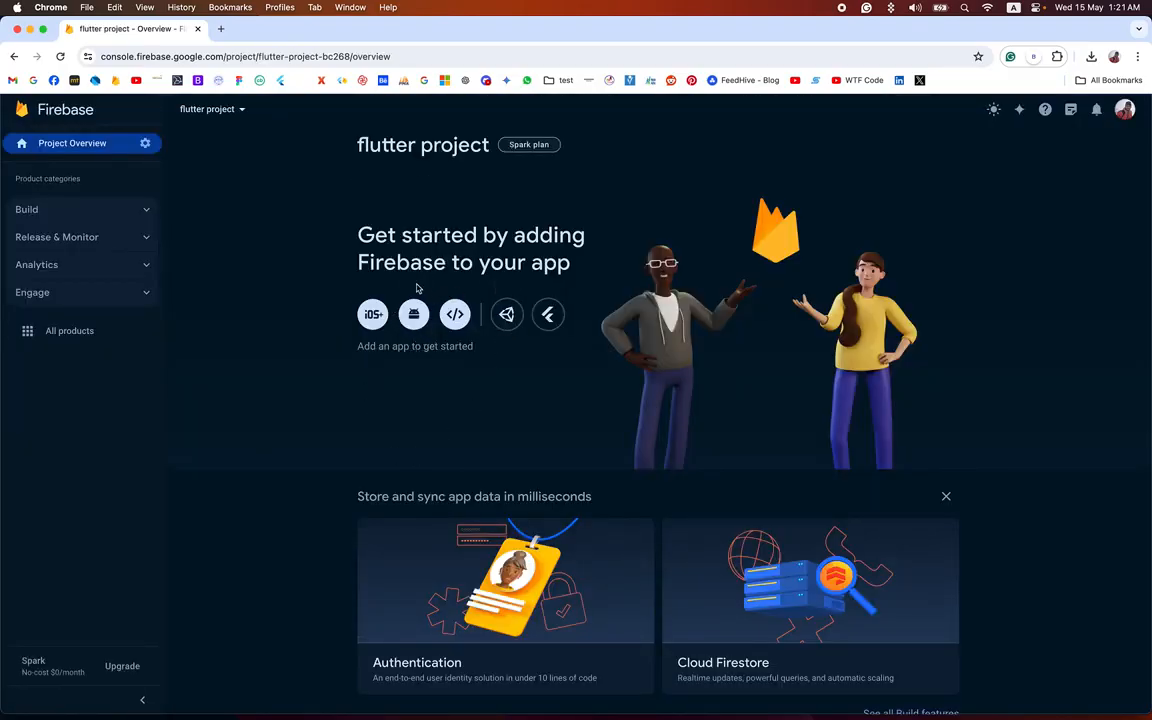
left_click(413, 314)
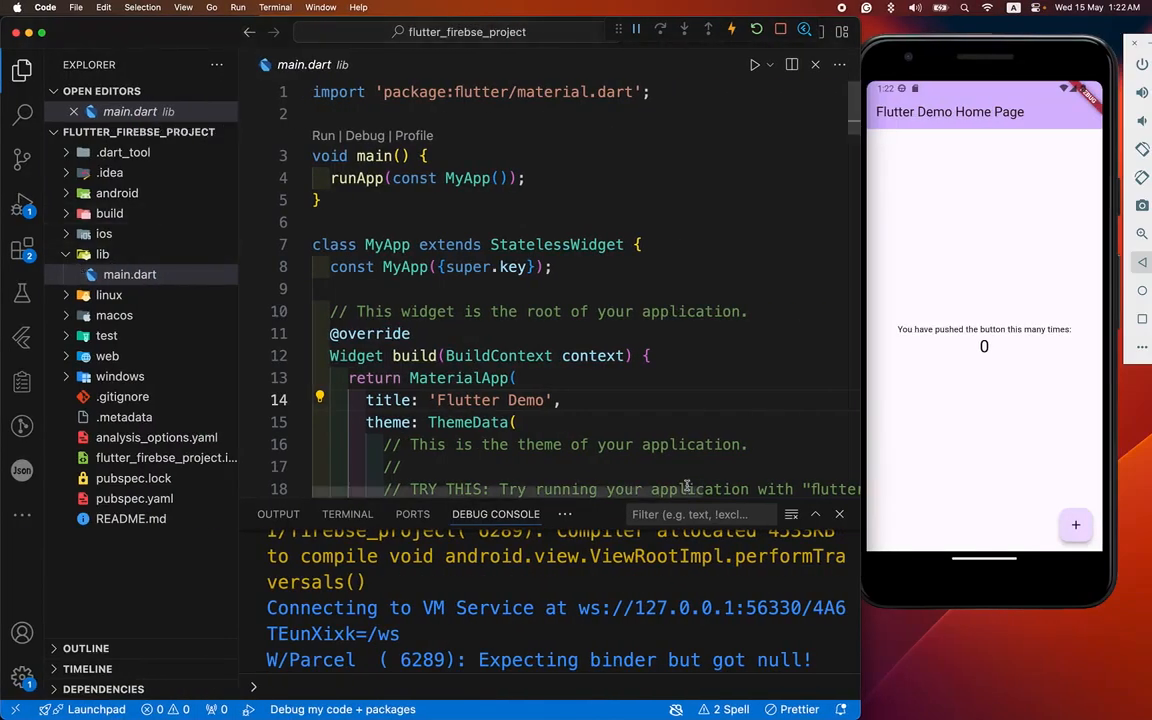
- Open android/app/build.gradle and select applicationId com.example.flutter_firebse_project
left_click(117, 192)
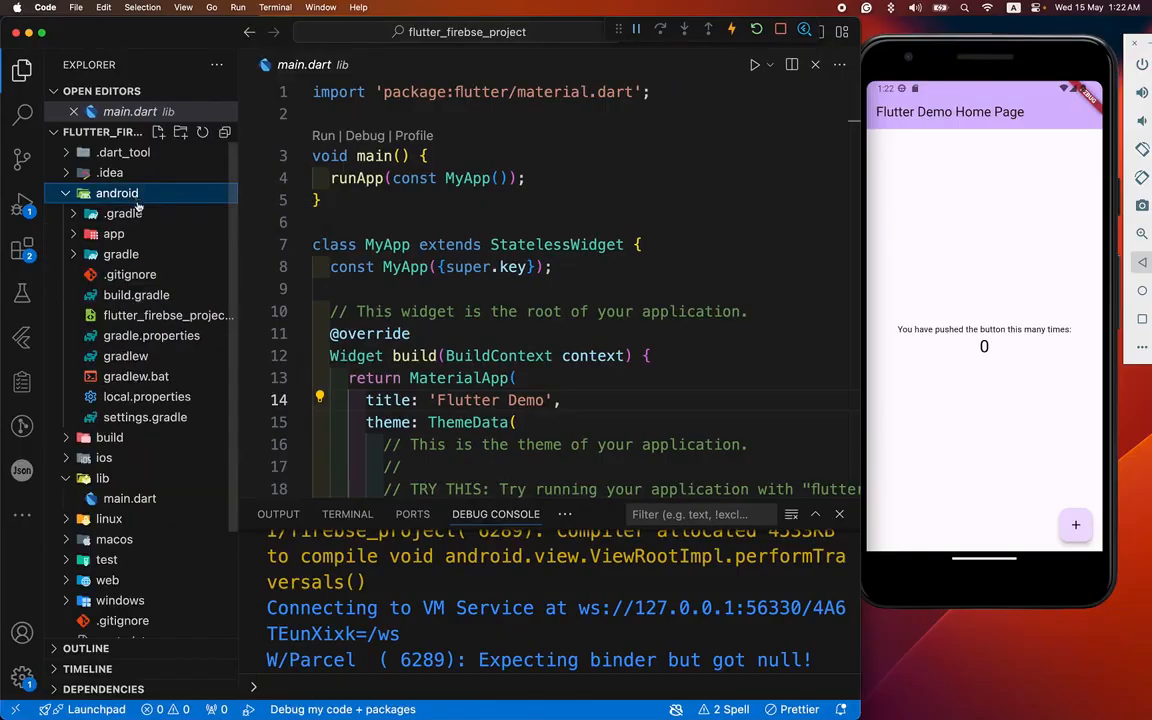
left_click(113, 234)
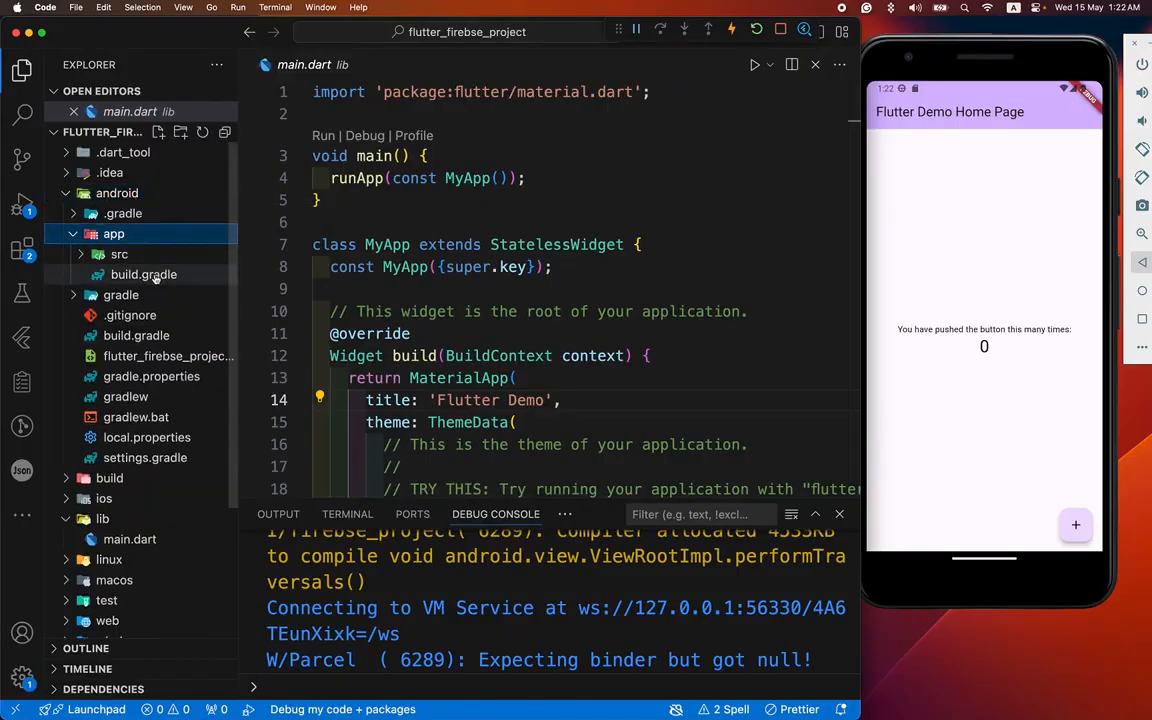
left_click(143, 274)
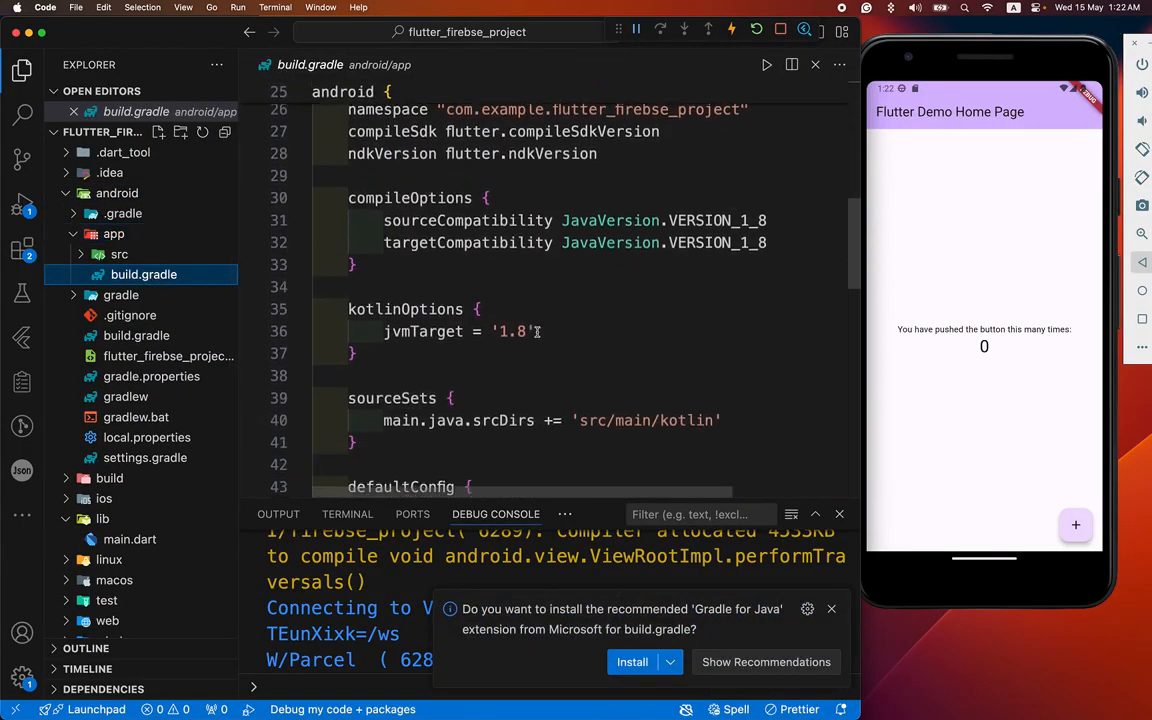
scroll("down", 3)
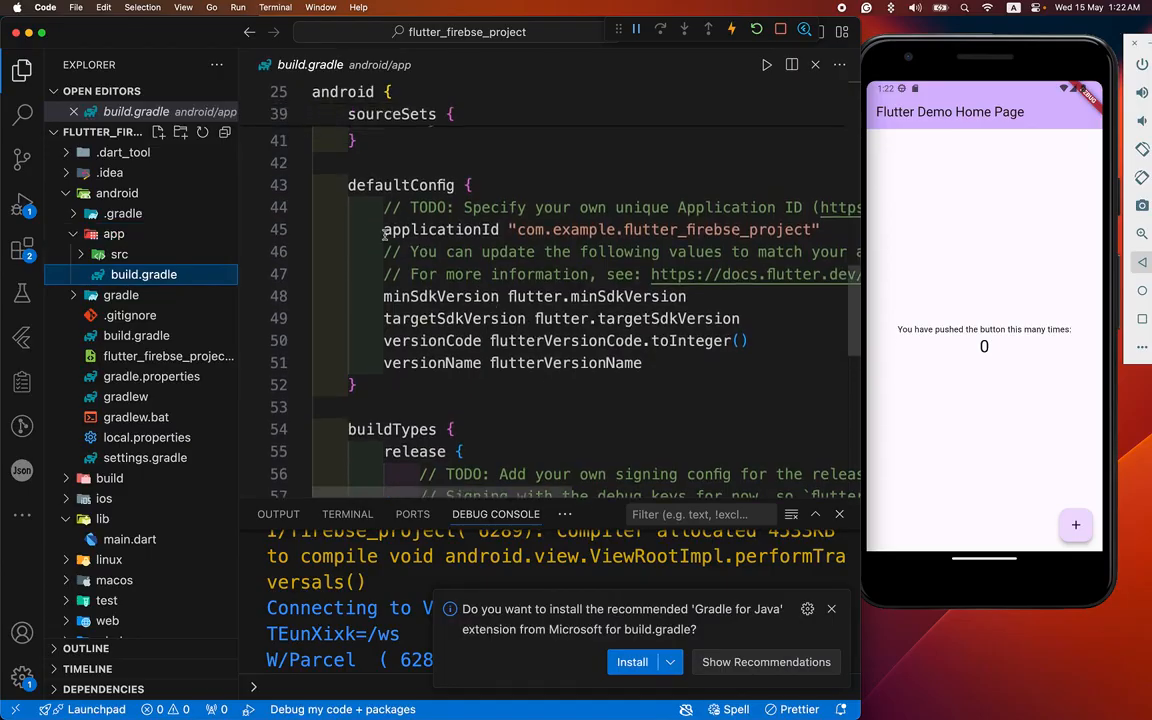
double_click(440, 229)
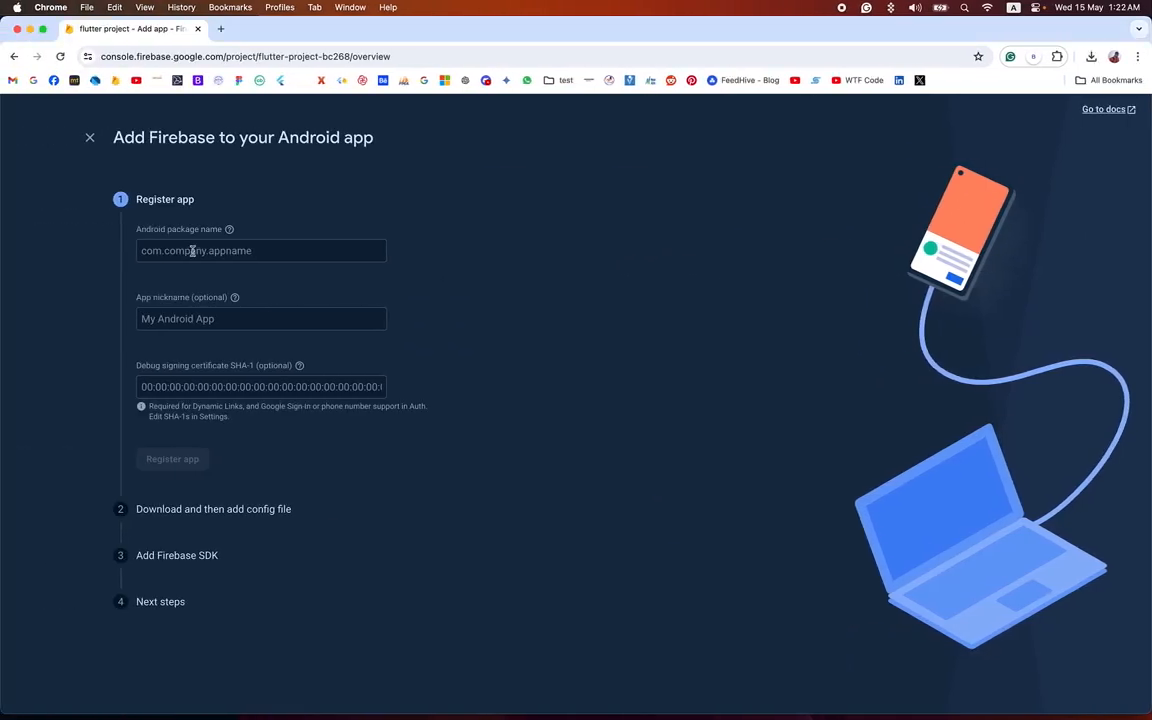
- Register Android package com.example.flutter_firebse_project and download google-services.json
type("com.example.flutter_firebse_project")
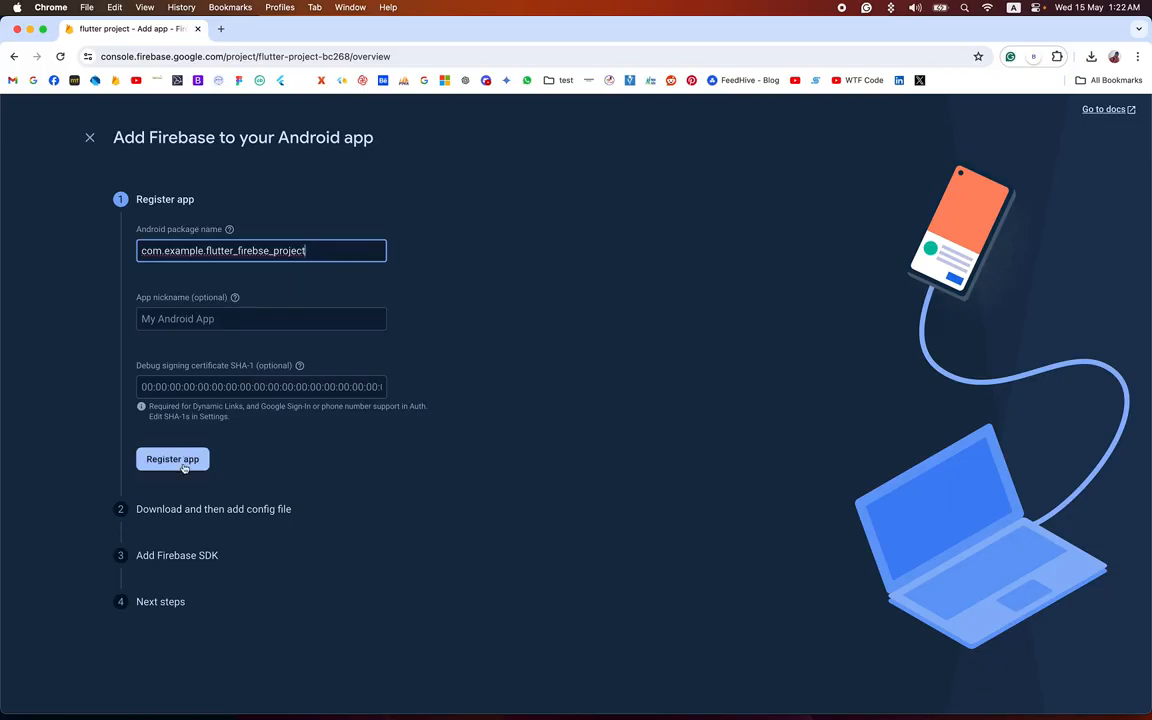
left_click(172, 459)
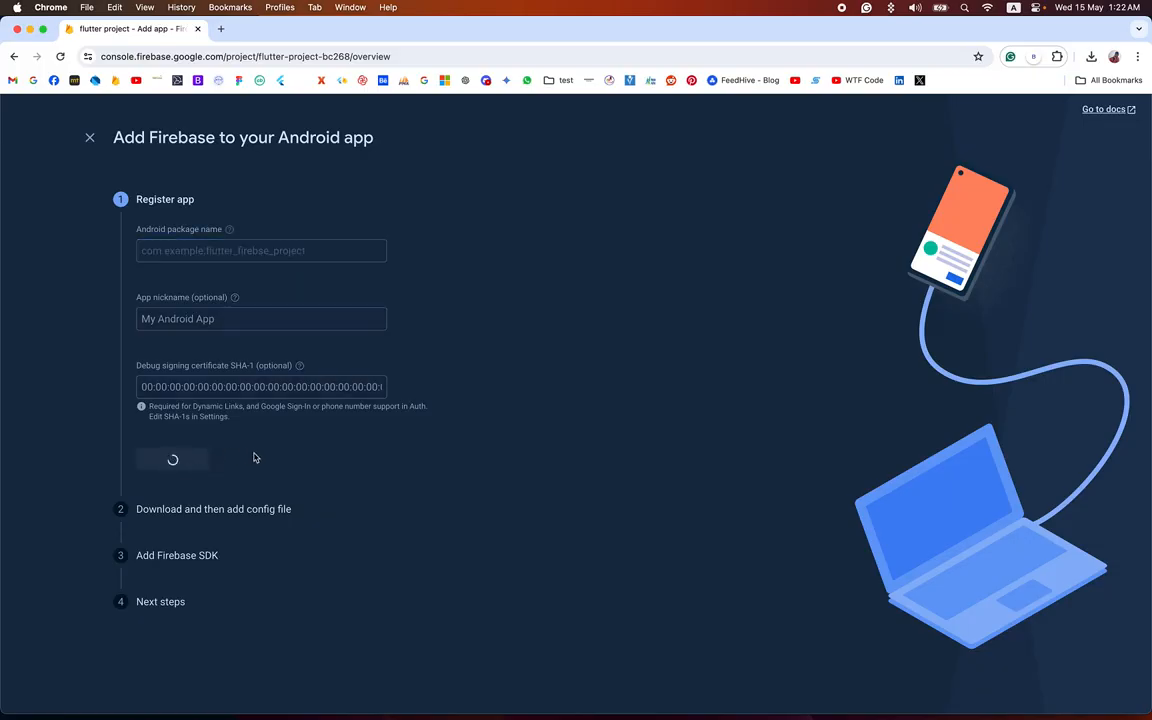
left_click(173, 459)
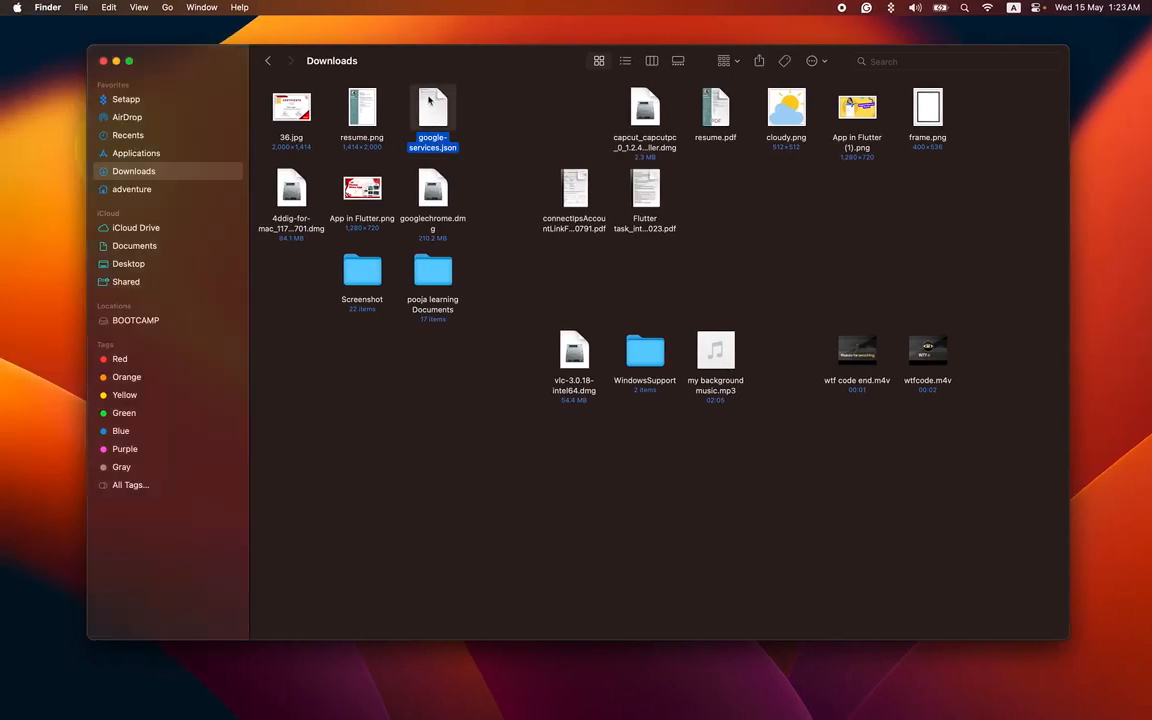
- Copy google-services.json and browse to flutter_firebse_project/android/app in Finder
right_click(432, 107)
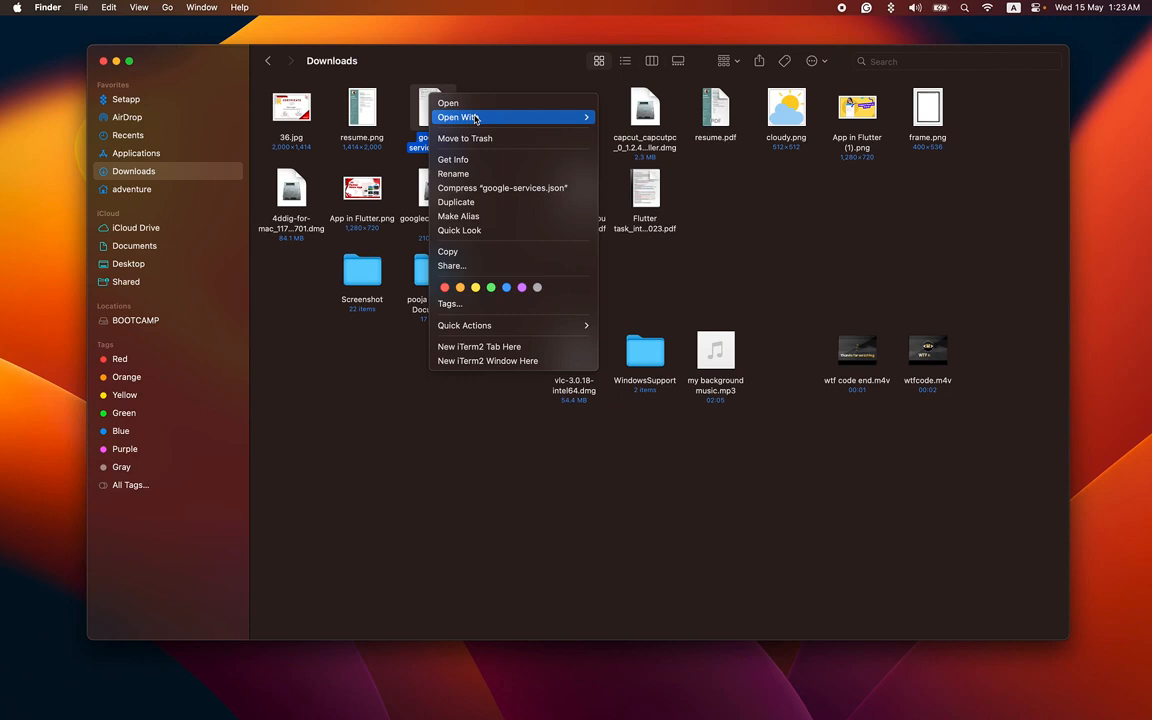
mouse_move(448, 251)
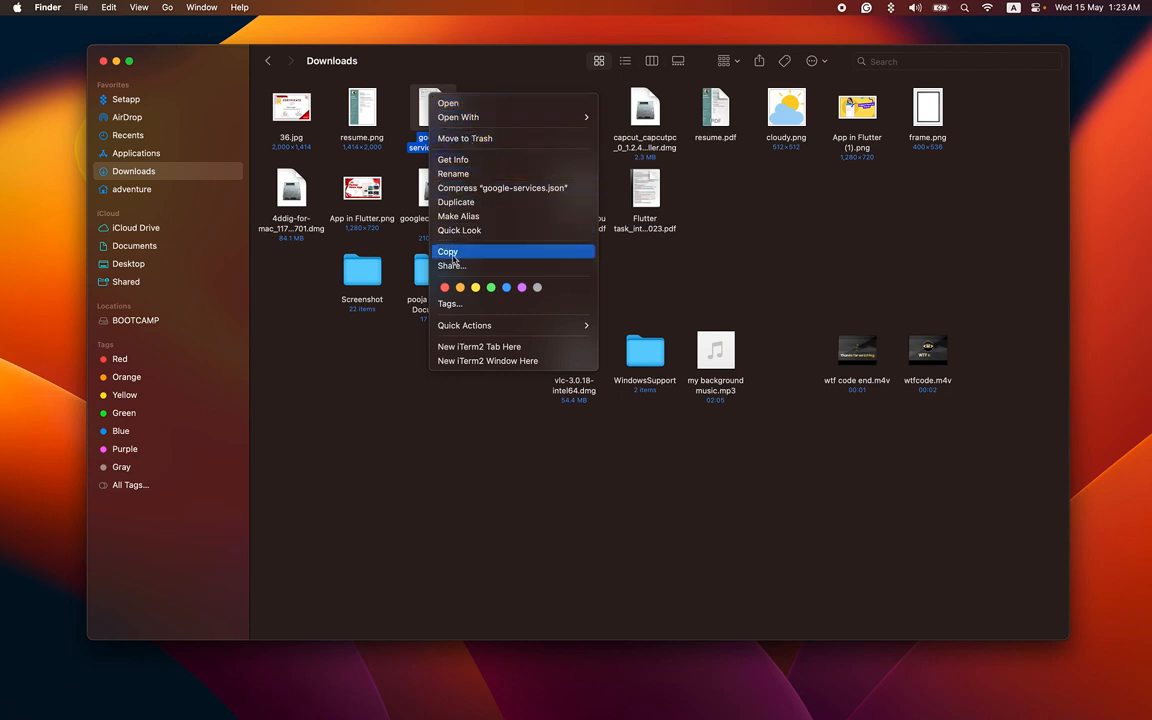
left_click(131, 189)
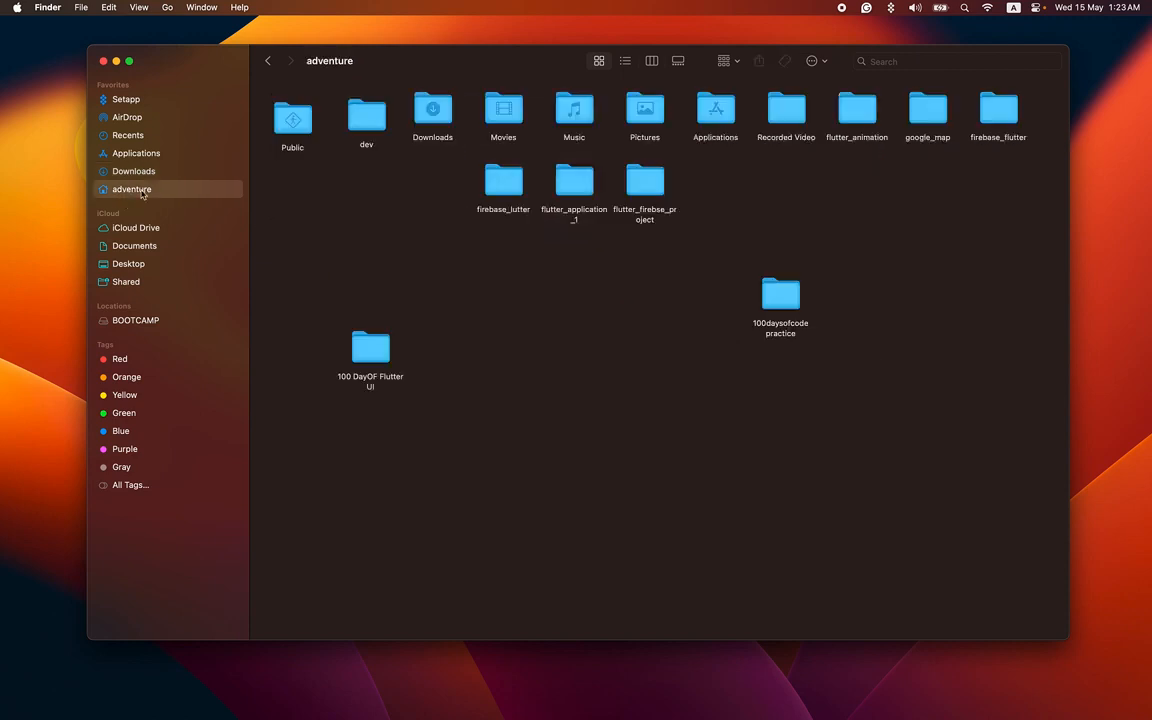
mouse_move(660, 168)
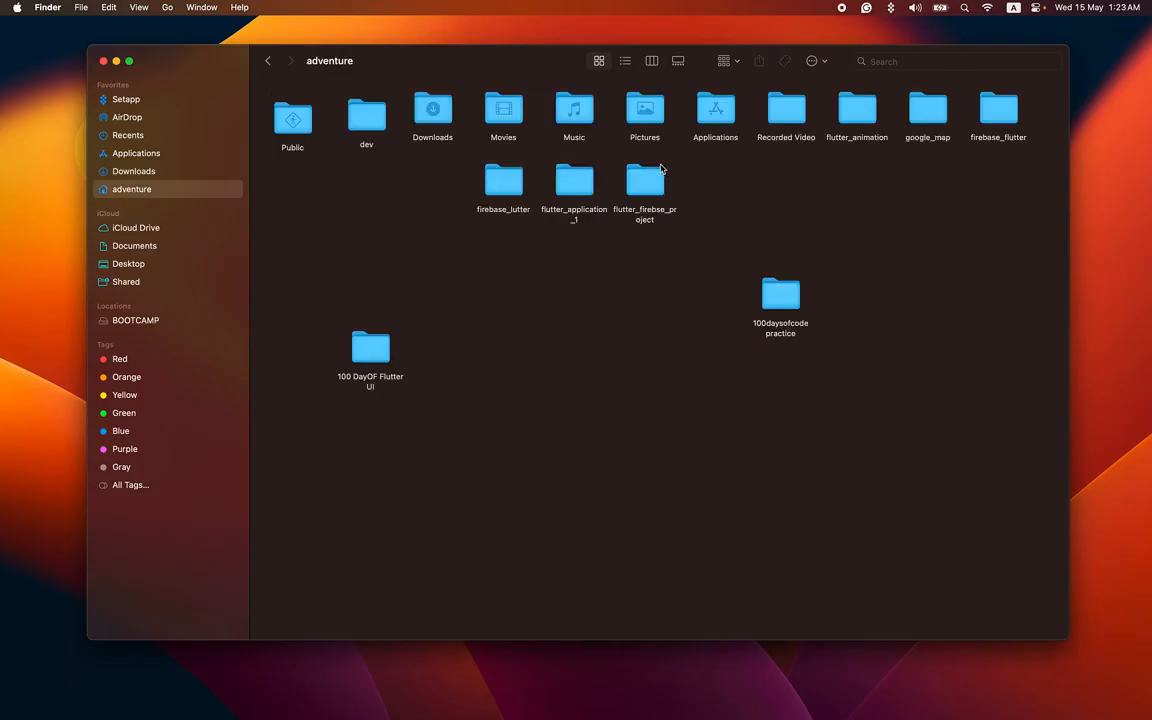
double_click(644, 183)
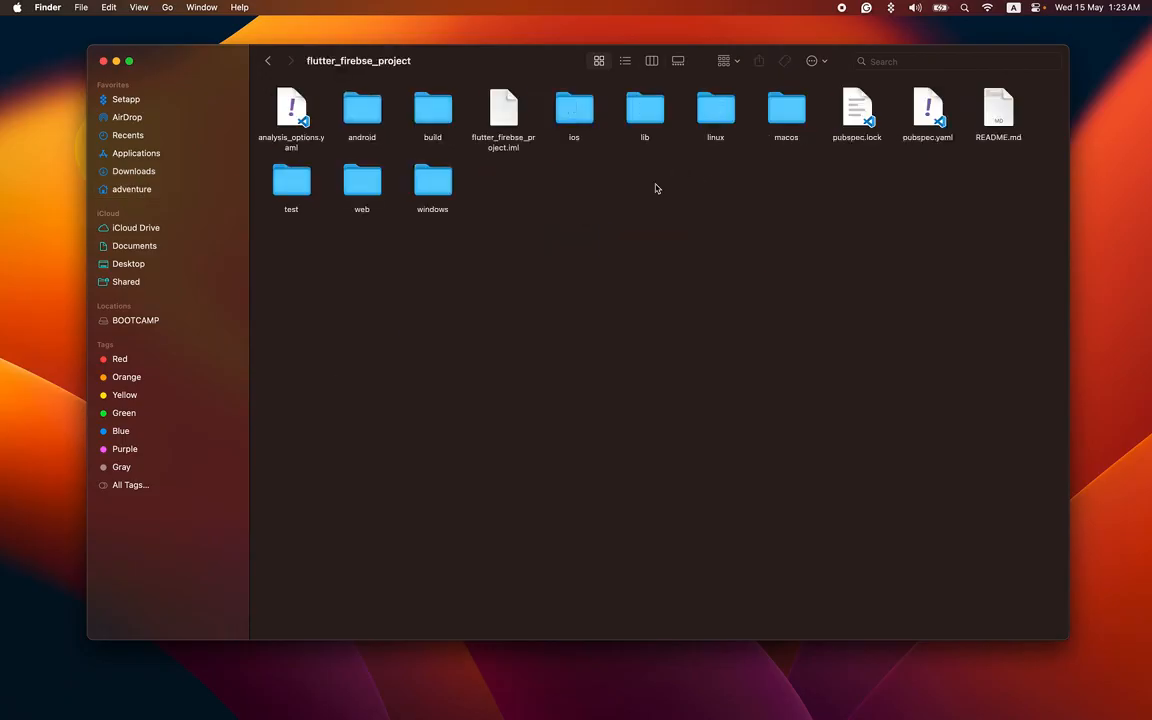
double_click(361, 108)
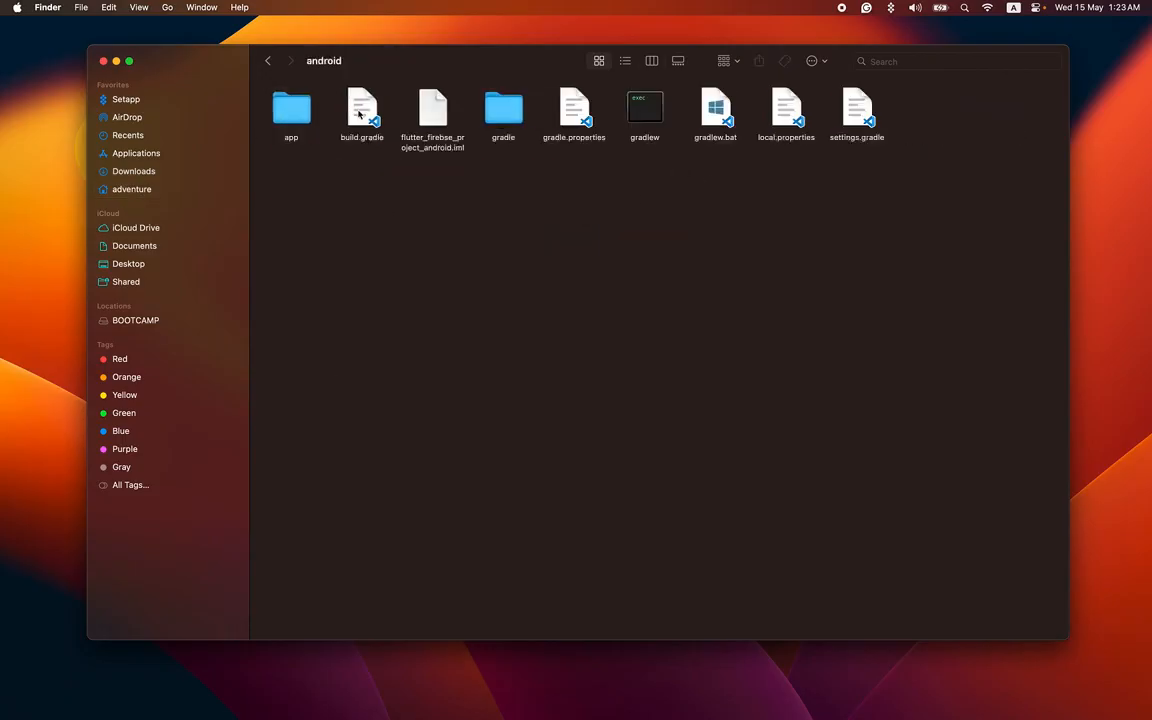
double_click(291, 108)
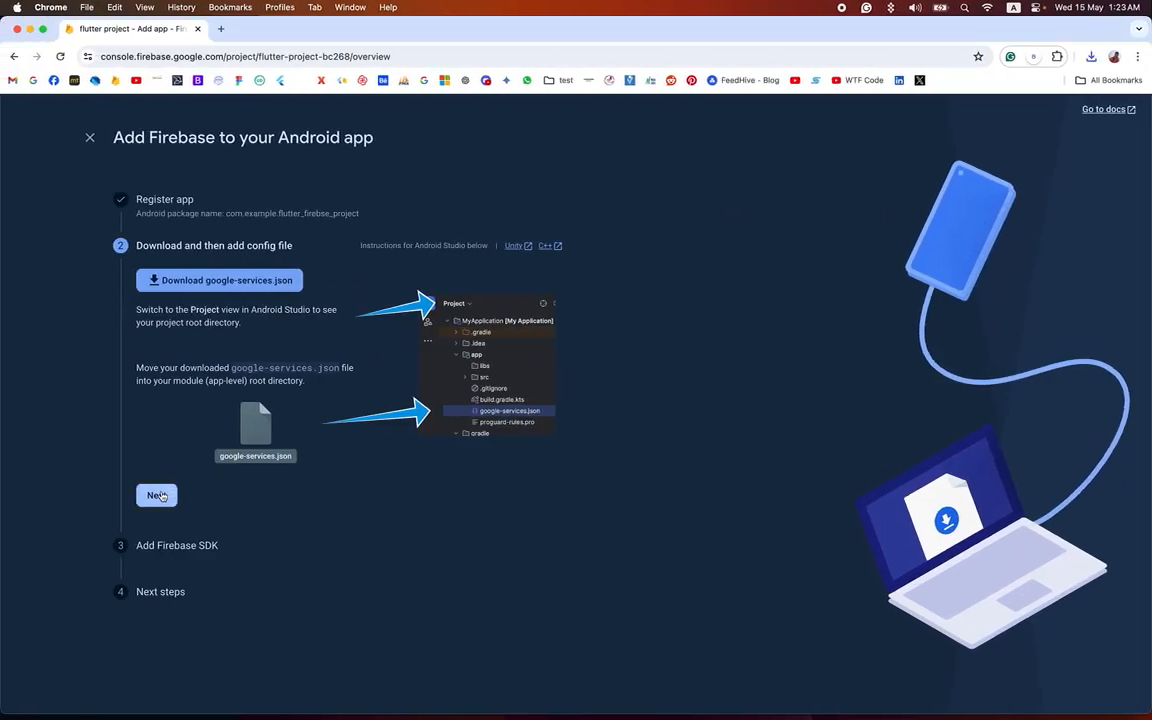
- Advance Firebase's Android setup from the config-file step to Add Firebase SDK
left_click(156, 495)
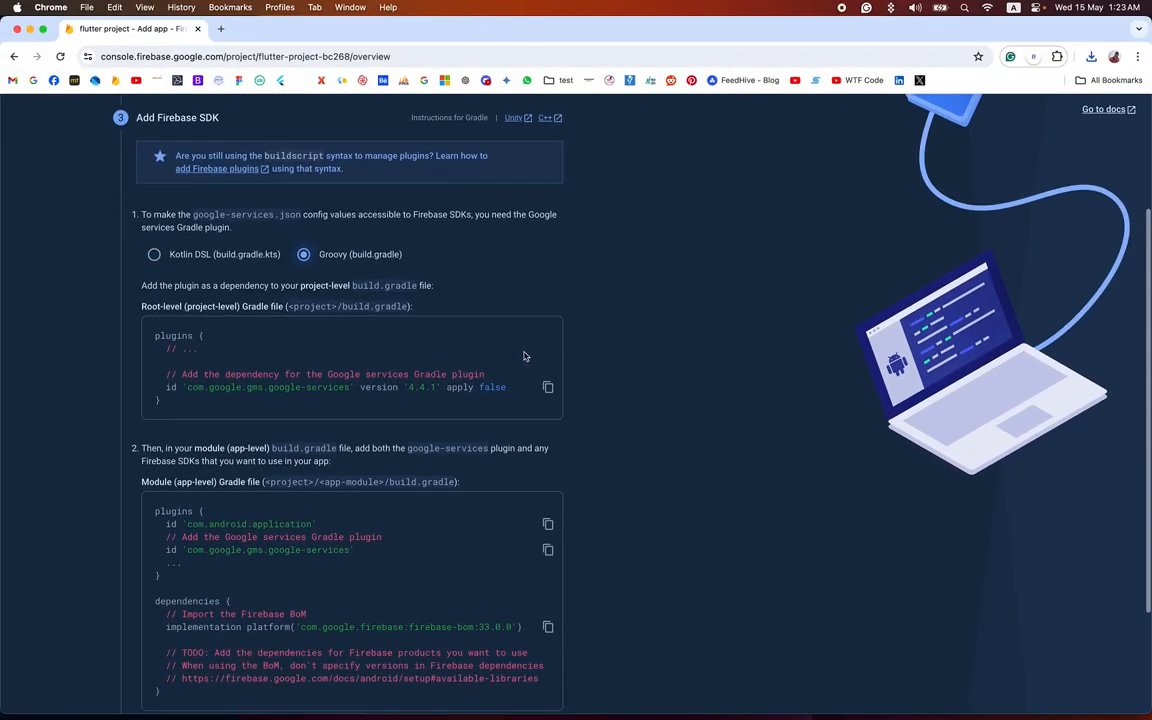
left_click(547, 387)
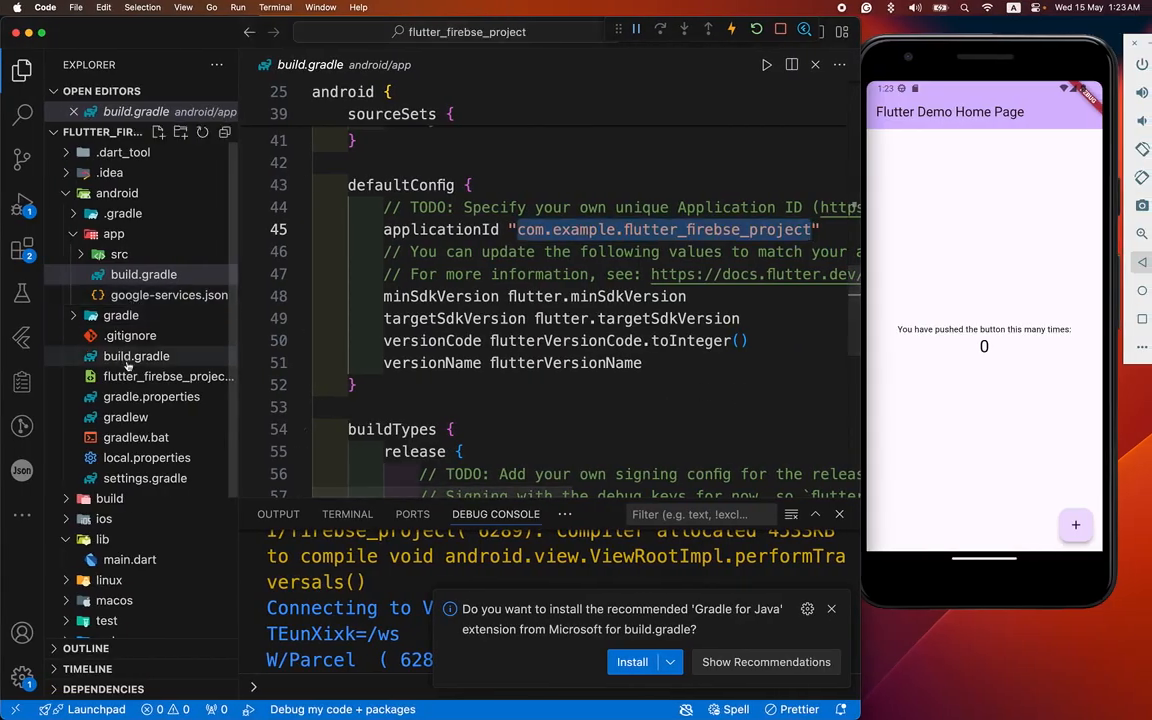
mouse_move(136, 356)
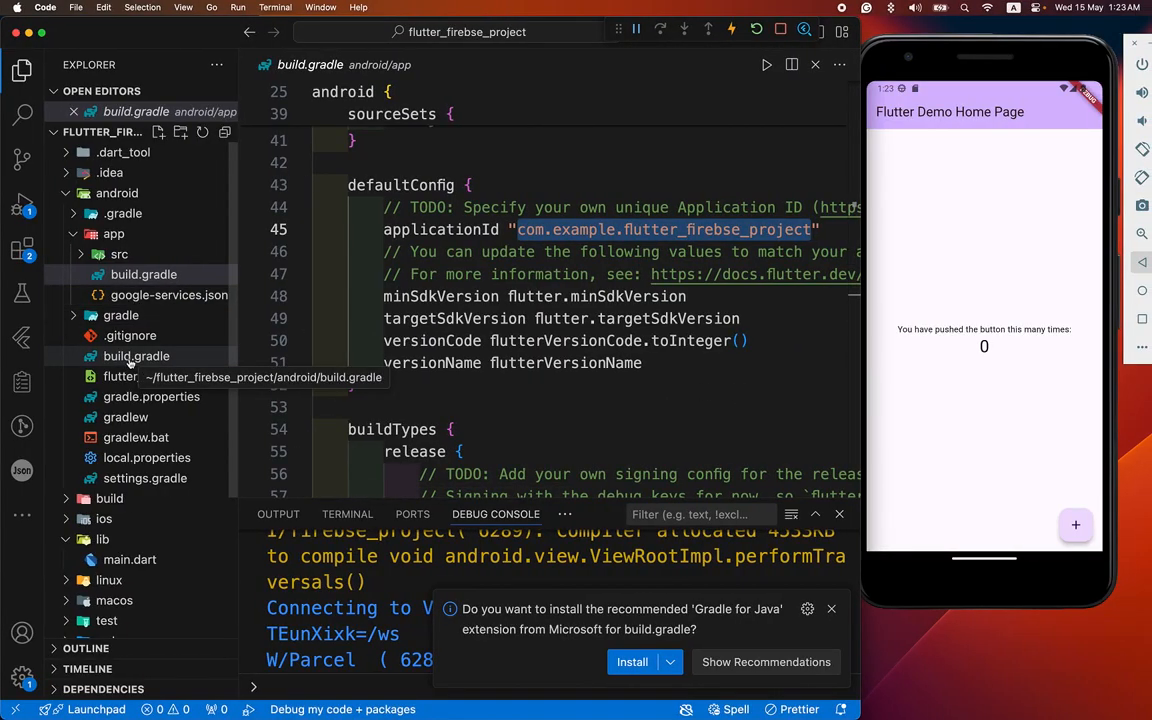
- Insert a buildscript block with kotlin_version 1.7.10 and google/mavenCentral repositories into android/build.gradle
left_click(136, 356)
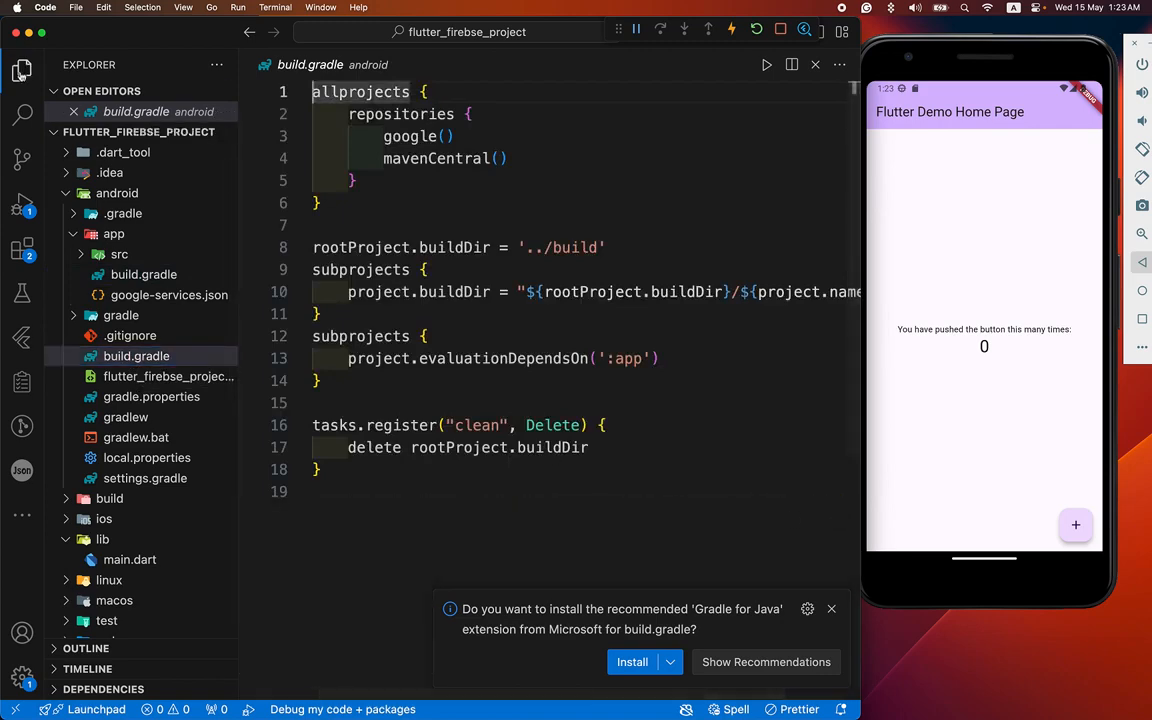
left_click(22, 70)
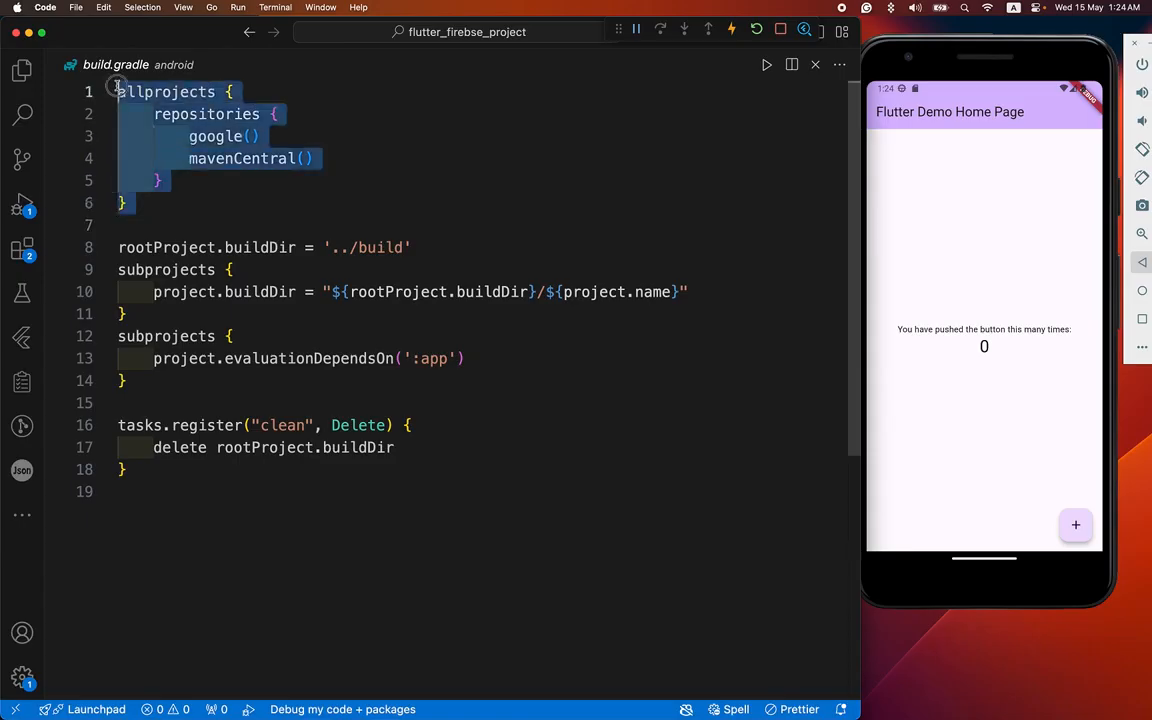
left_click(247, 203)
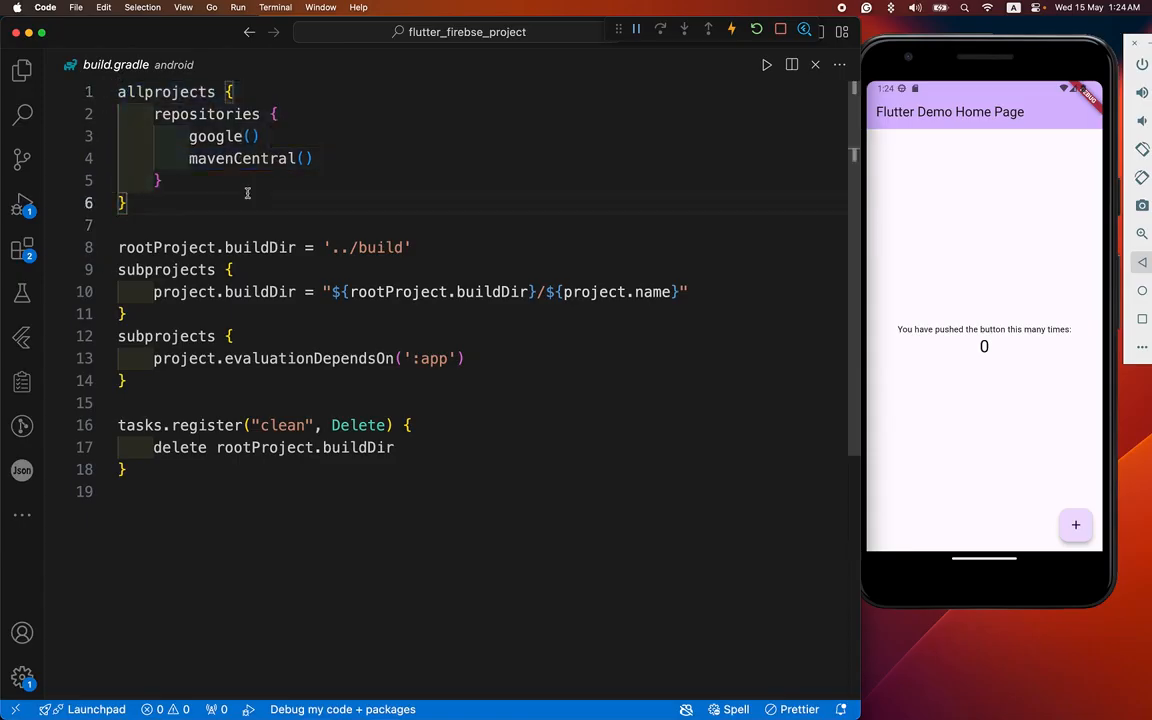
mouse_move(324, 193)
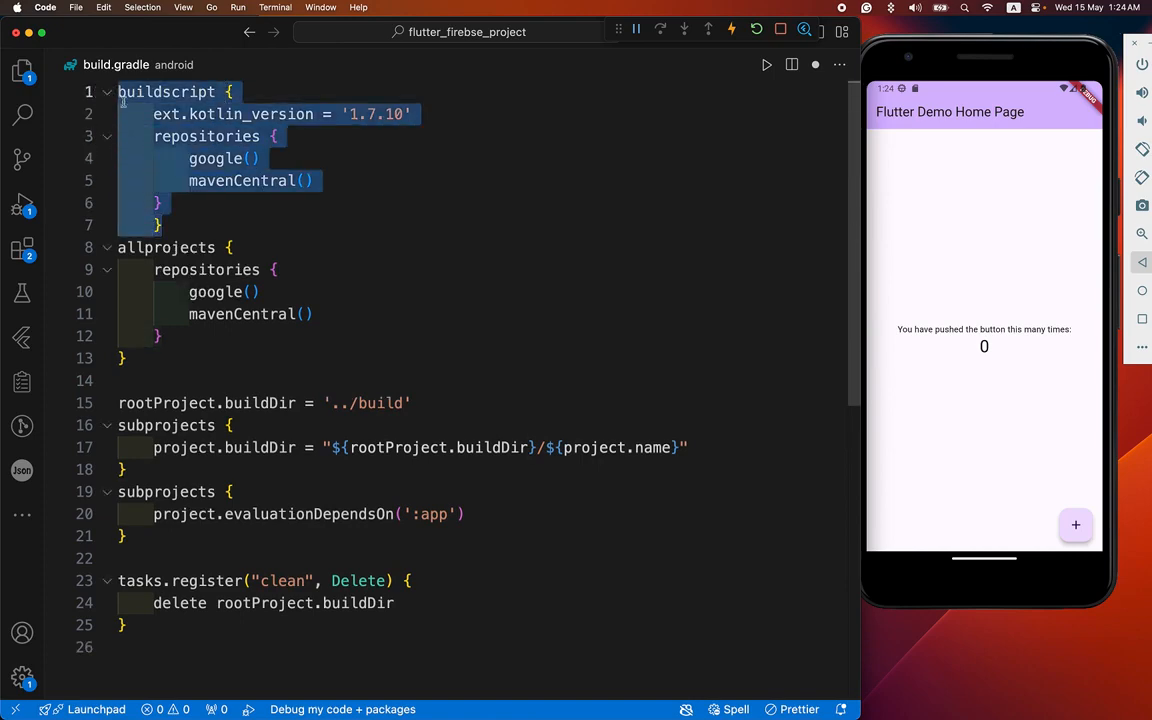
left_click(374, 193)
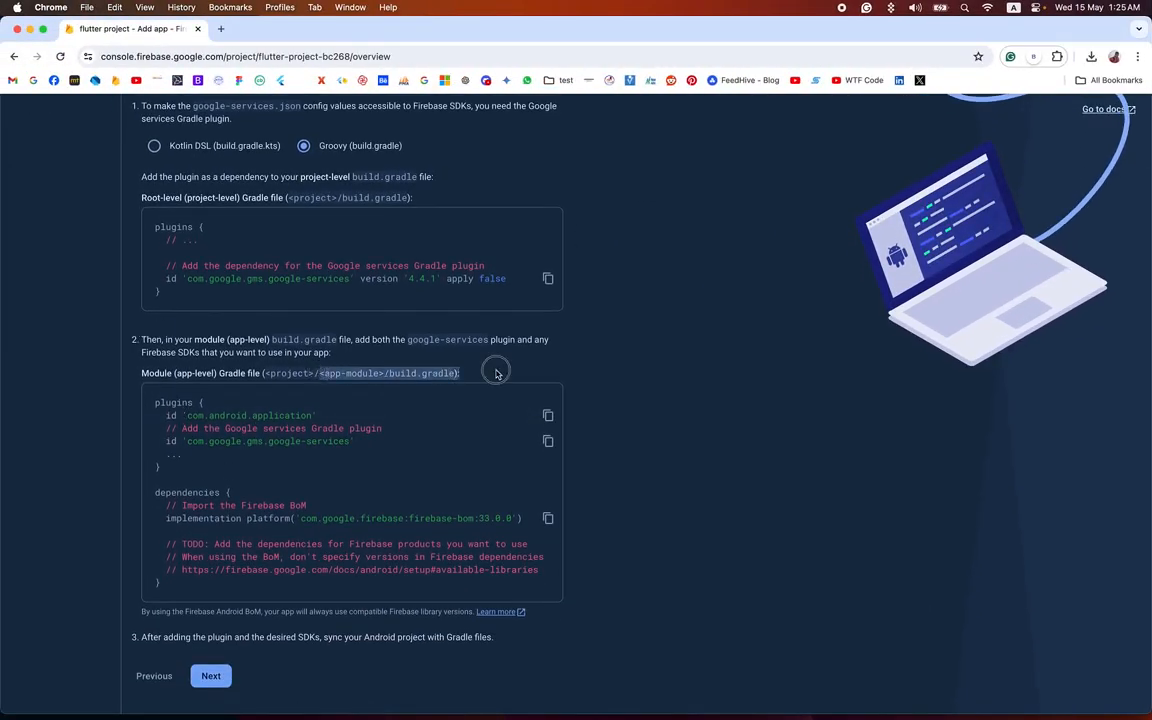
mouse_move(538, 406)
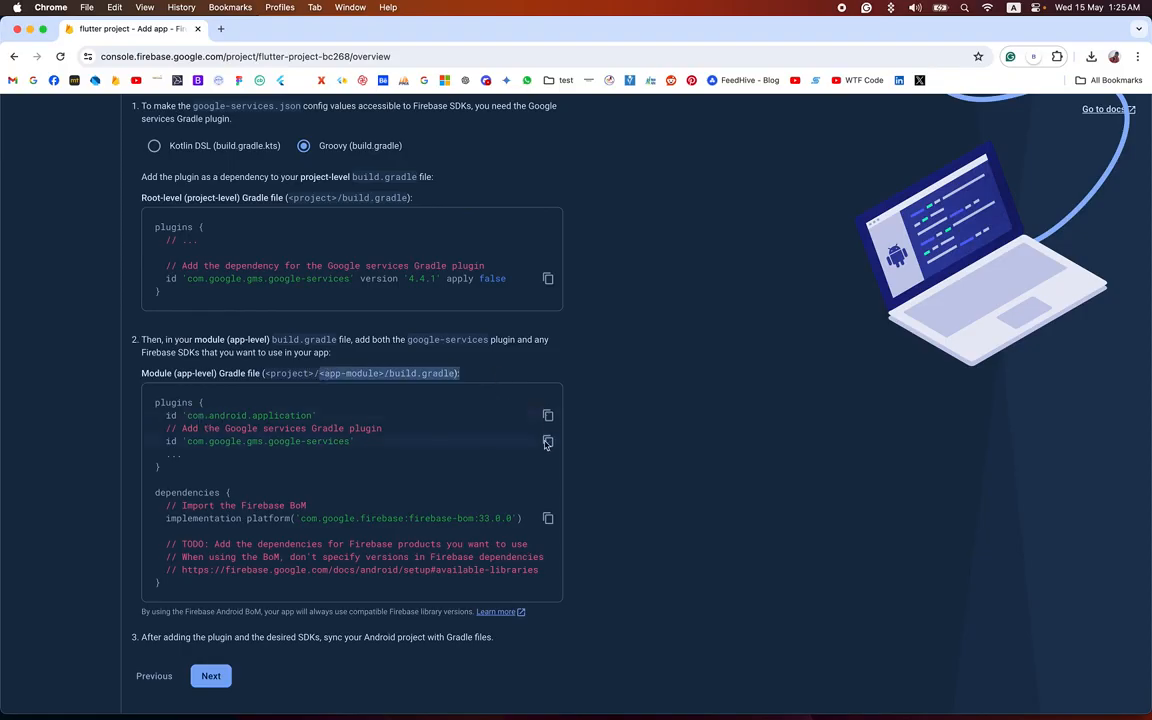
- Copy the id 'com.google.gms.google-services' plugin line from the Firebase console
left_click(547, 441)
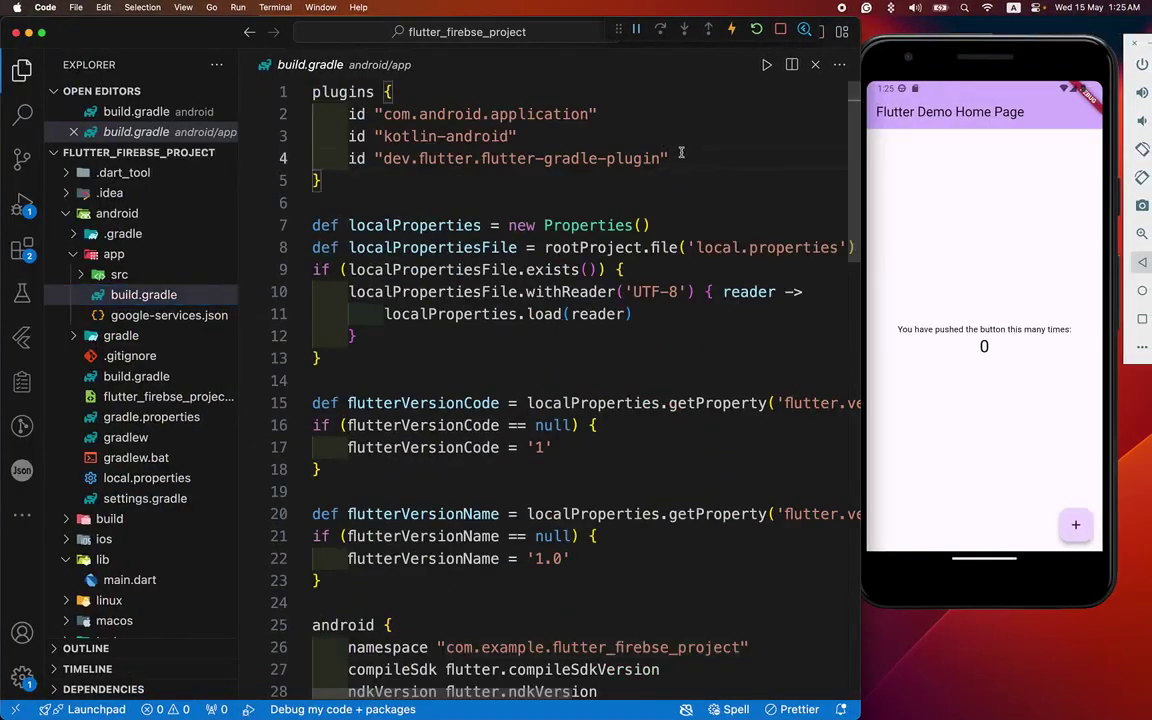
- Paste id 'com.google.gms.google-services' into the app-level build.gradle plugins block
type("id 'com.google.gms.google-services'")
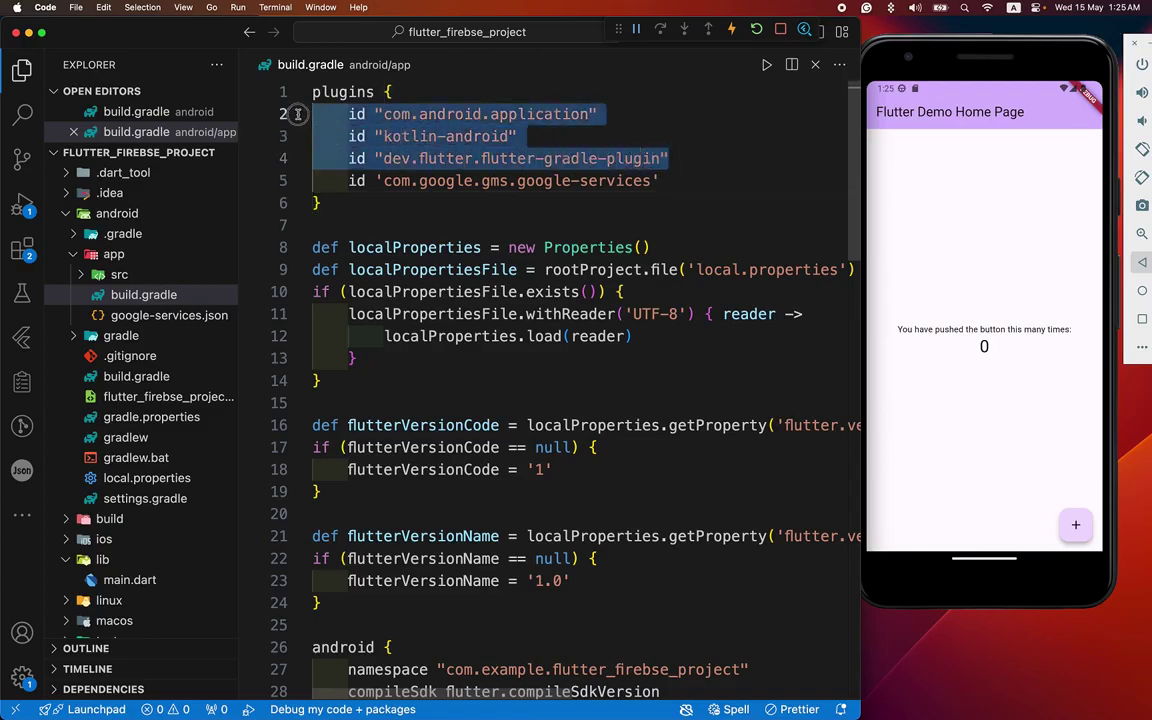
left_click(668, 158)
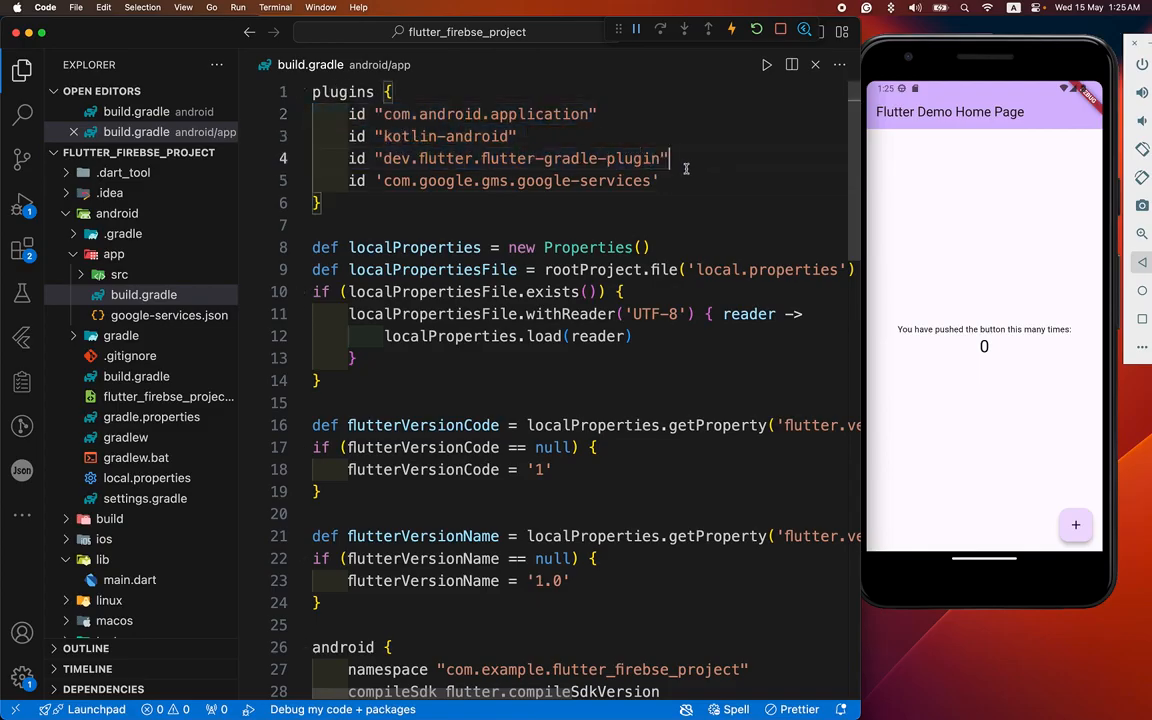
scroll("down", 3)
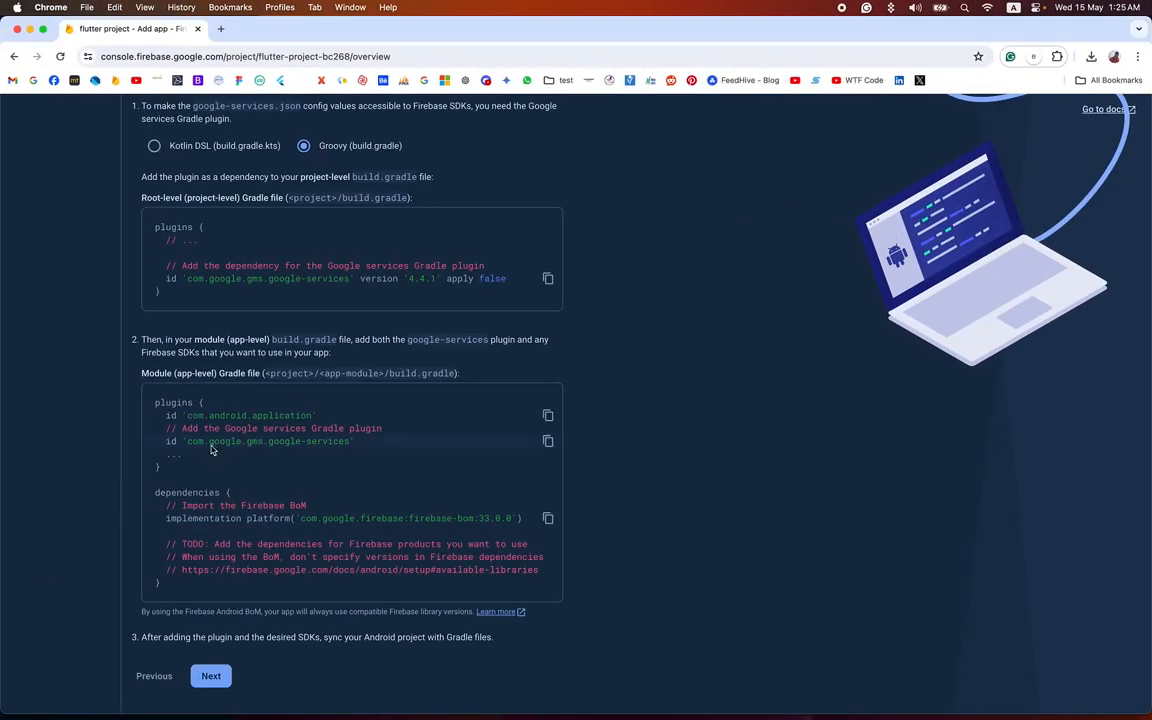
- Scroll to the end of the Gradle SDK instructions, then switch back to VS Code
scroll("down", 3)
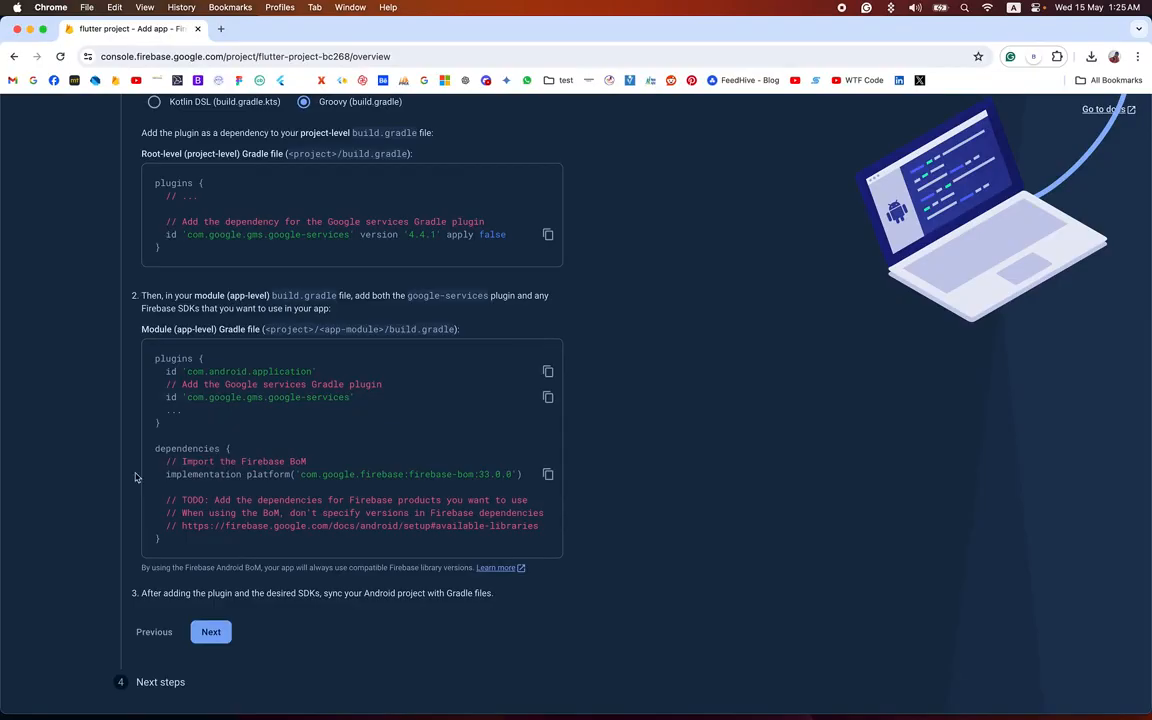
left_click(210, 631)
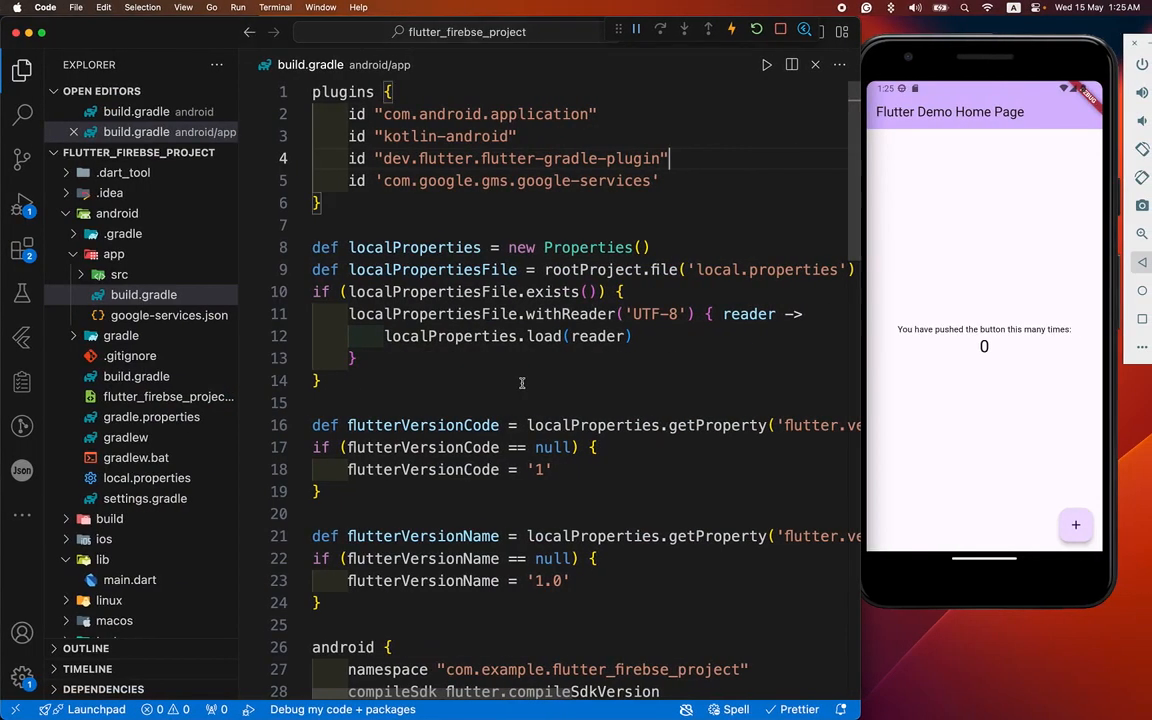
- Add firebase_core ^2.31.0 as a project dependency using Dart: Add Dependency
key("cmd+shift+p")
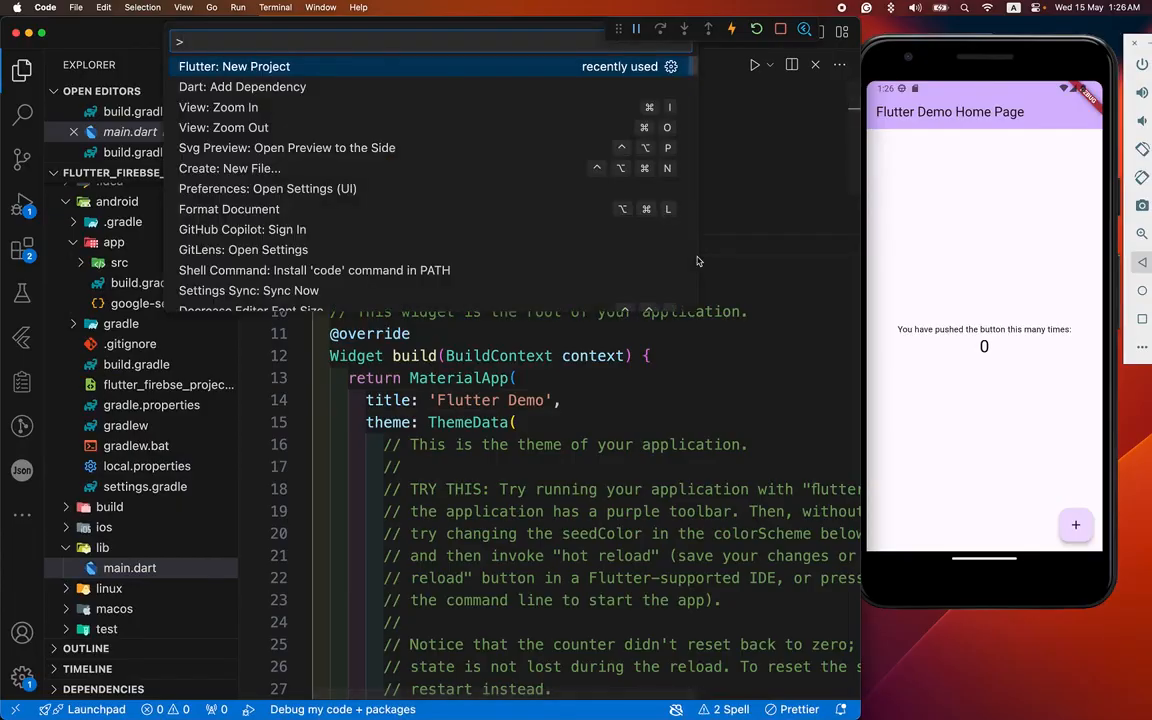
type("fireb")
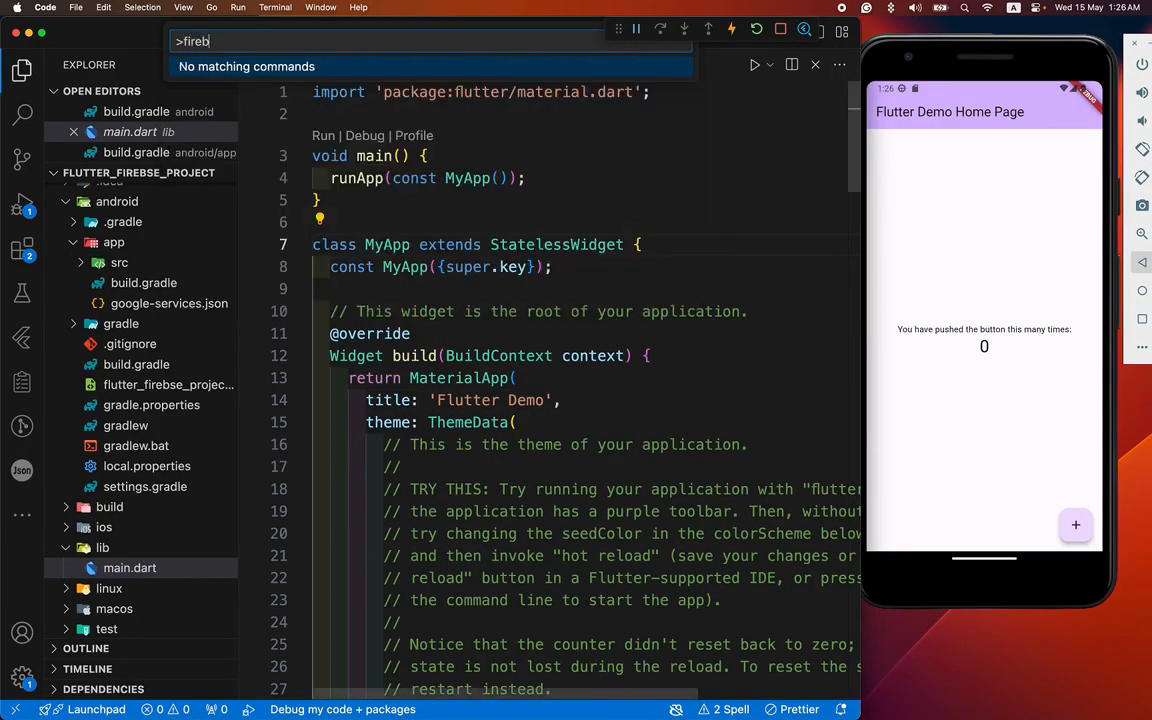
key("backspace")
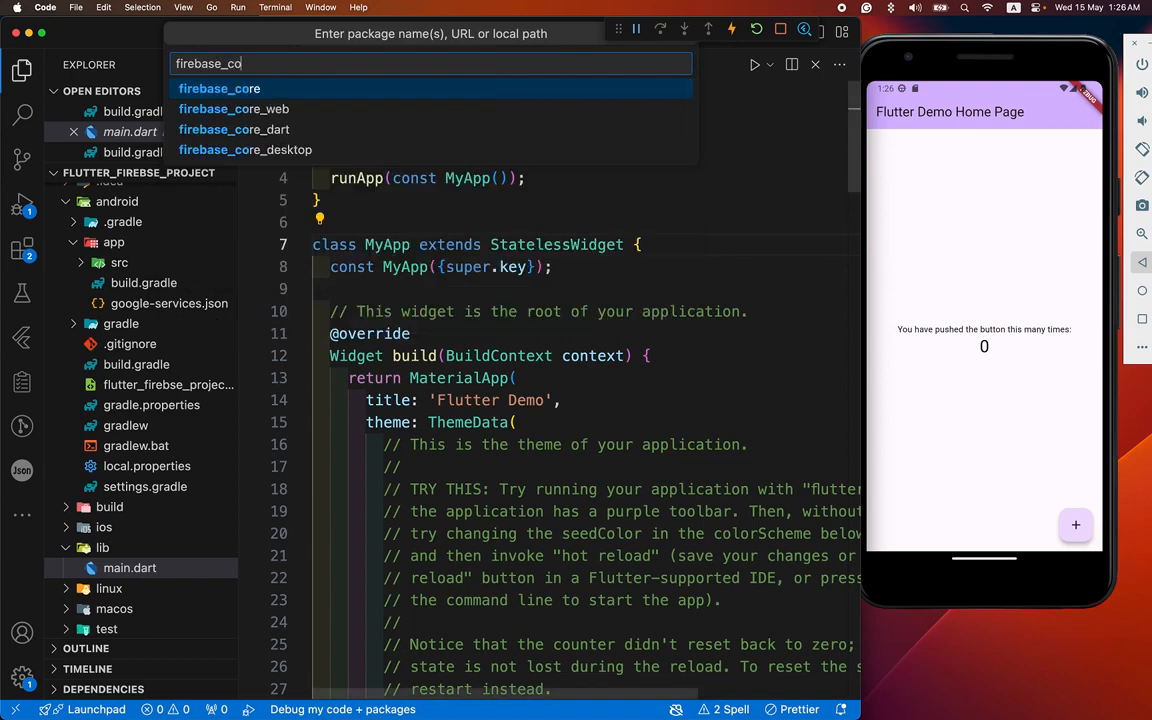
left_click(218, 88)
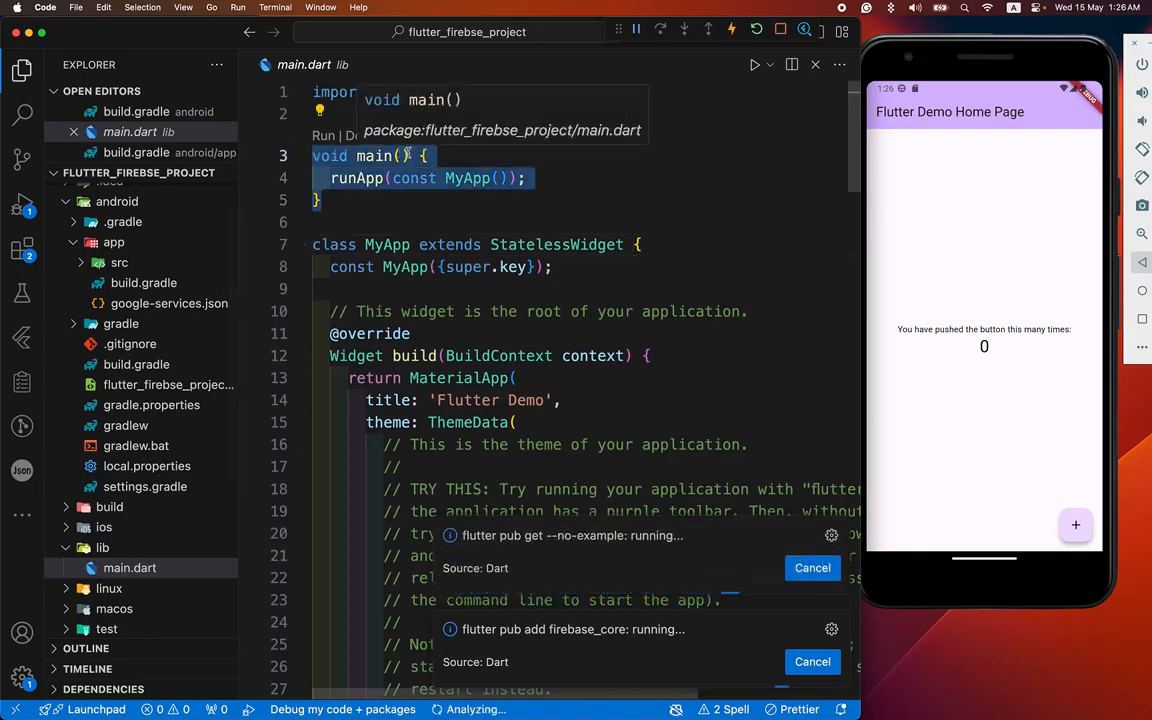
type("asy")
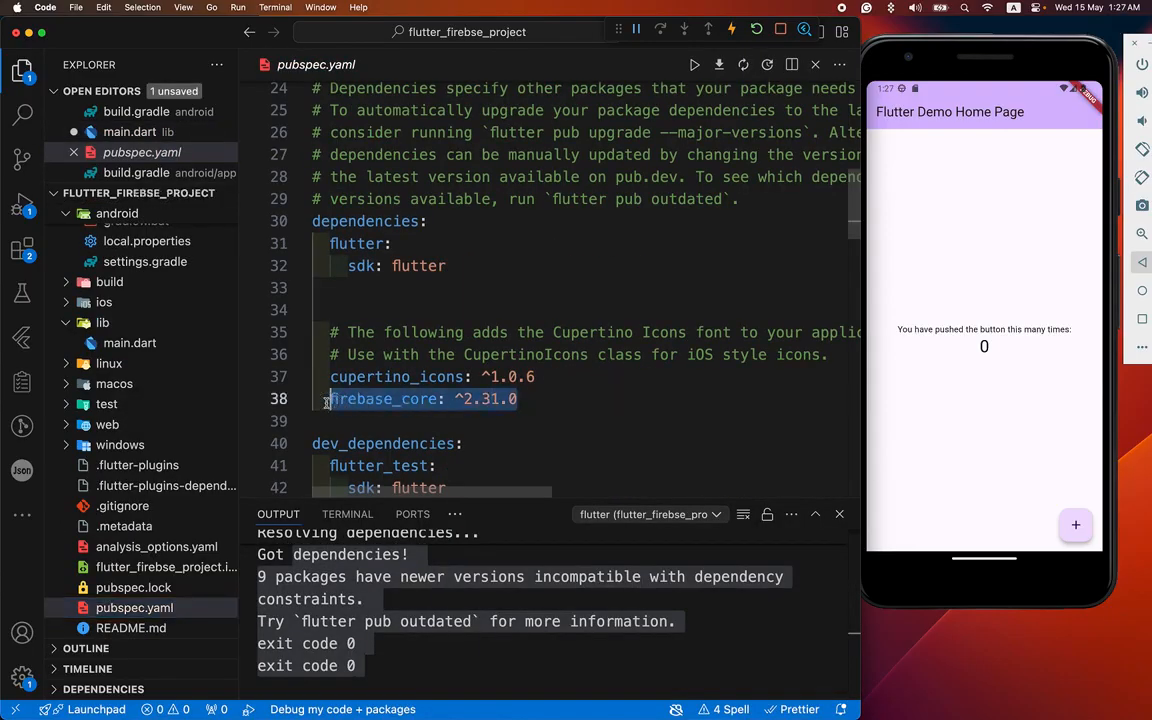
- Make main() async with await Firebase.initializeApp(), and import firebase_core via Quick Fix
left_click(129, 322)
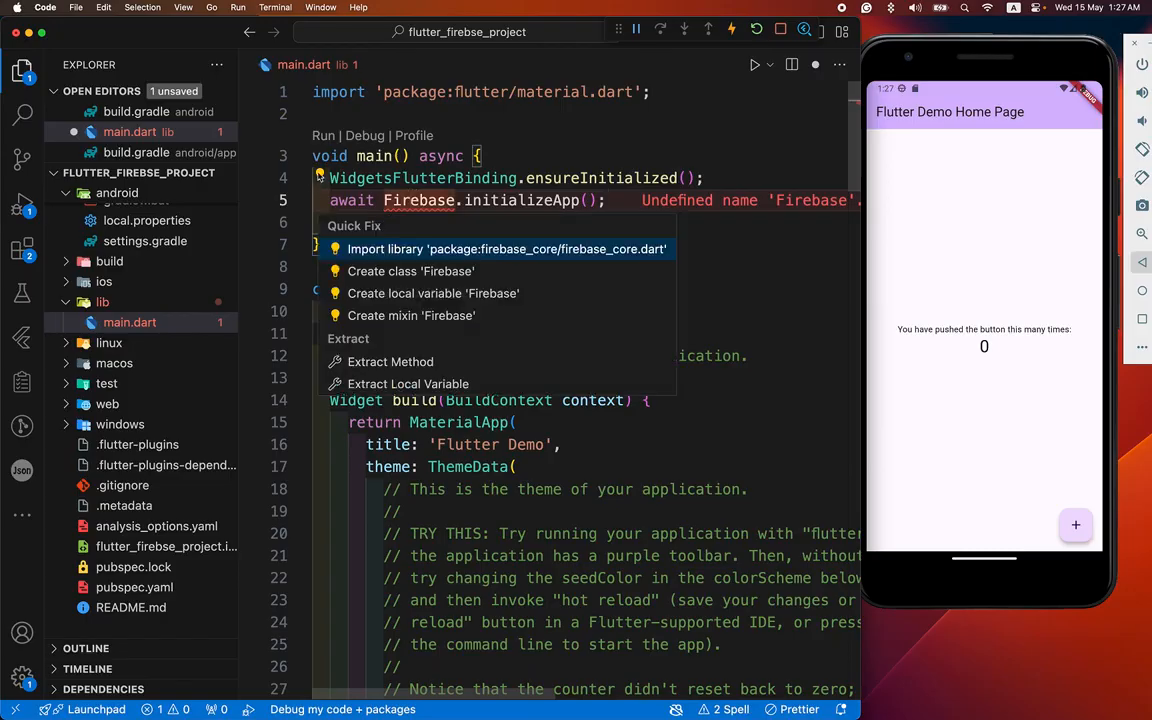
left_click(506, 248)
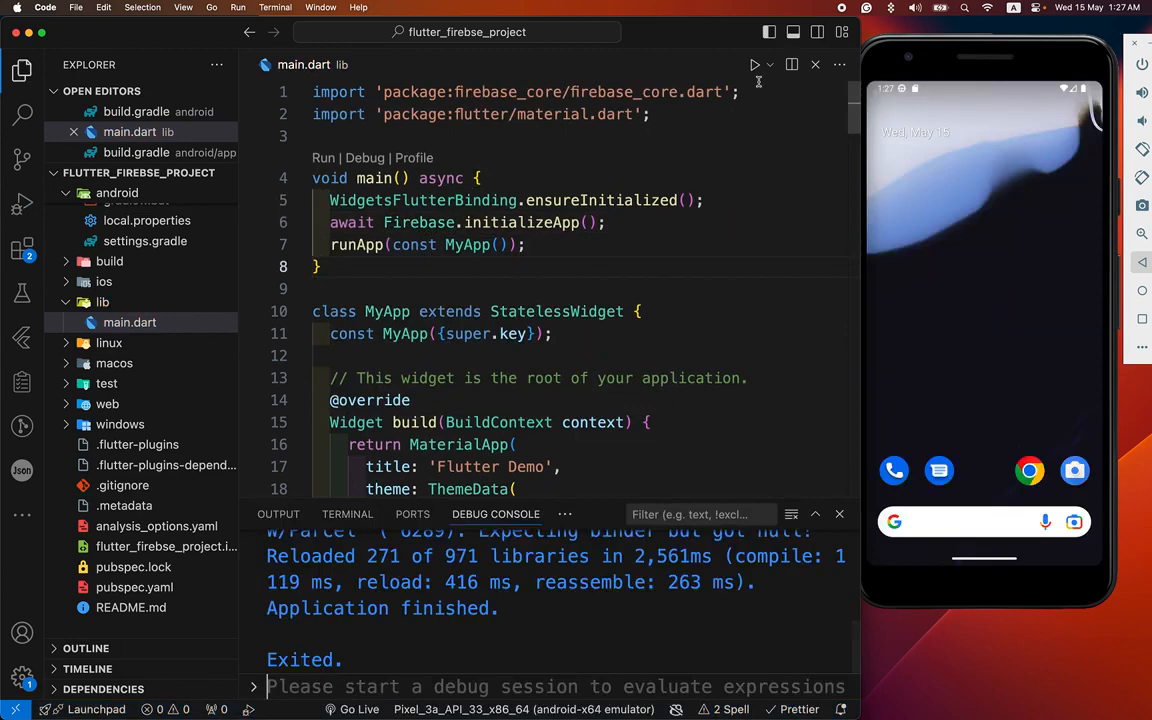
- Relaunch the app in debug mode on the Android emulator and increment the counter
left_click(238, 7)
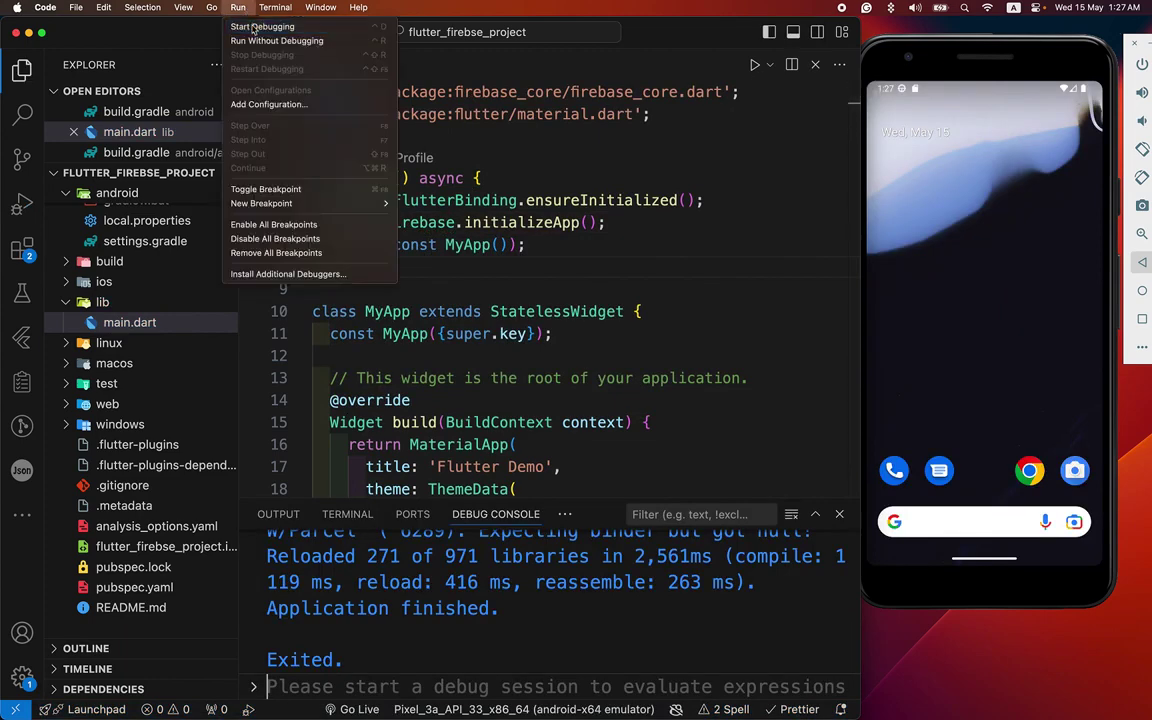
left_click(262, 26)
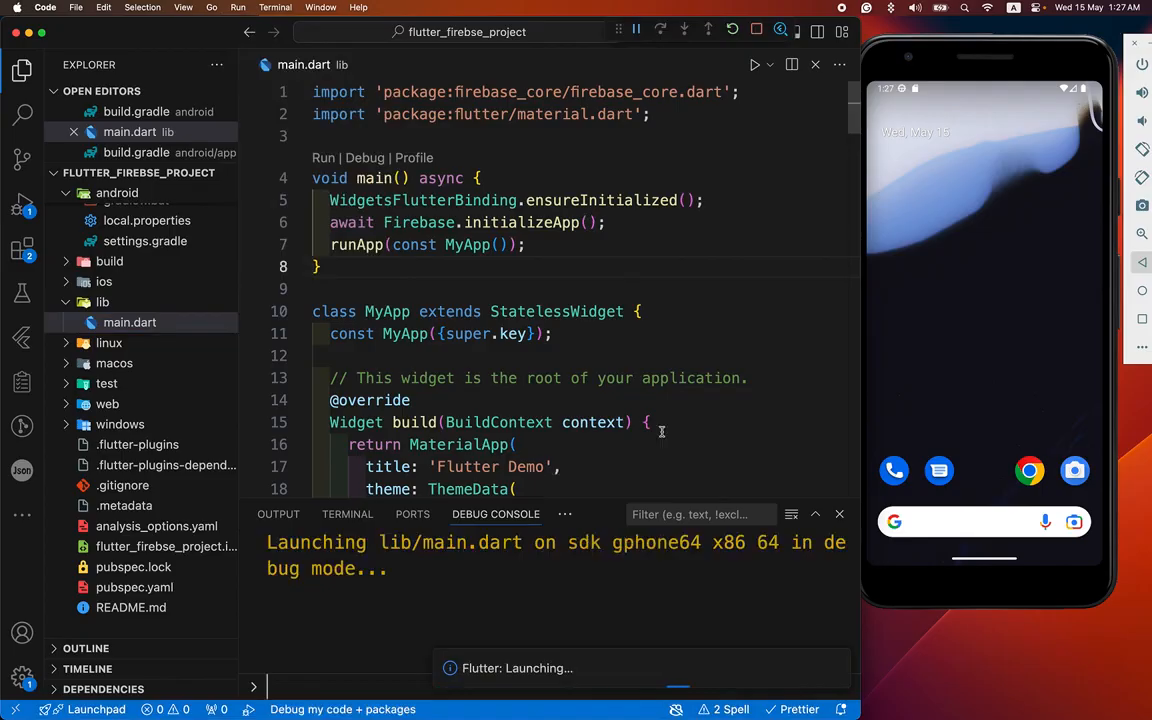
mouse_move(963, 199)
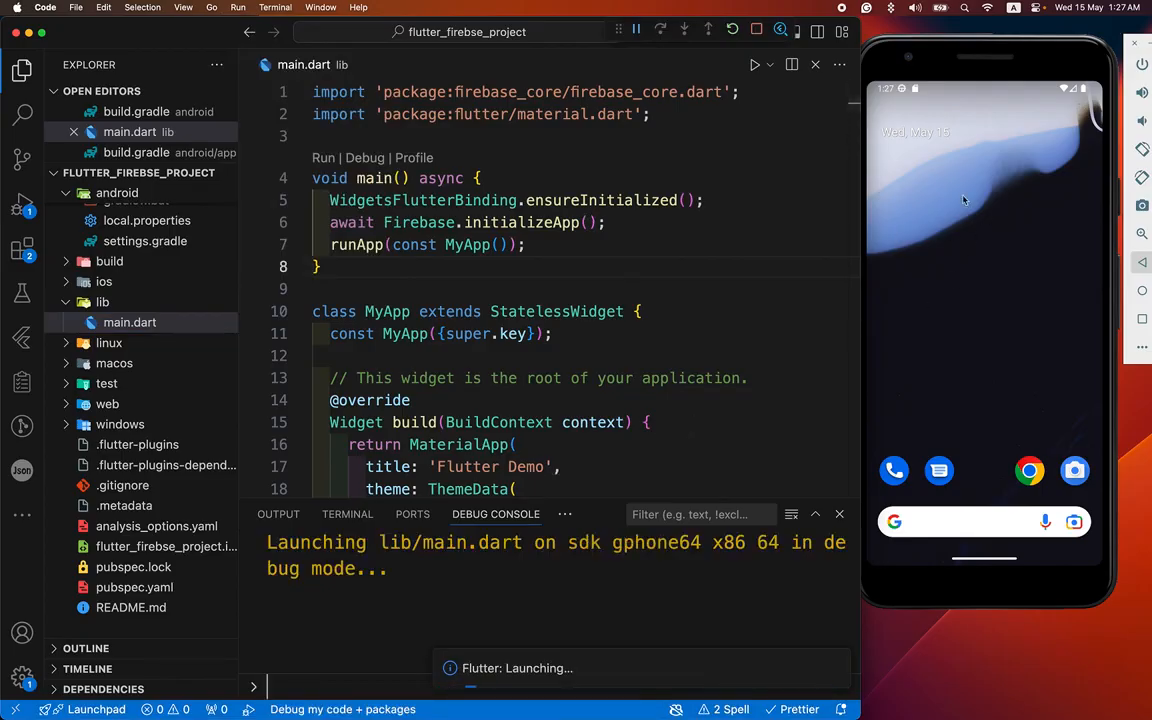
mouse_move(406, 595)
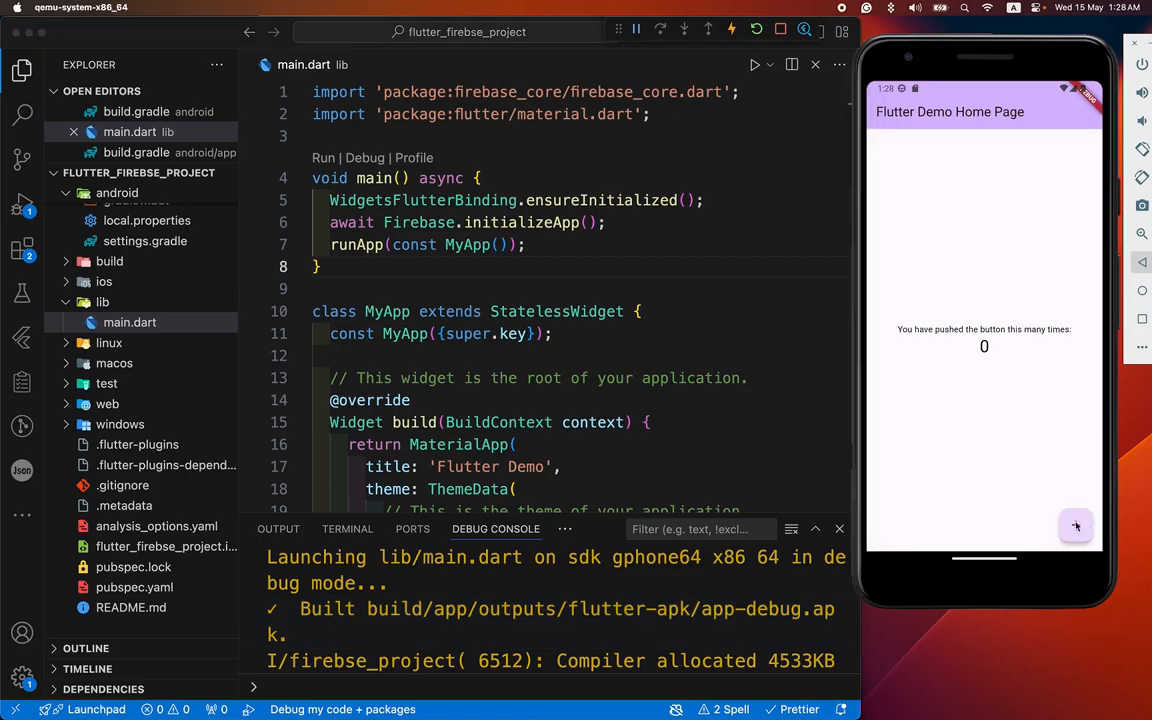
left_click(1075, 527)
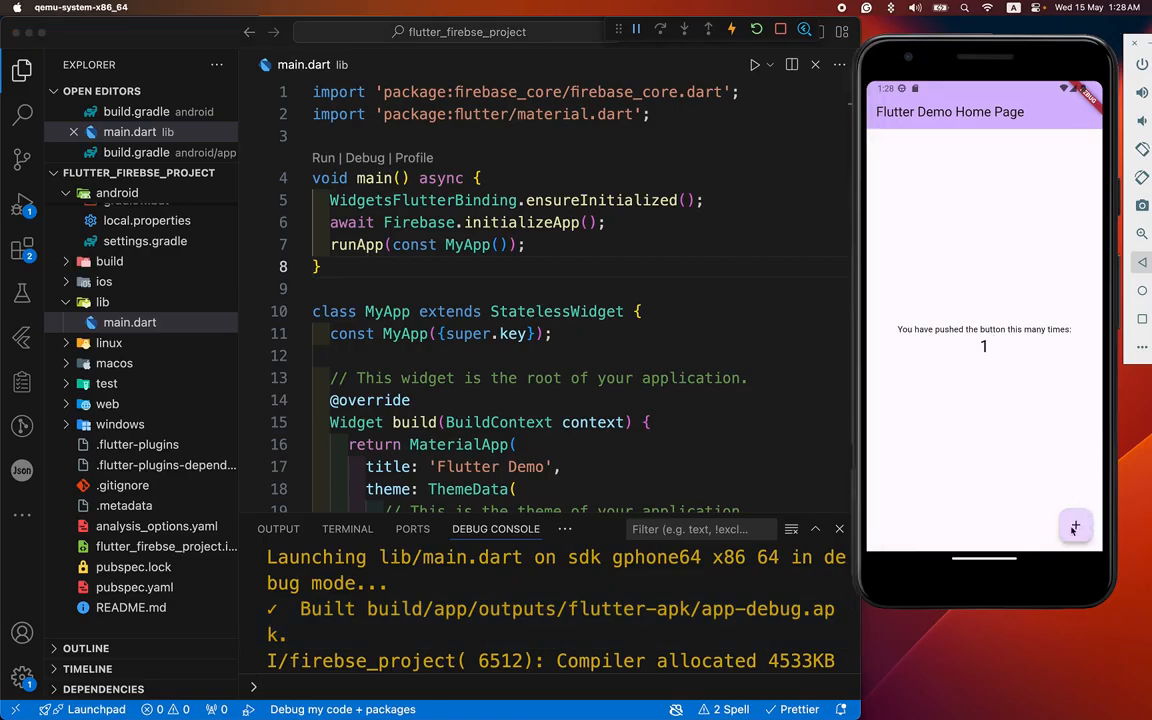
left_click(1075, 525)
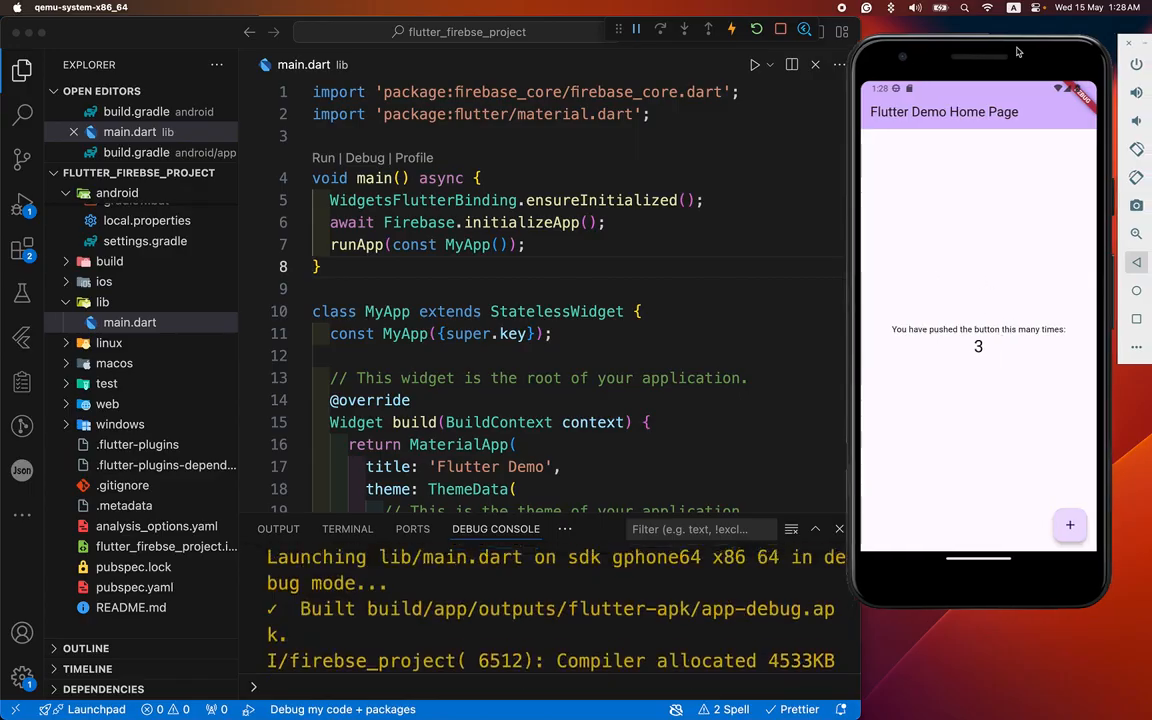
mouse_move(771, 281)
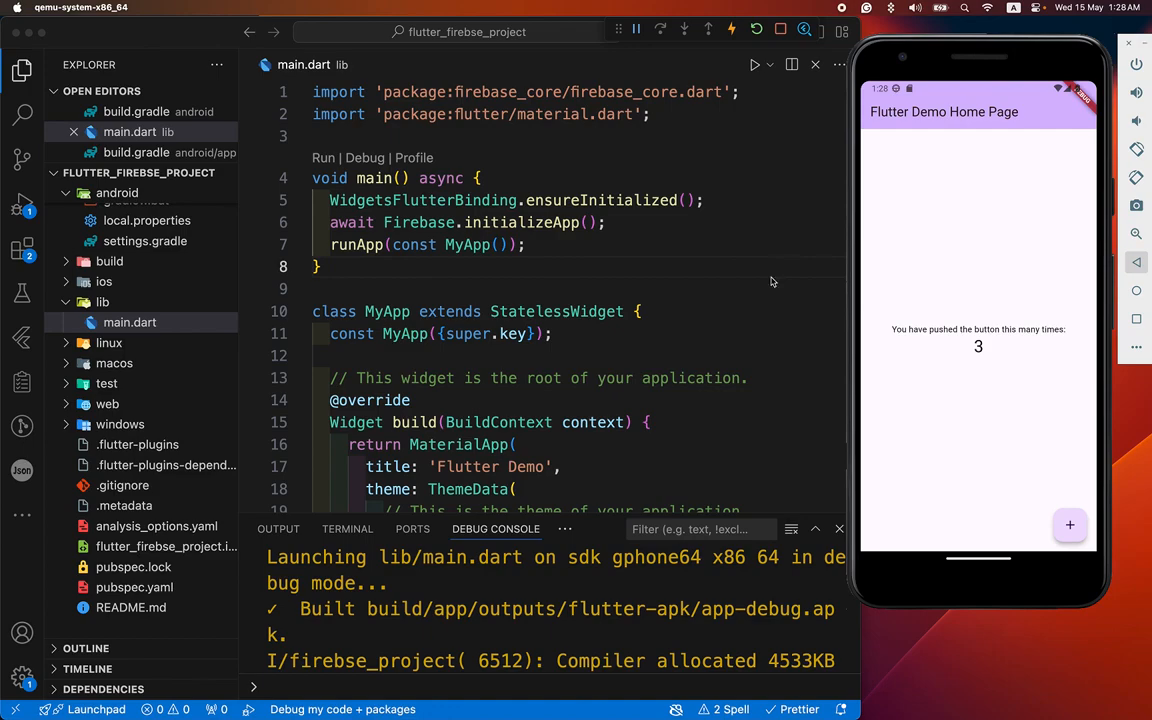
mouse_move(577, 290)
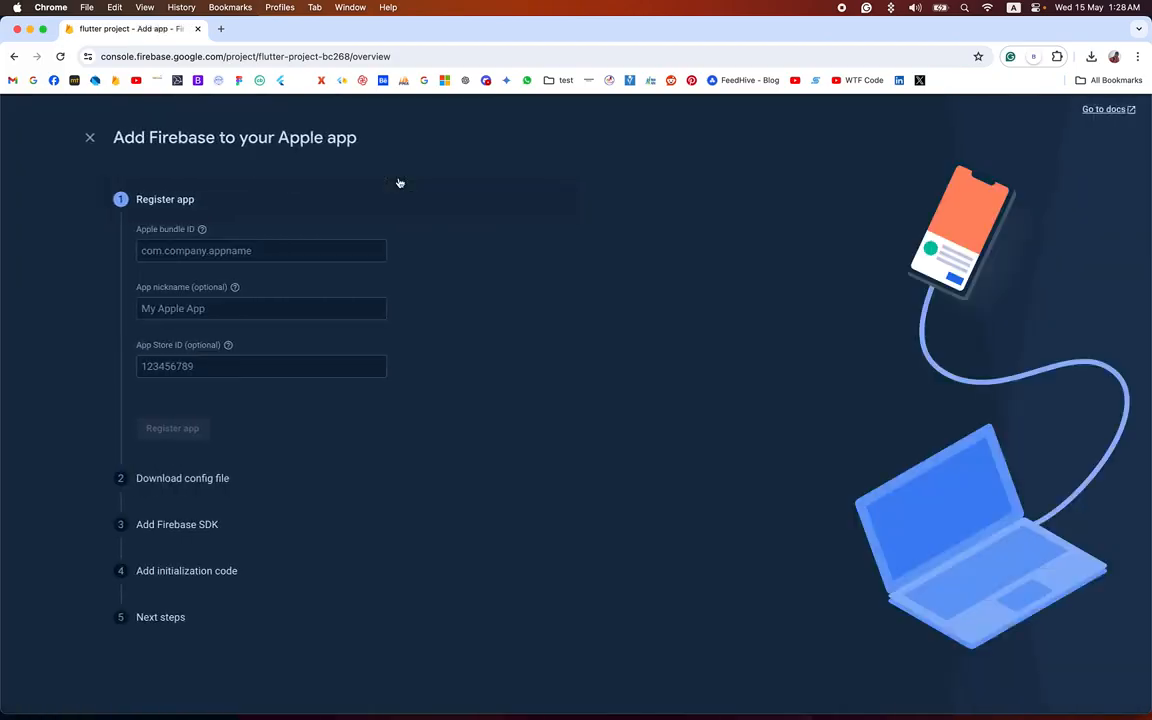
mouse_move(202, 229)
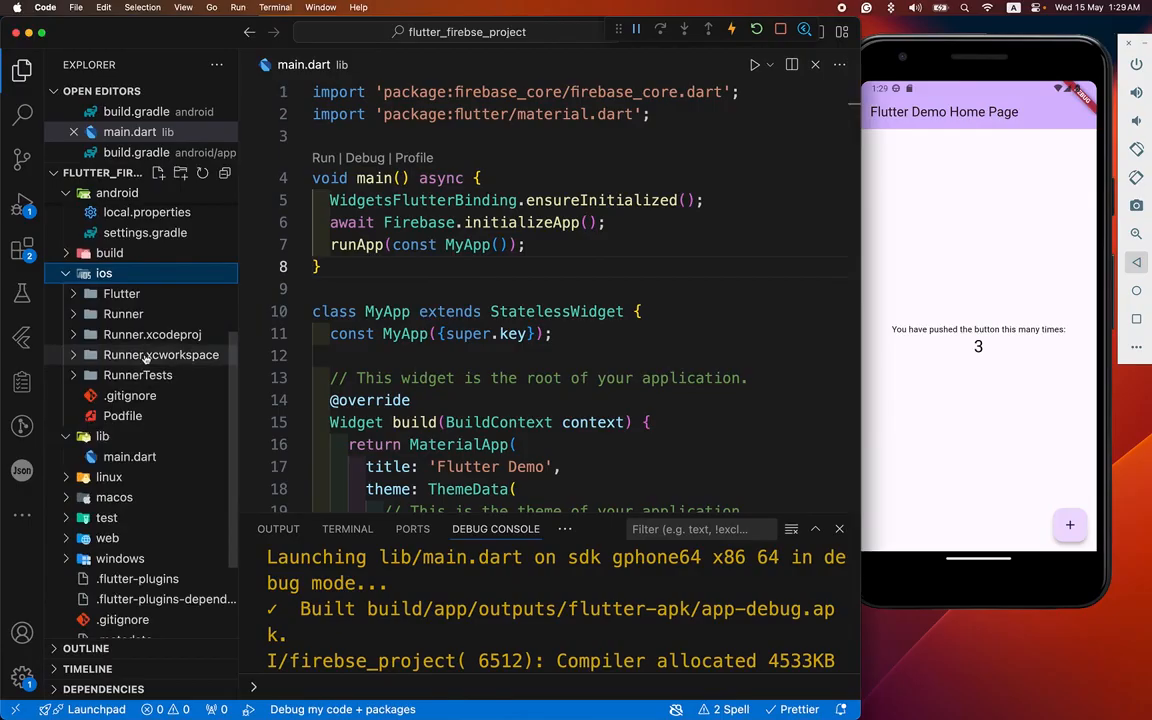
- Open ios/Runner.xcodeproj/project.pbxproj and select the PRODUCT_BUNDLE_IDENTIFIER value
left_click(152, 334)
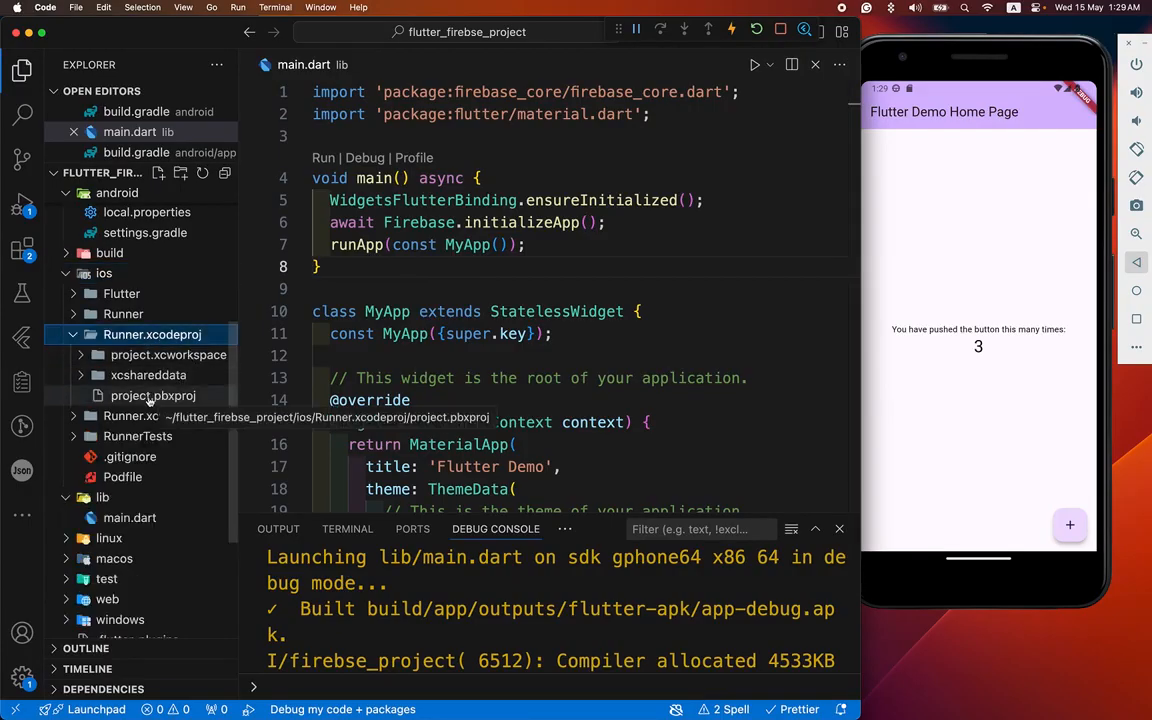
left_click(153, 395)
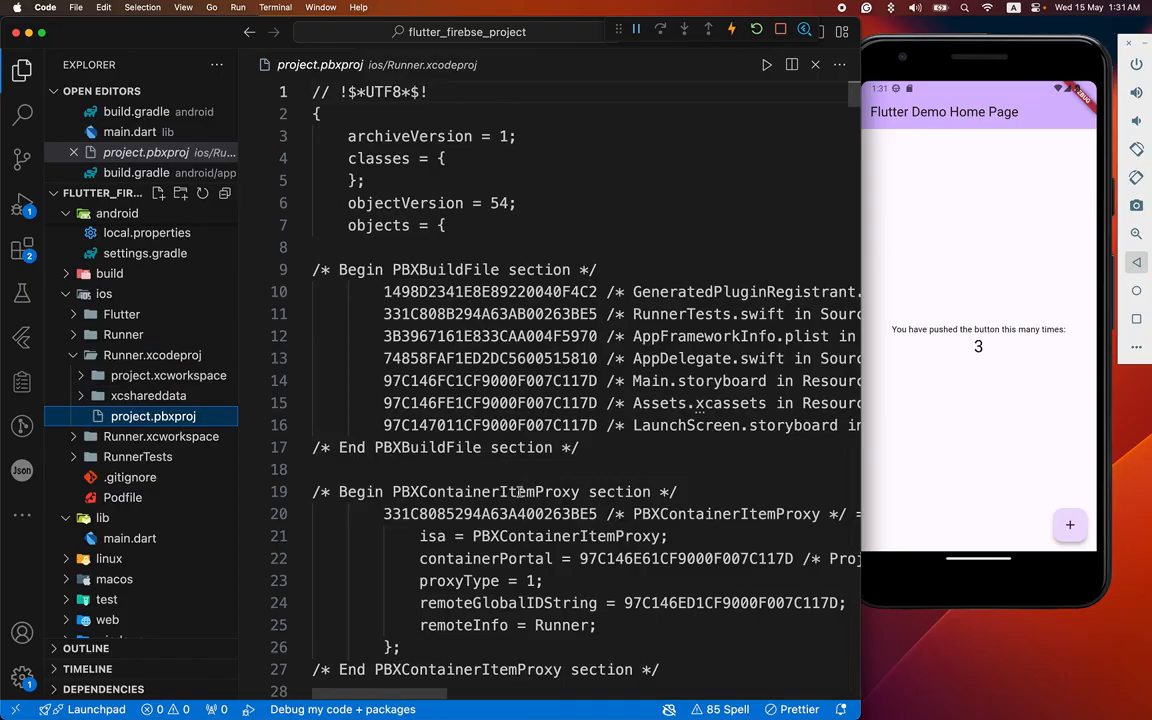
scroll("down", 3)
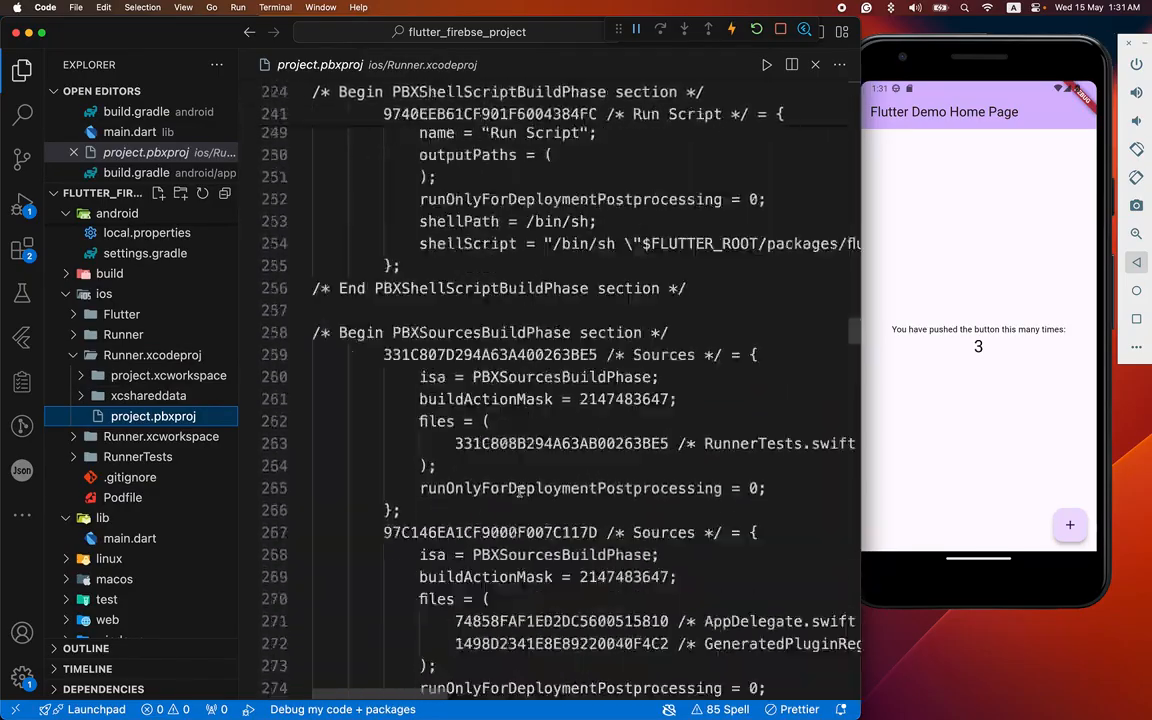
scroll("down", 3)
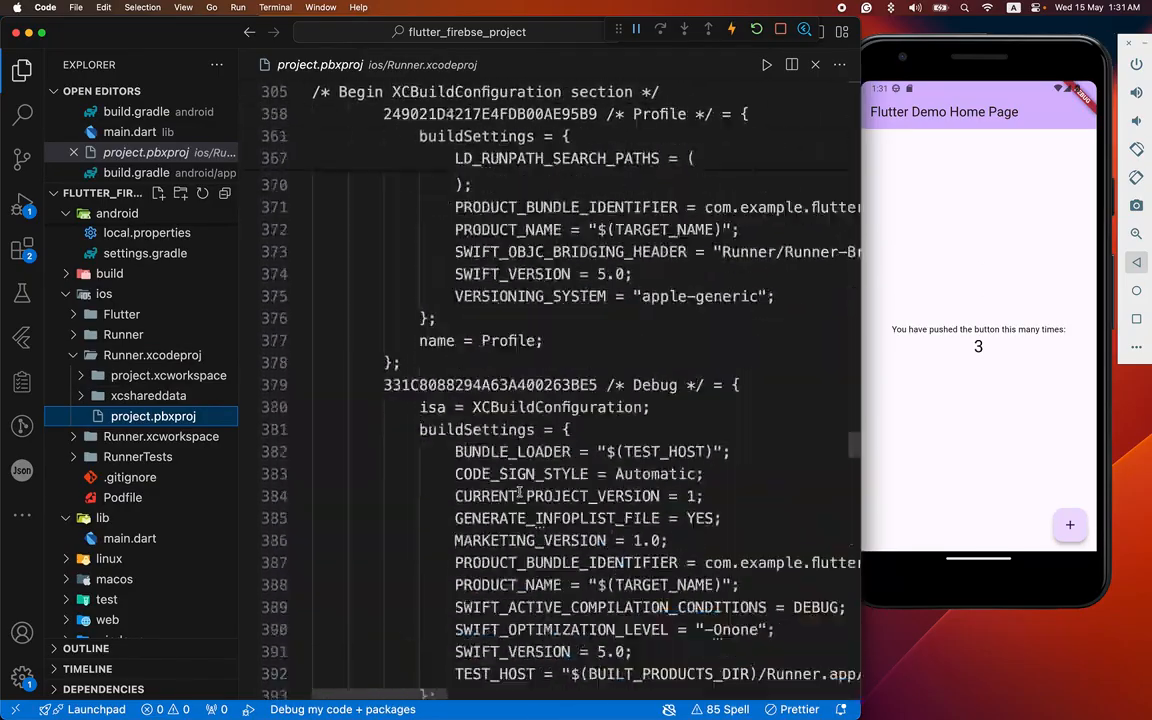
scroll("up", 3)
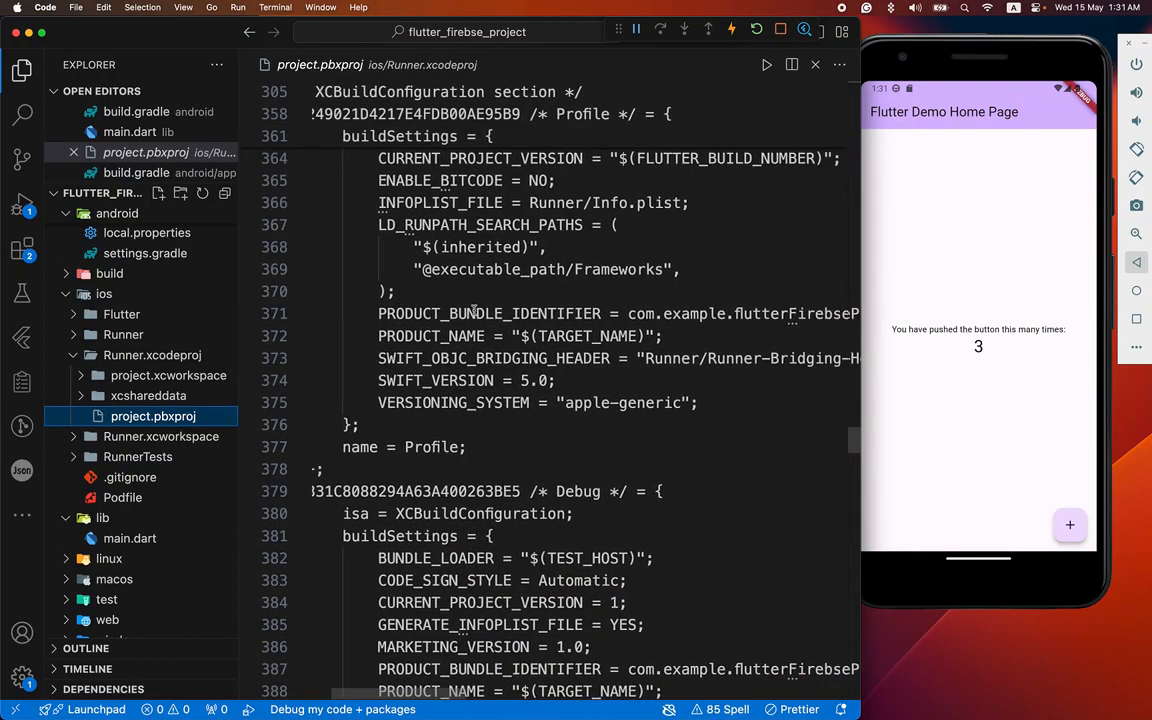
double_click(467, 313)
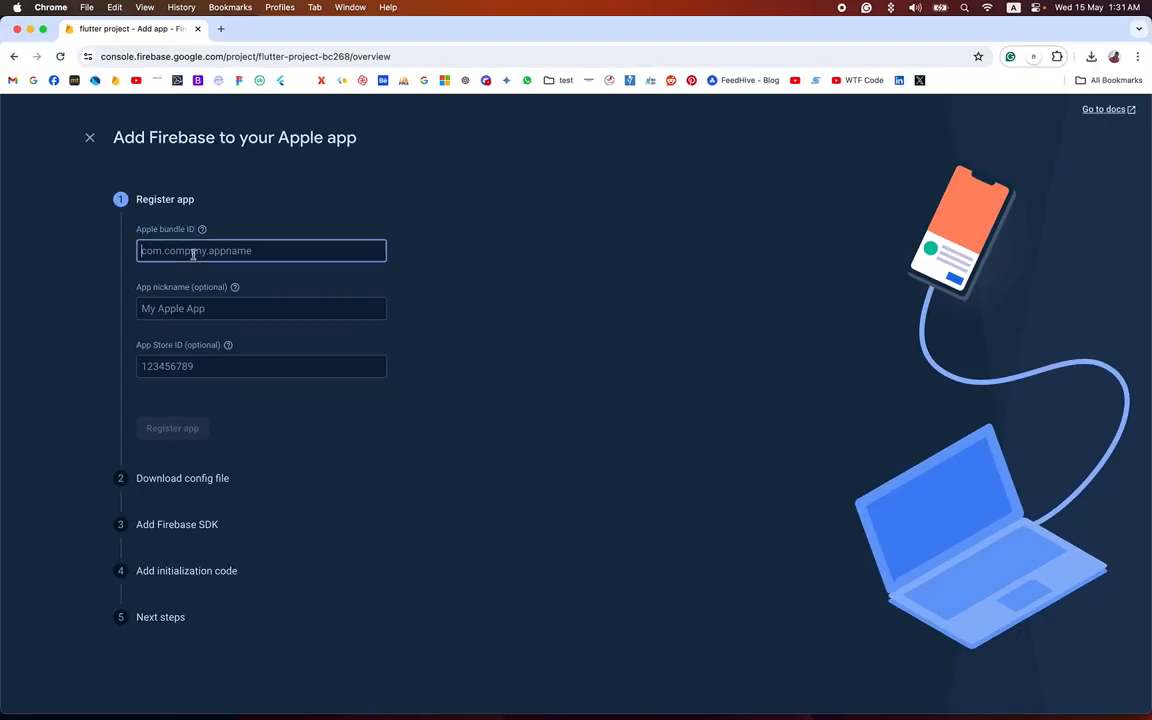
- Register the Apple app with bundle ID com.example.flutterFirebseProject
type("com.example.flutterFirebseProject")
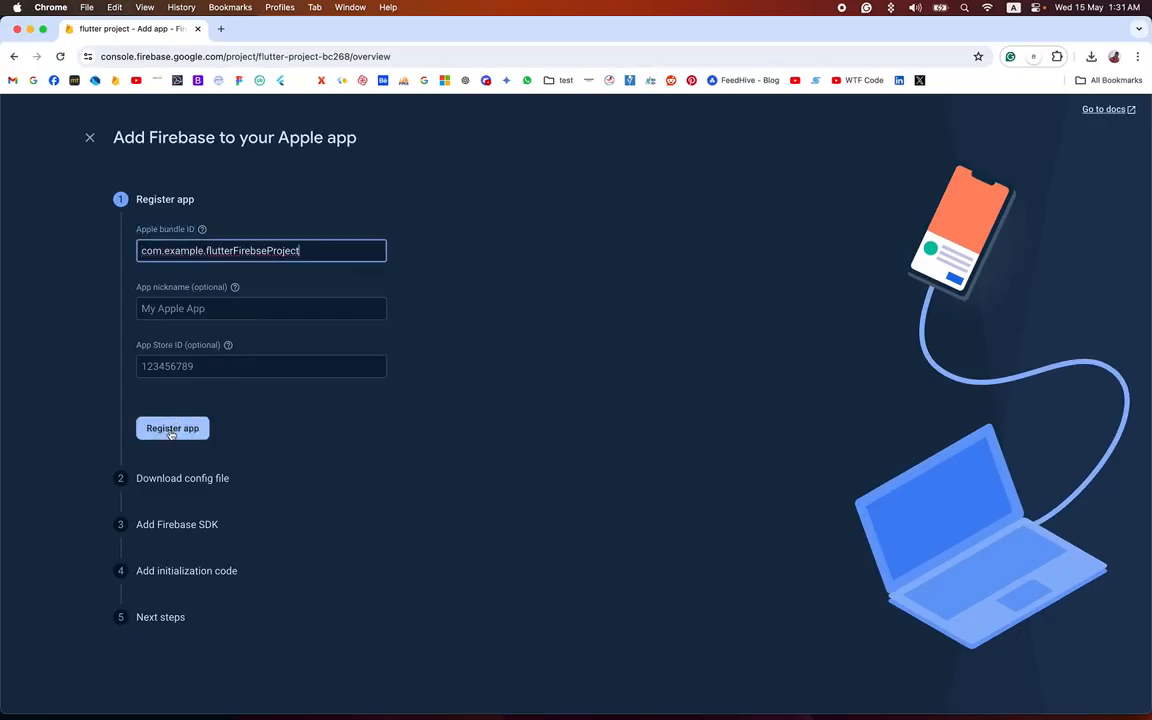
left_click(172, 428)
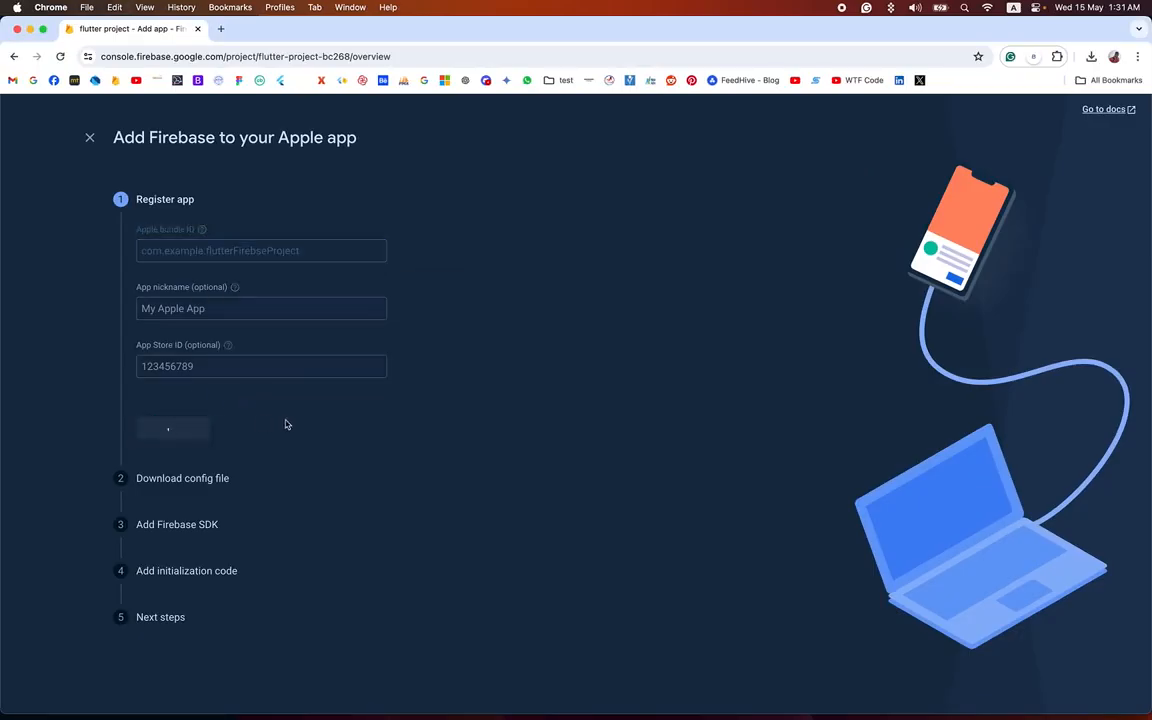
left_click(172, 428)
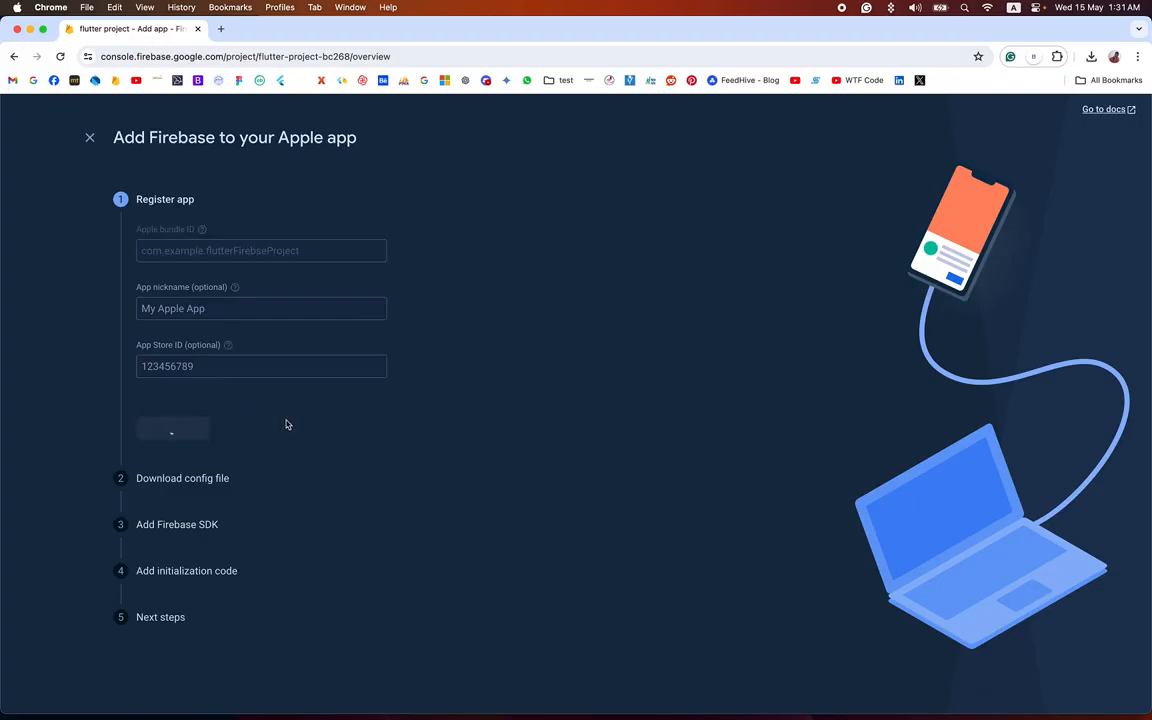
left_click(172, 429)
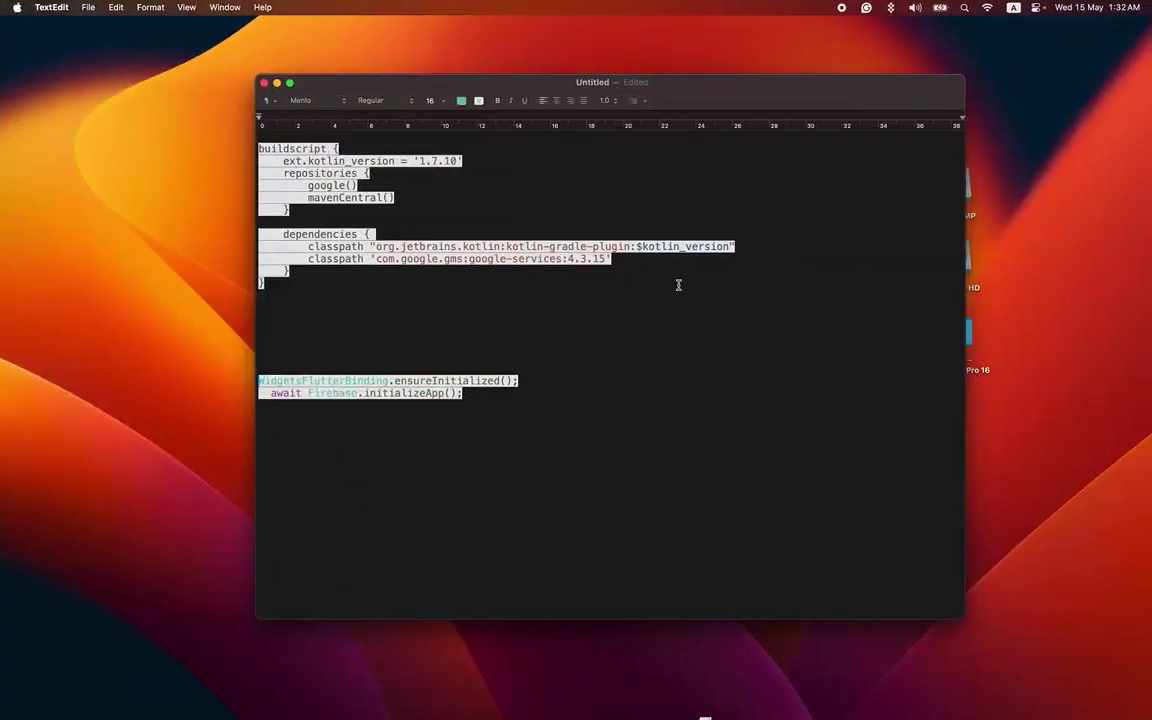
left_click(51, 7)
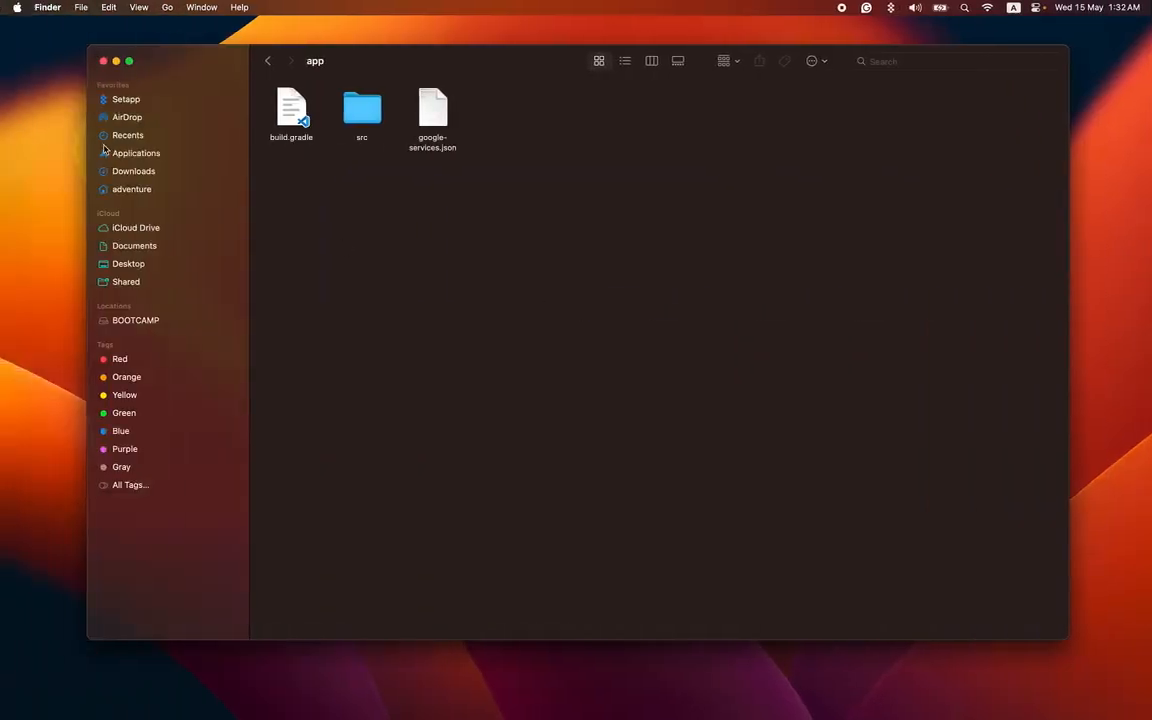
- Copy GoogleService-Info.plist from Downloads into the flutter_firebse_project ios folder
left_click(131, 189)
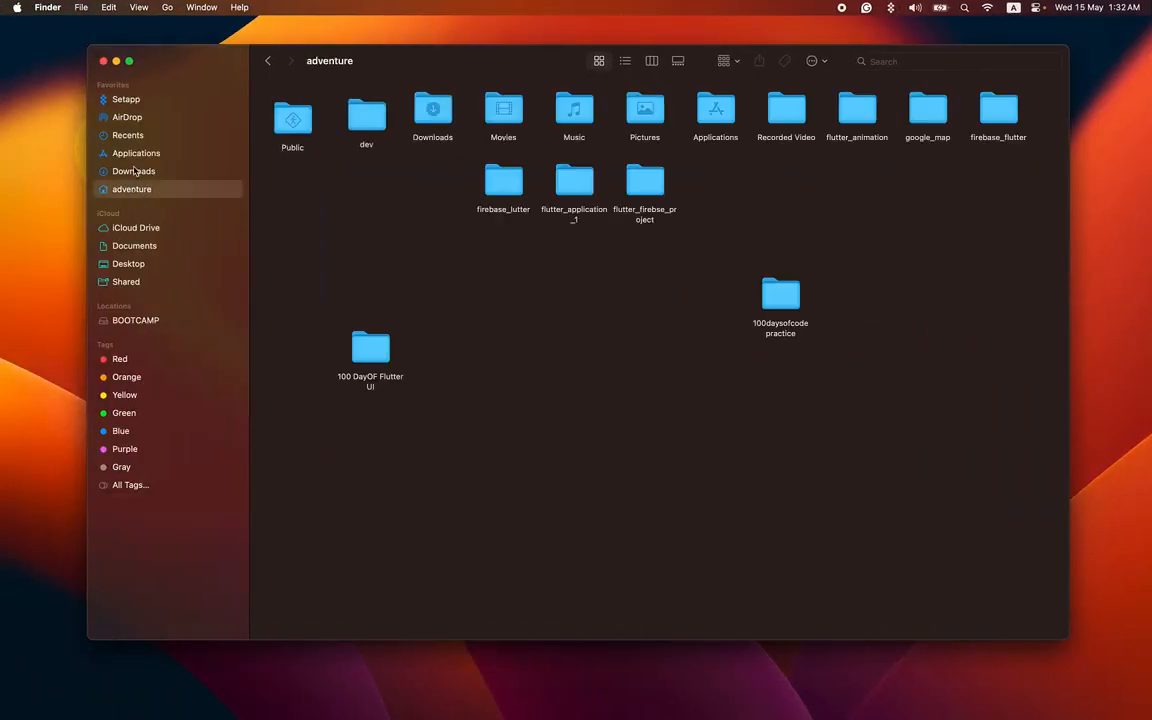
left_click(133, 171)
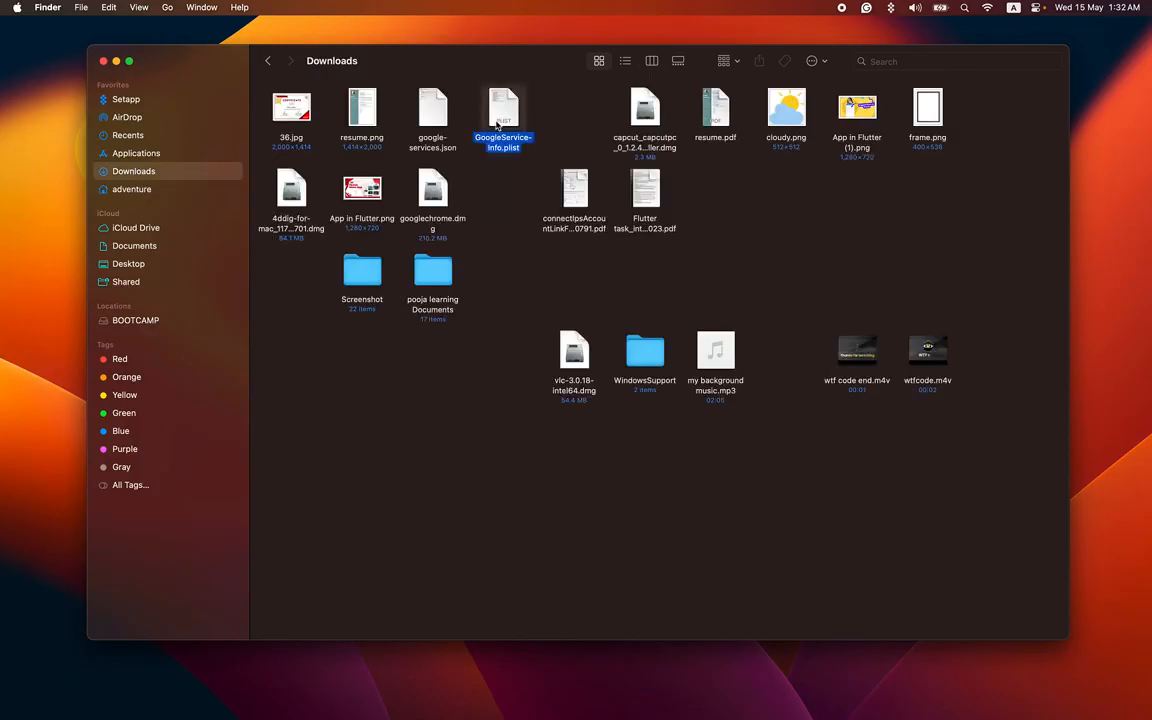
right_click(503, 107)
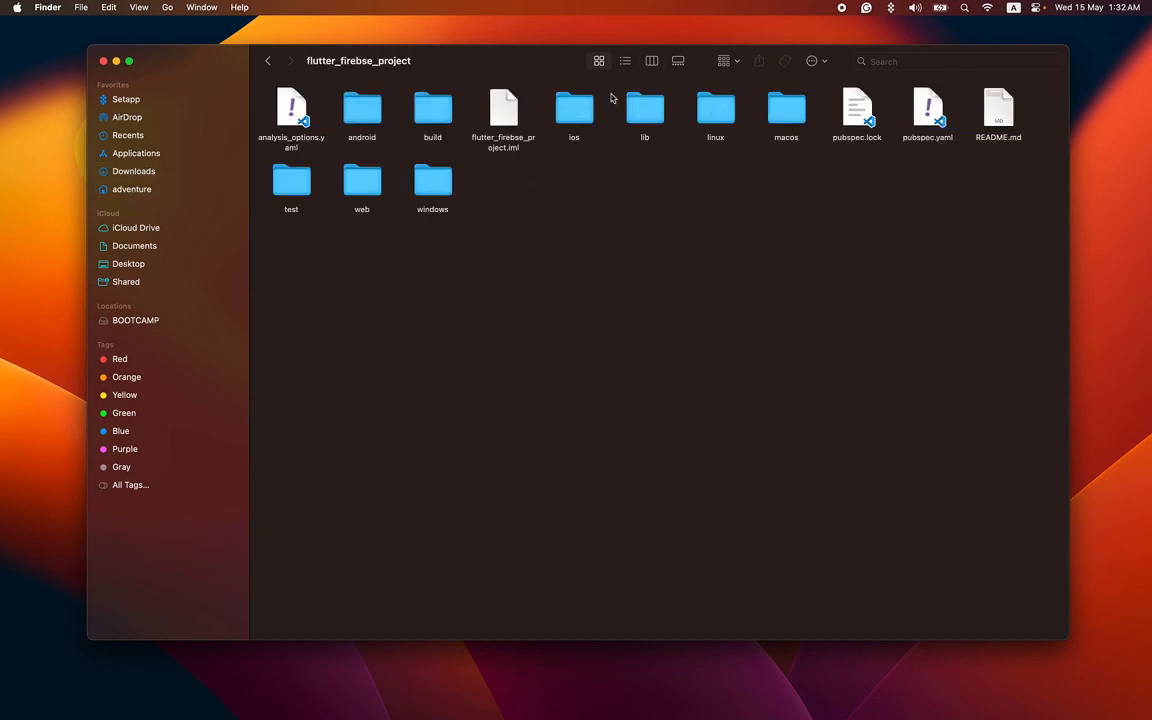
double_click(574, 108)
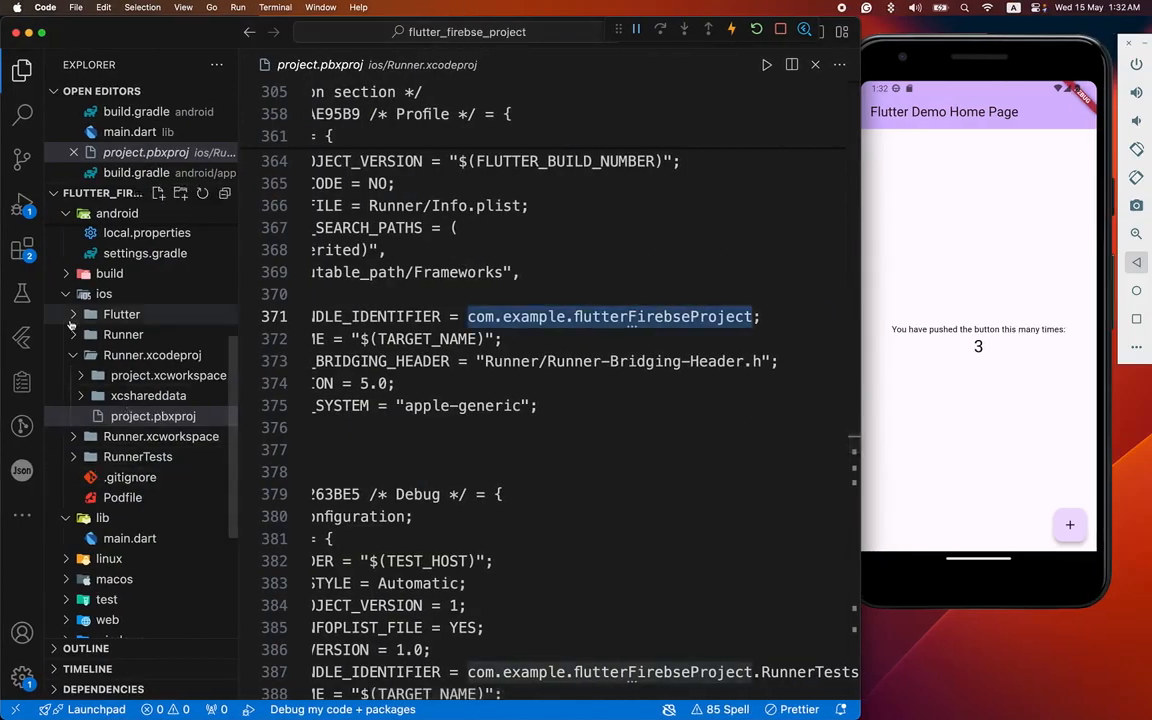
- Expand ios > Runner to confirm GoogleService-Info.plist sits beside Info.plist
left_click(123, 334)
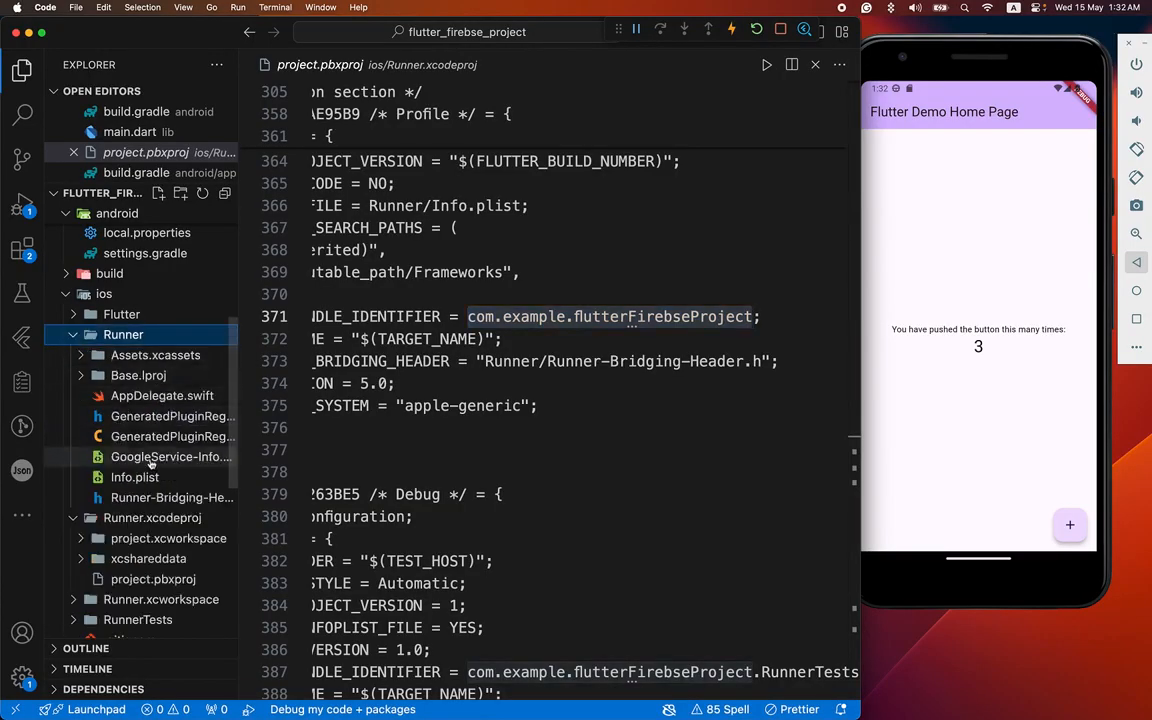
mouse_move(135, 477)
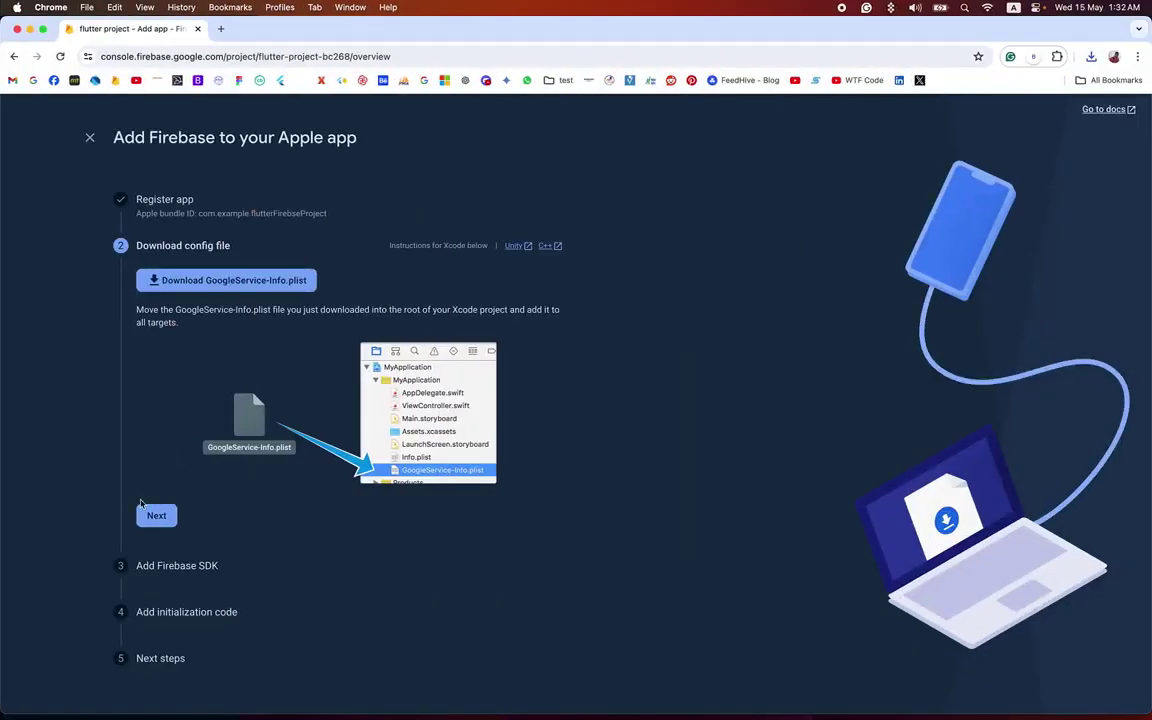
- Skip past the config file, Firebase SDK and initialization code steps to the console
left_click(156, 515)
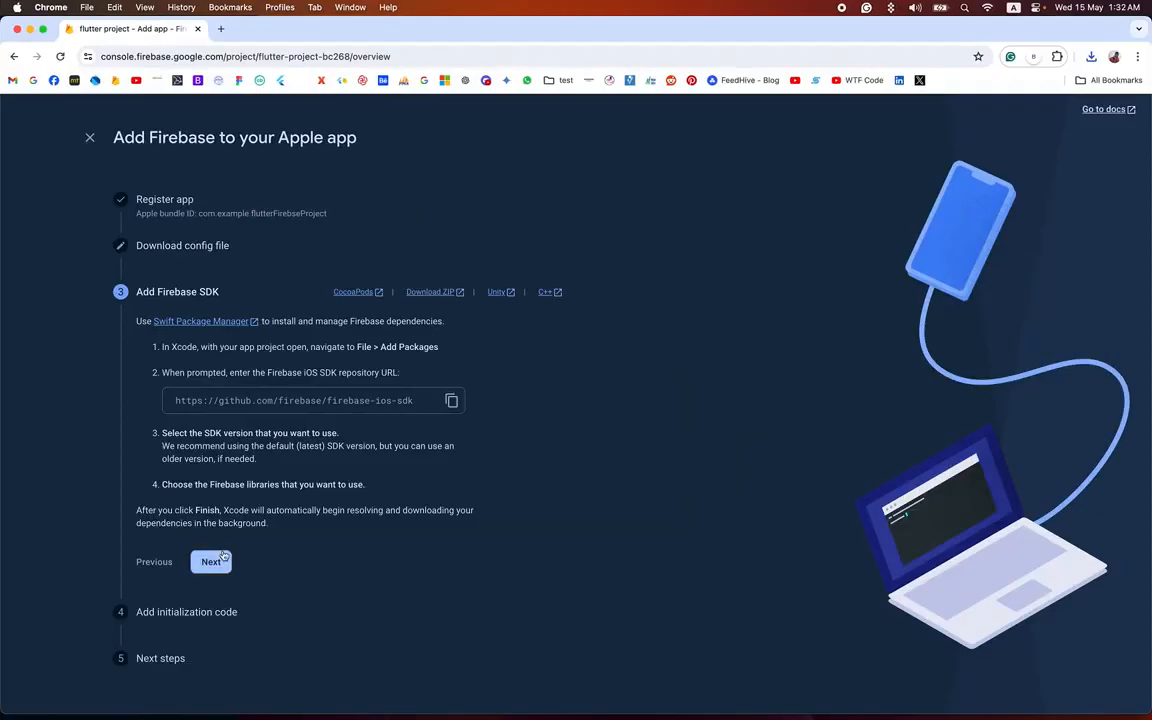
left_click(211, 561)
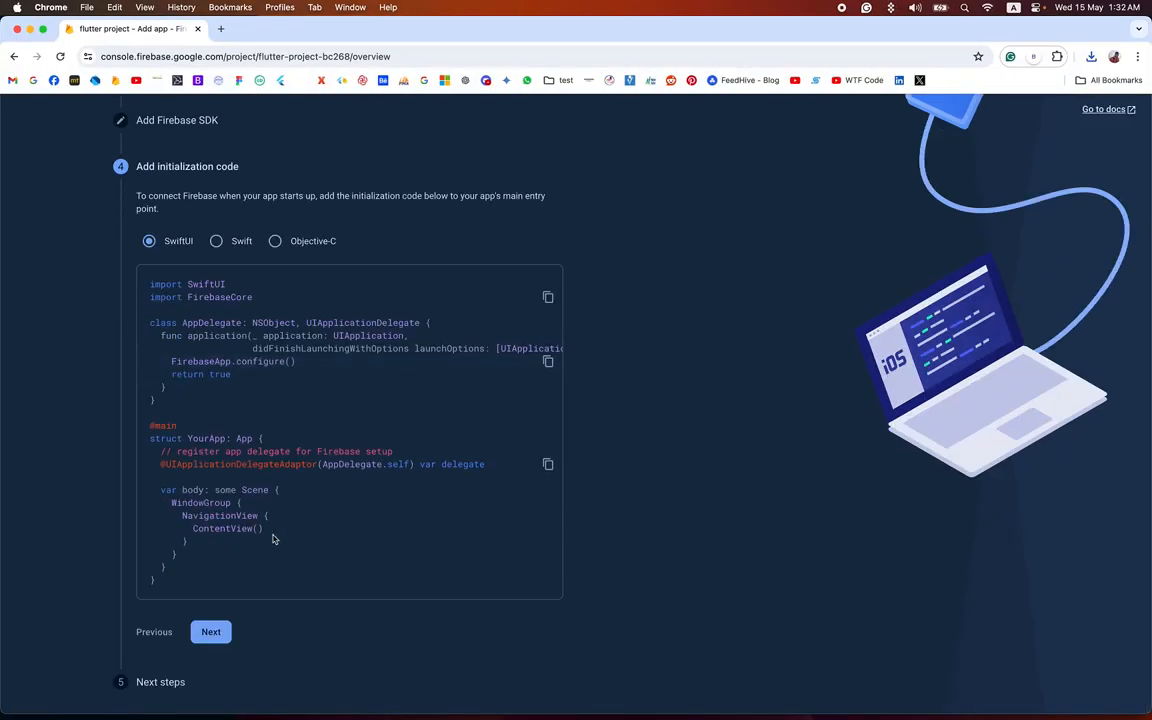
left_click(210, 631)
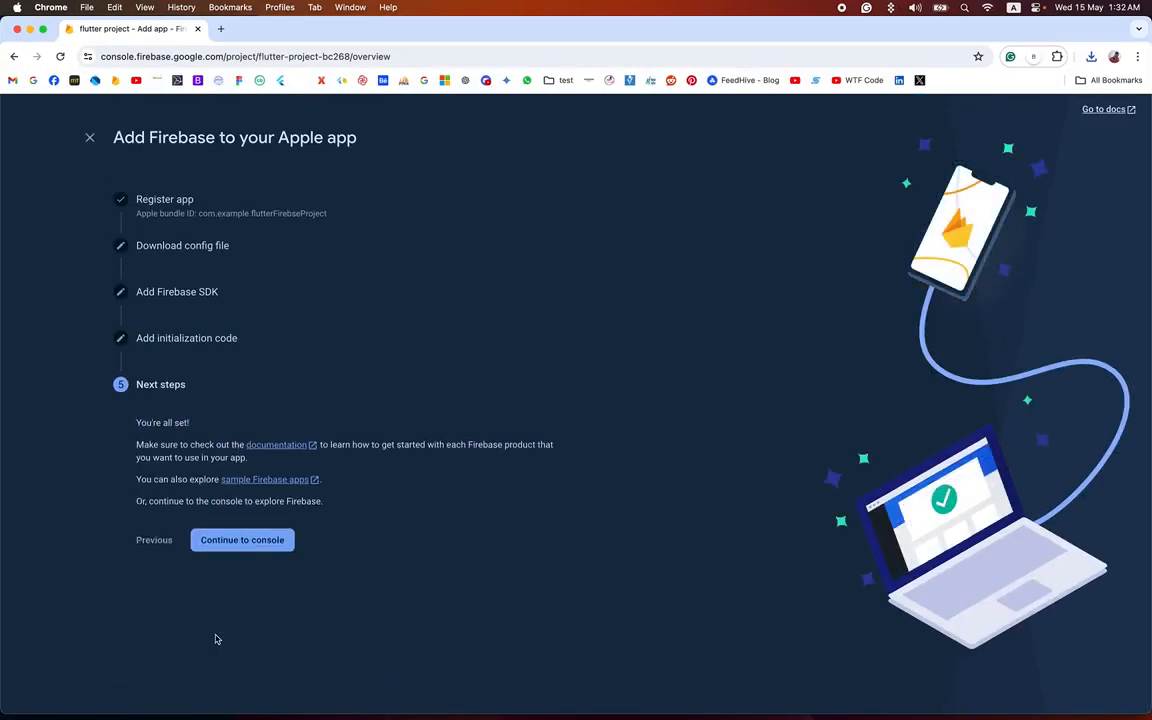
left_click(241, 540)
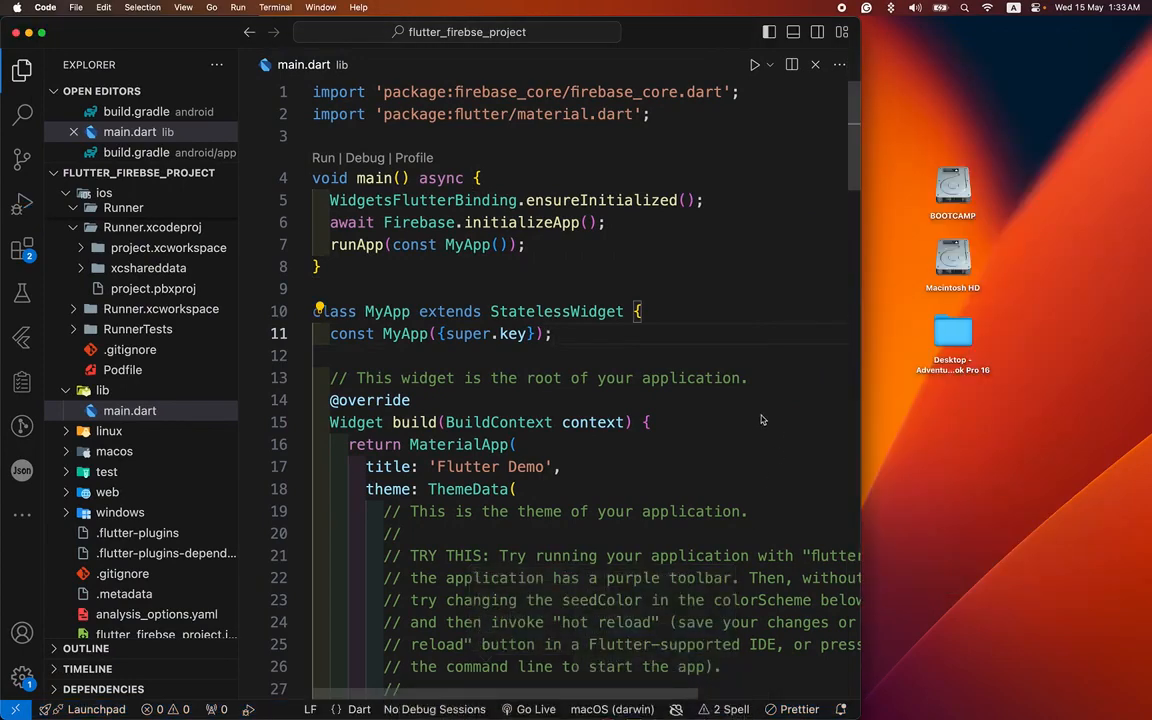
- Start debugging to launch the app on the iPhone 15 Pro Max simulator
left_click(237, 7)
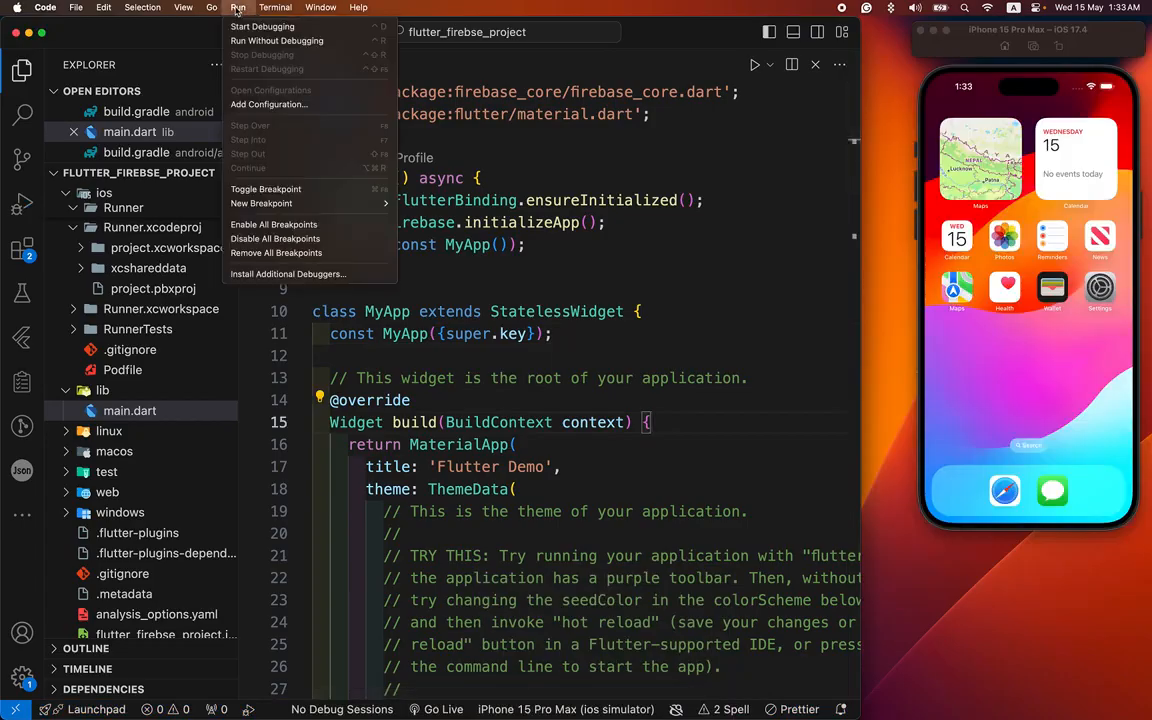
left_click(277, 40)
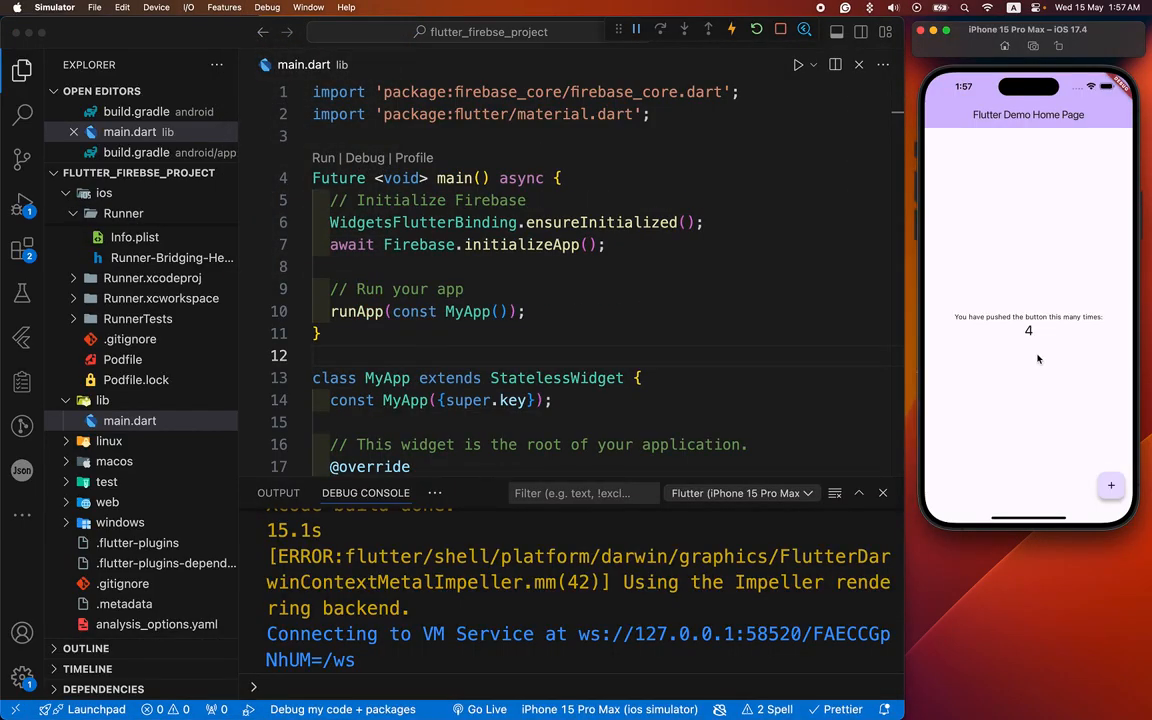
mouse_move(1044, 357)
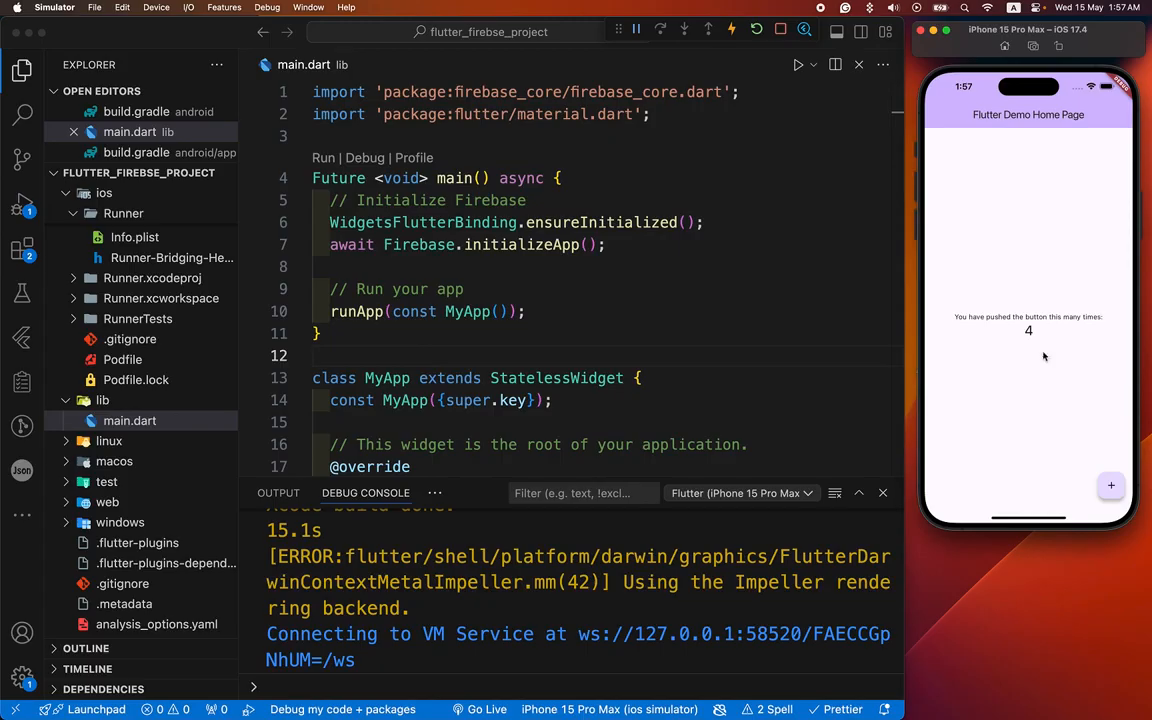